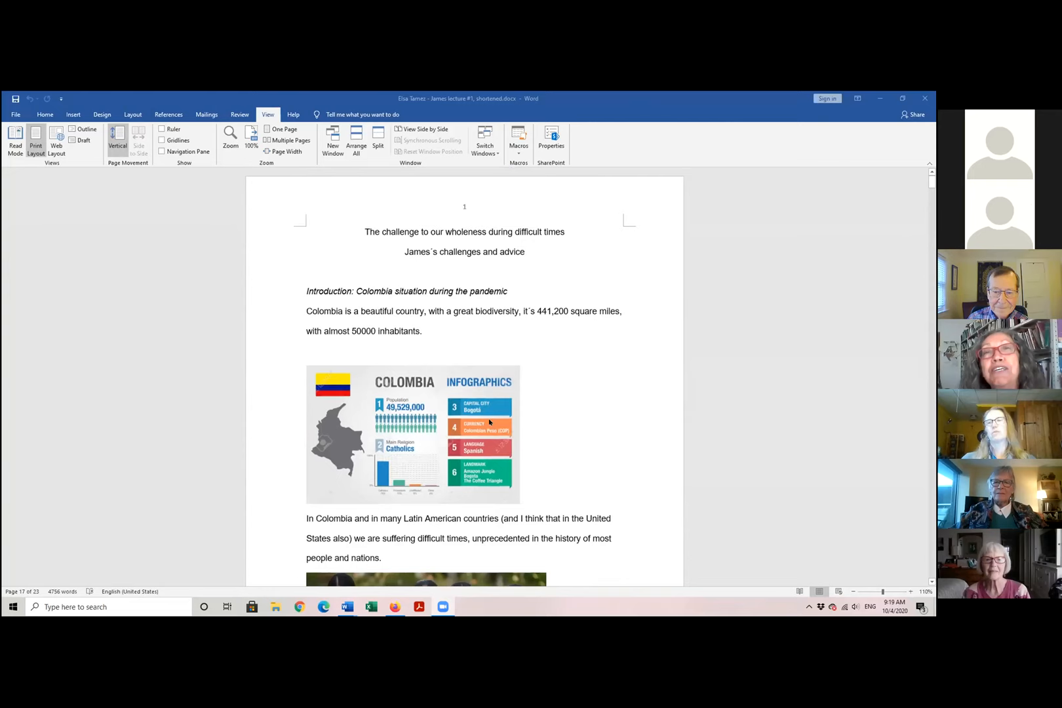
scroll(down, 3)
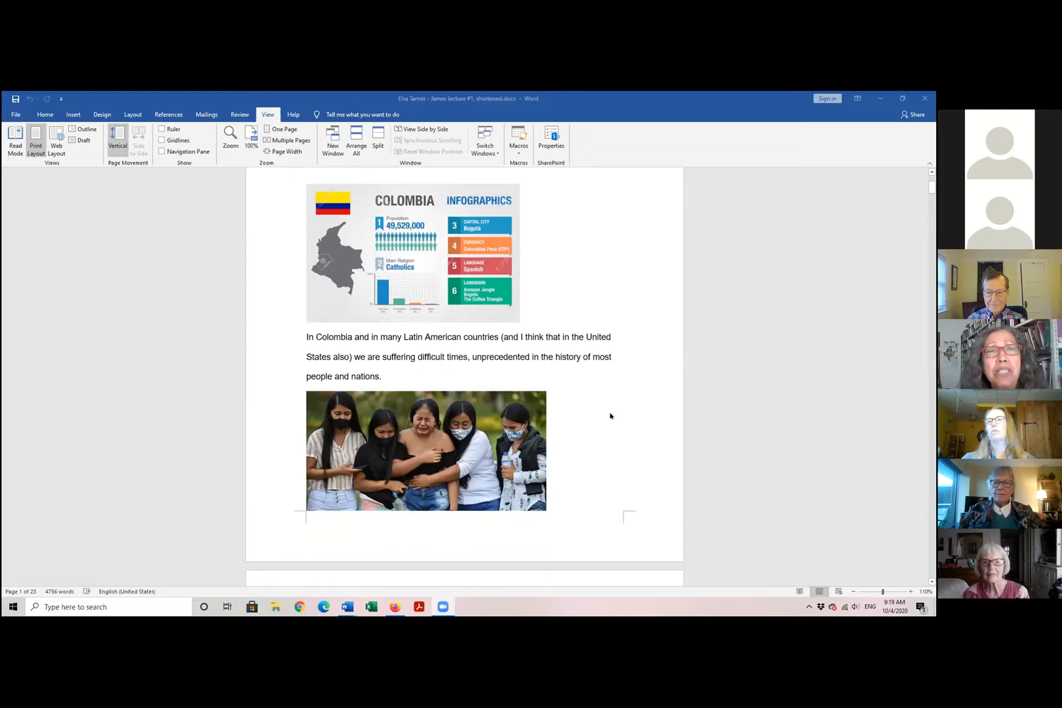
scroll(down, 3)
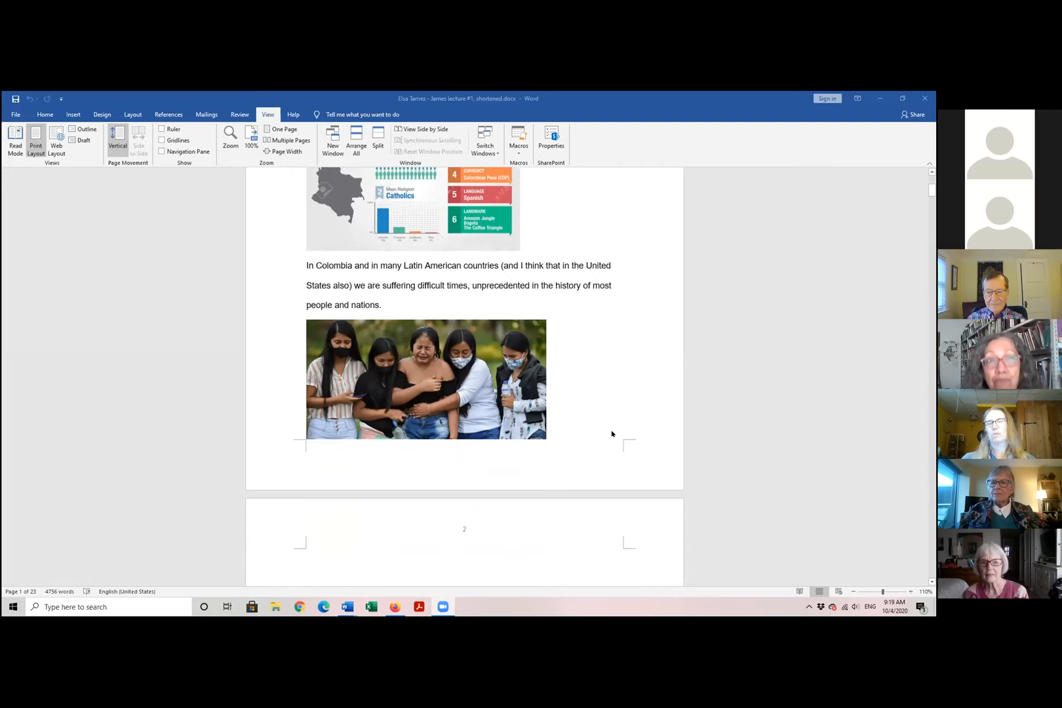
scroll(down, 3)
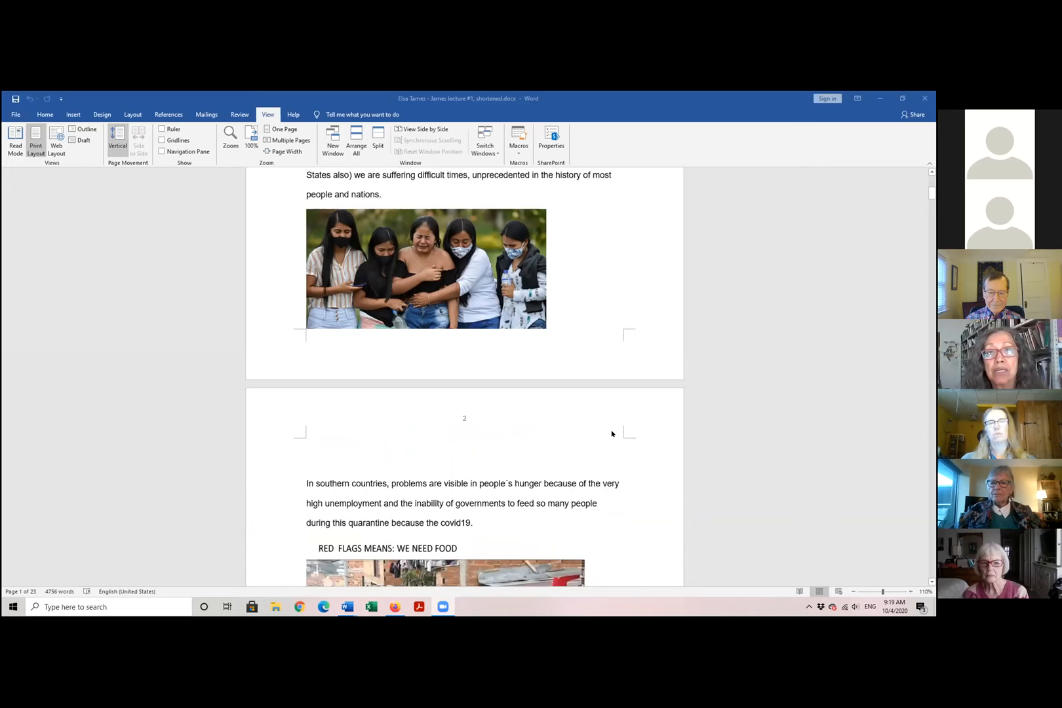
scroll(down, 3)
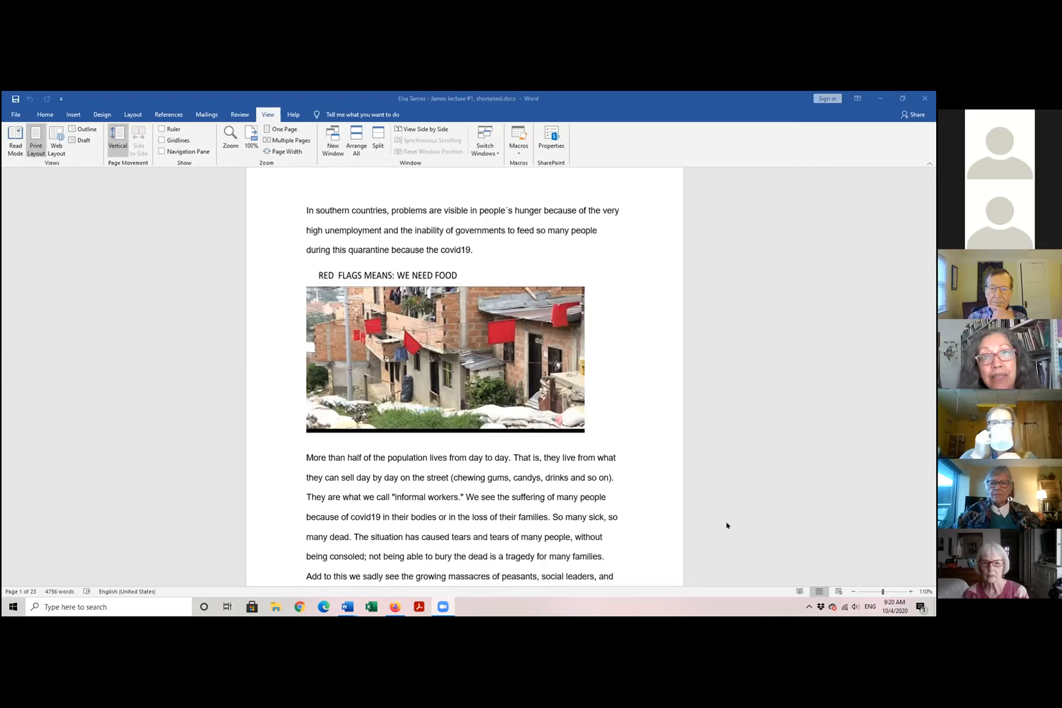
scroll(down, 3)
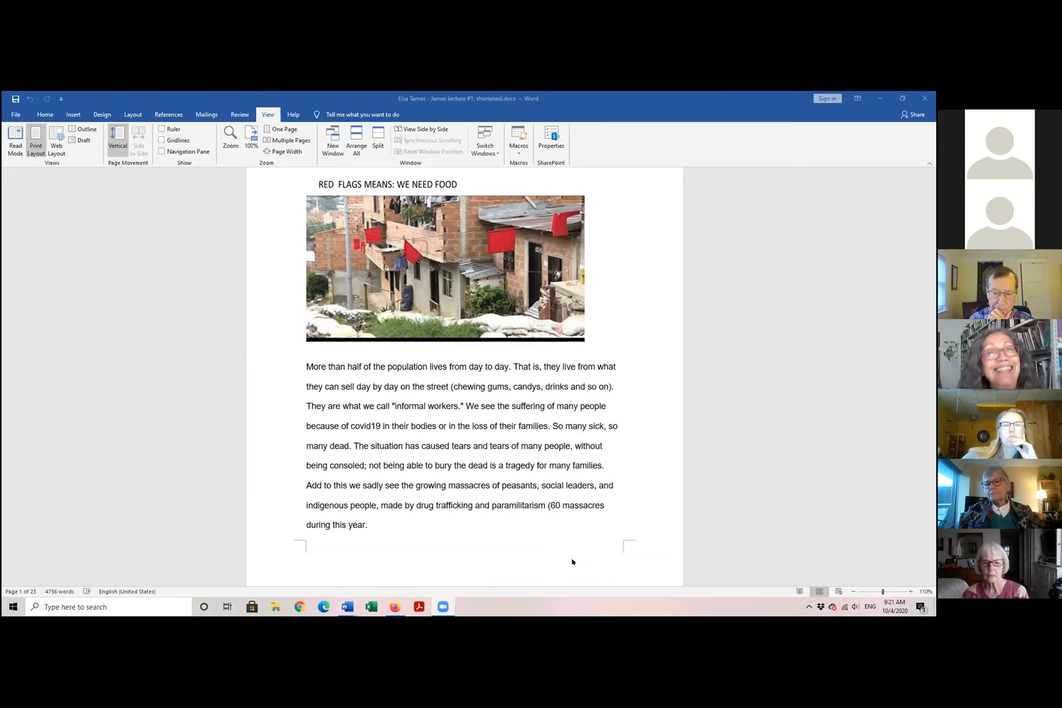
mouse_move(535, 546)
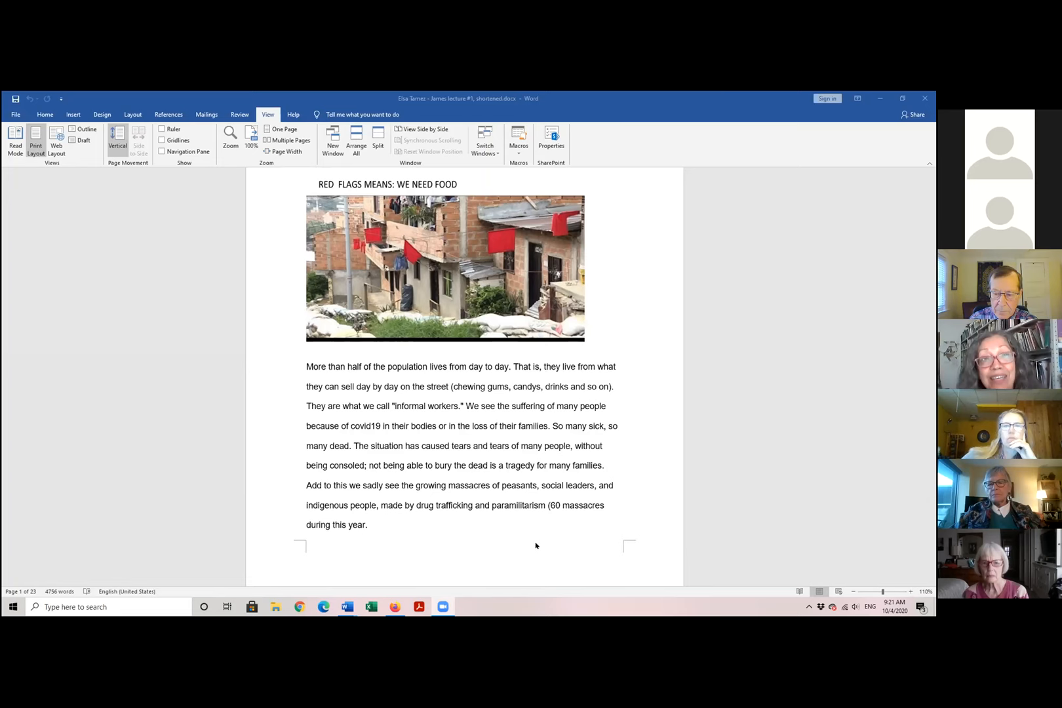
scroll(down, 3)
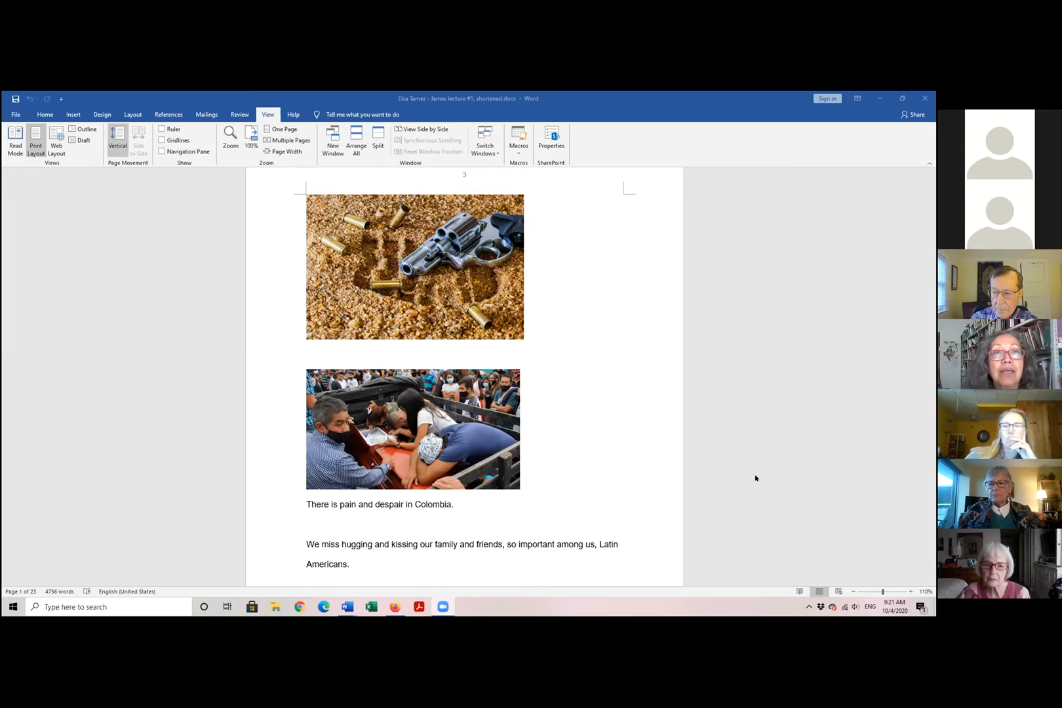
scroll(down, 3)
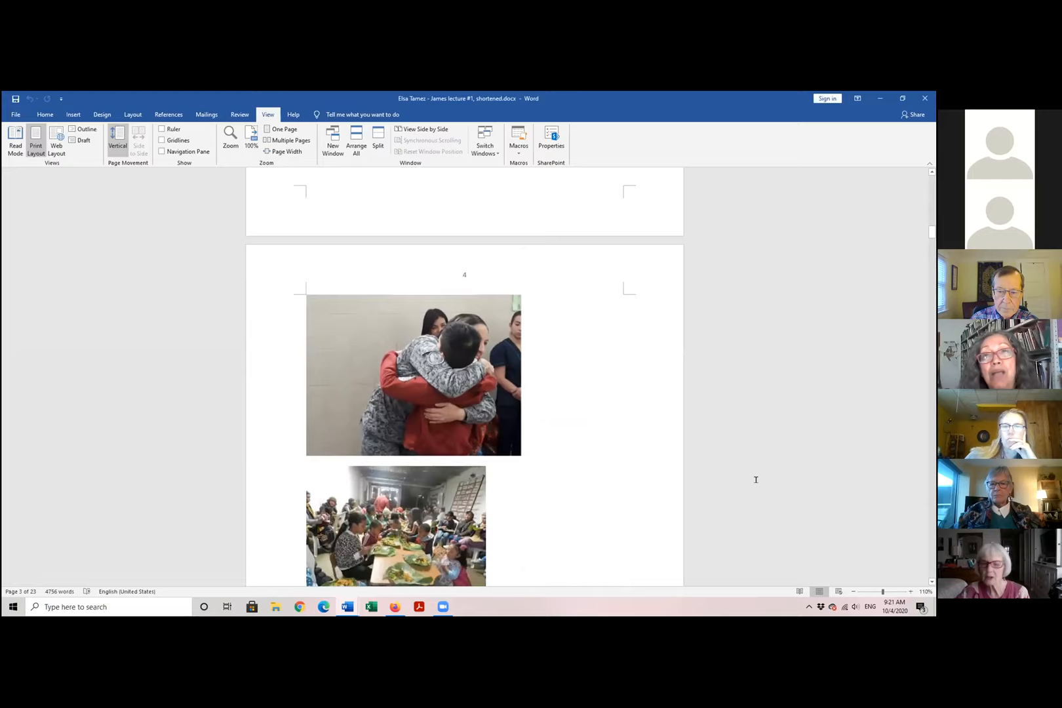
scroll(down, 3)
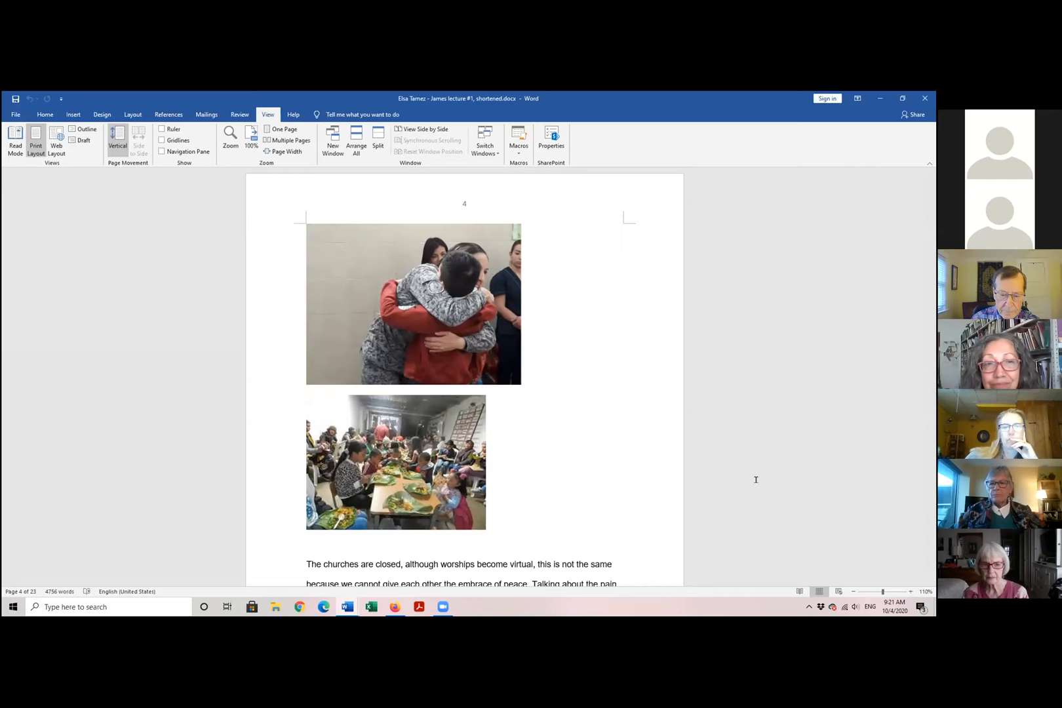
scroll(down, 3)
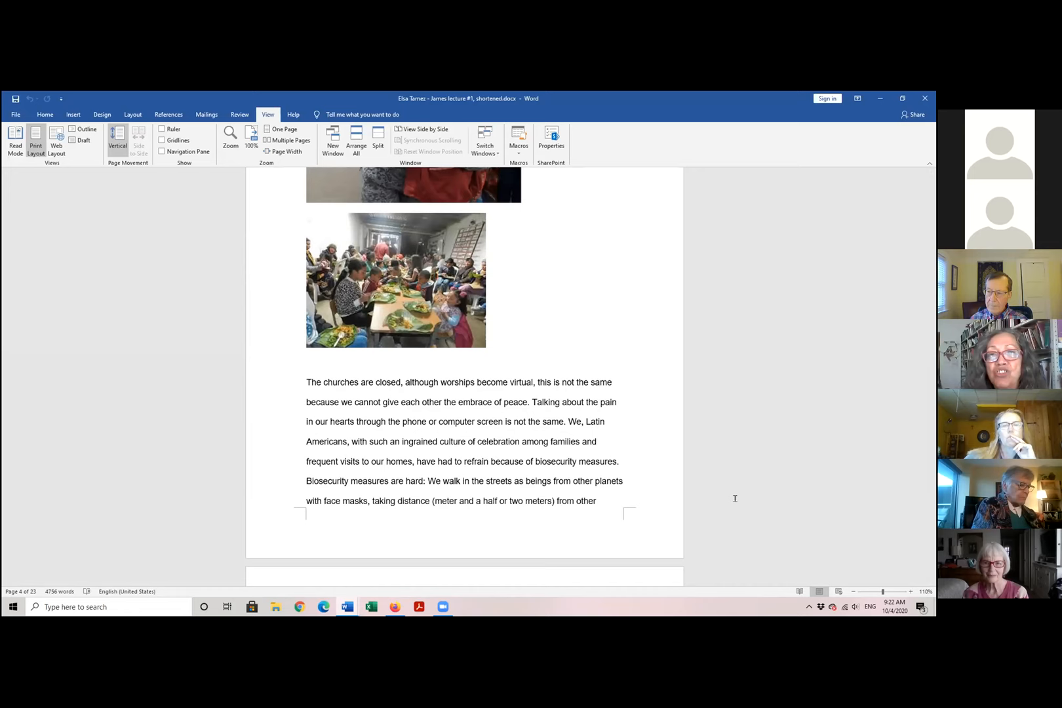
scroll(down, 3)
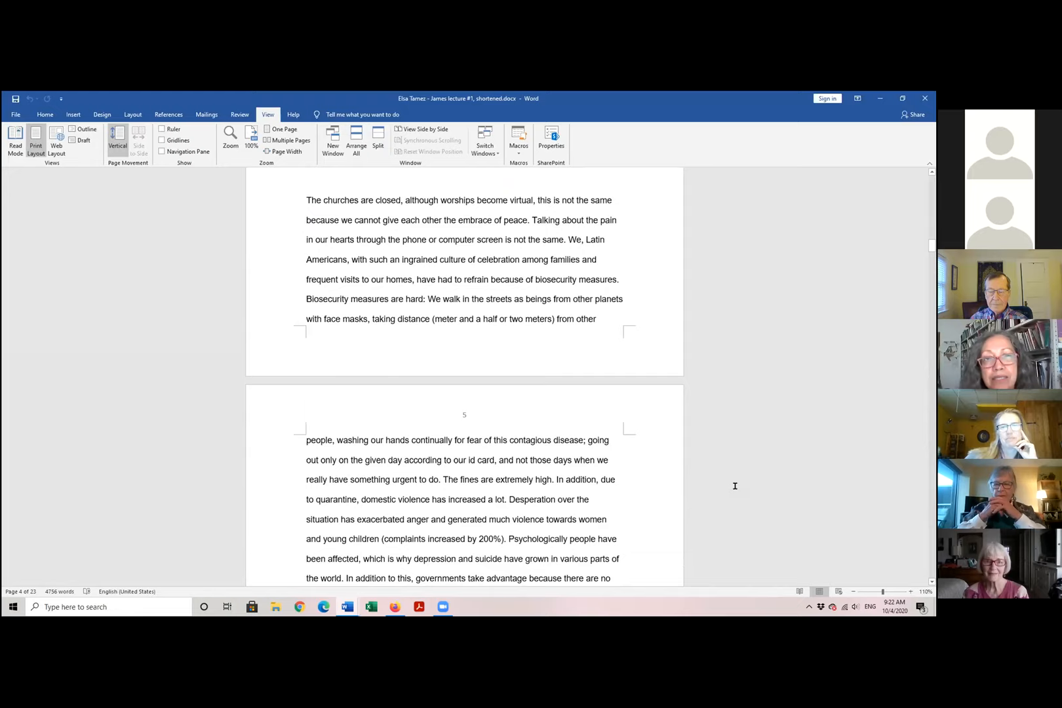
scroll(down, 3)
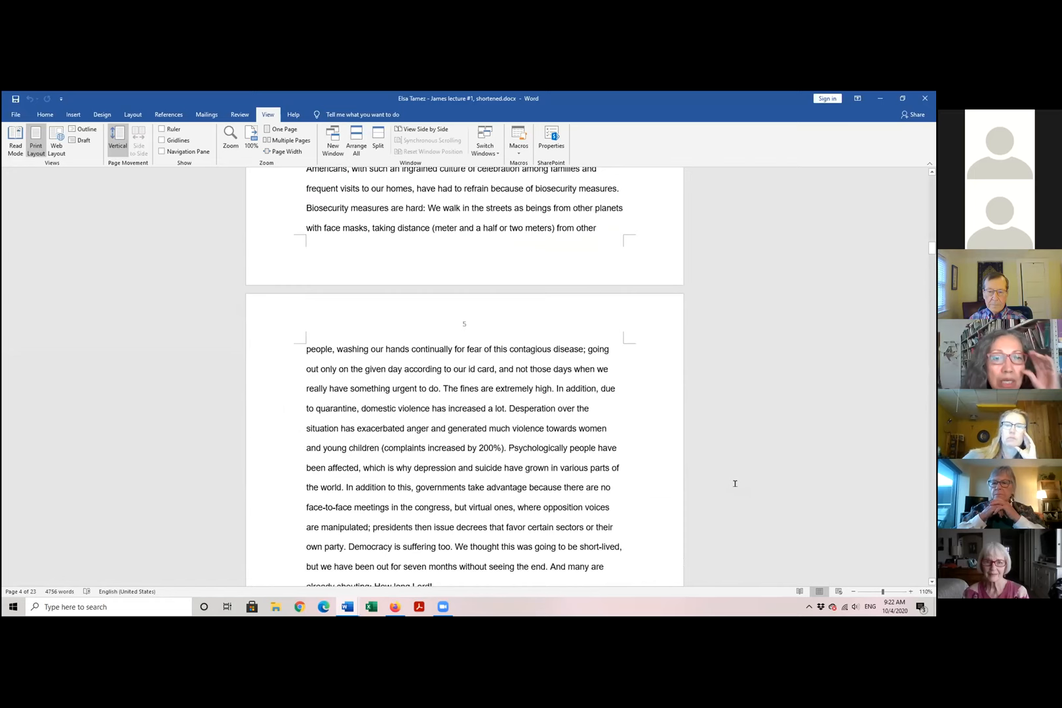
scroll(down, 3)
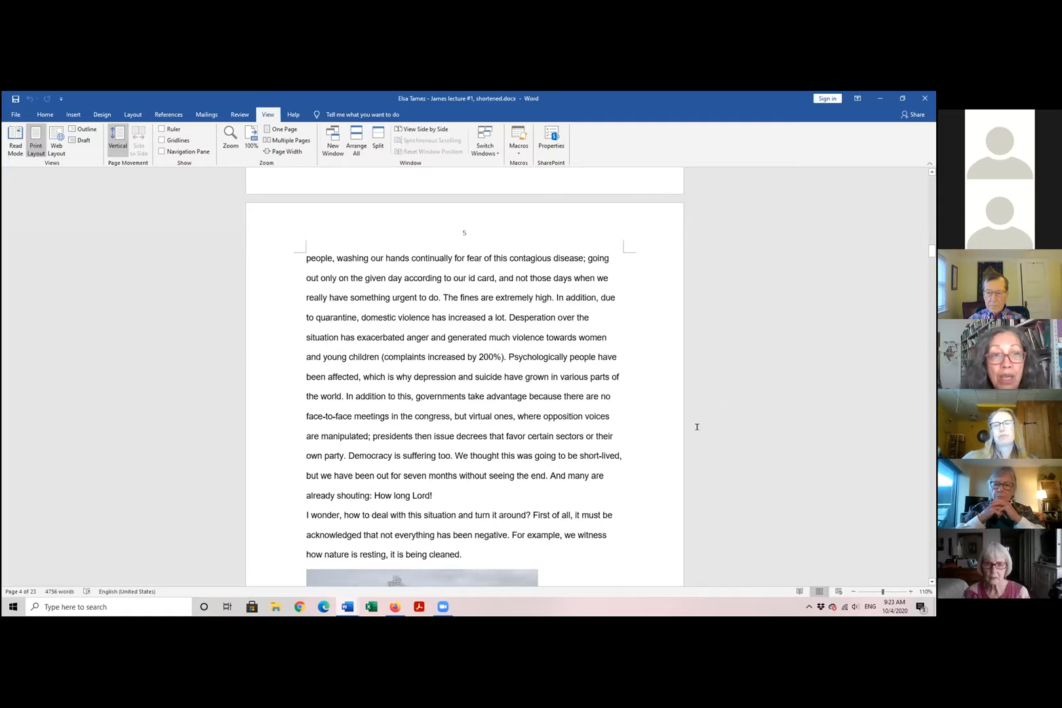
scroll(down, 3)
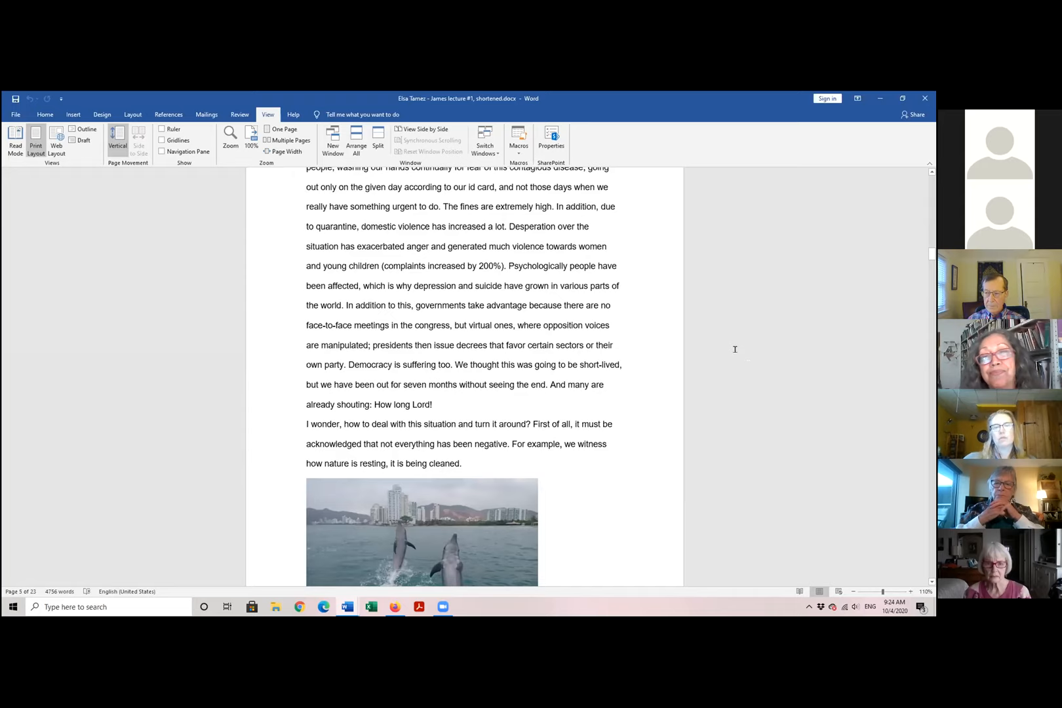
scroll(down, 3)
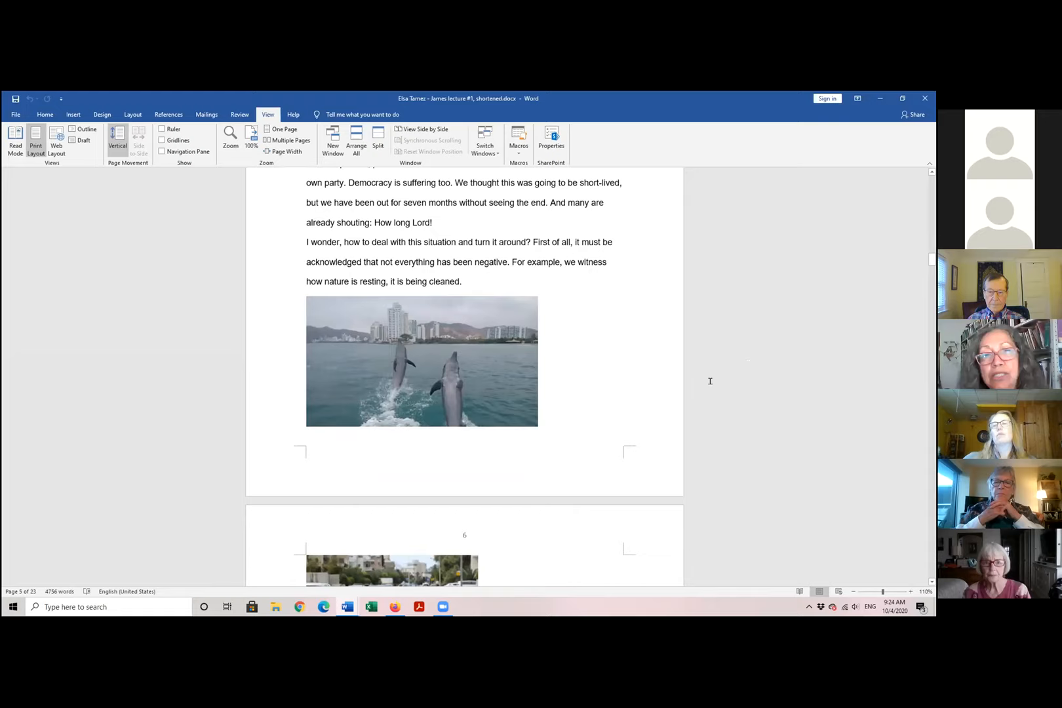
scroll(down, 3)
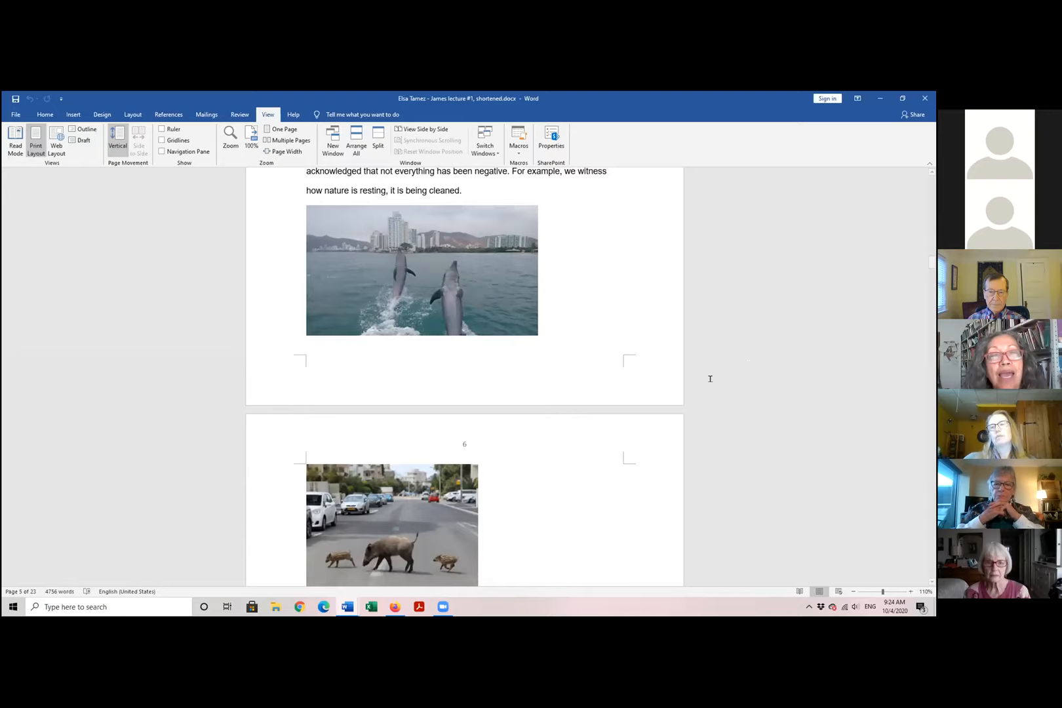
scroll(down, 3)
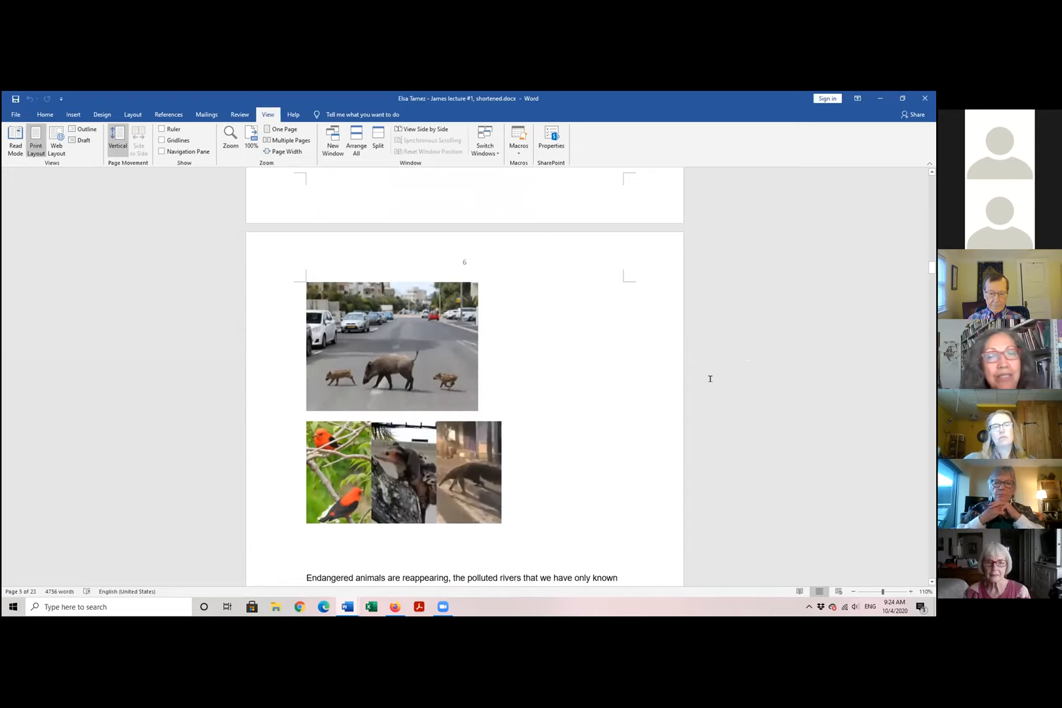
scroll(down, 3)
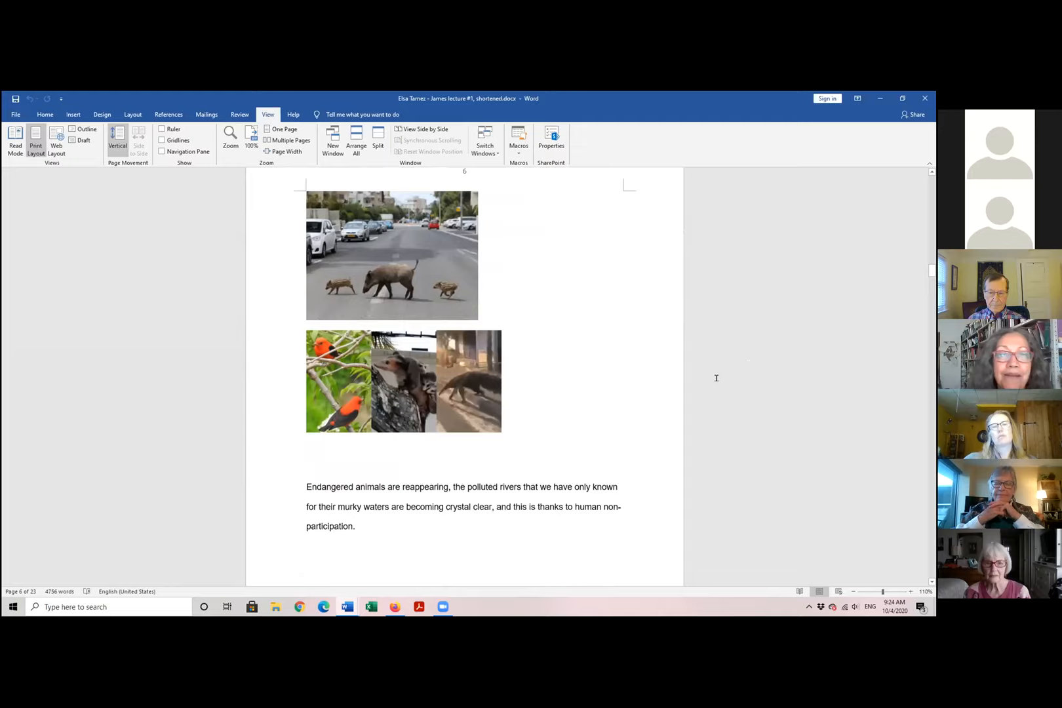
scroll(down, 3)
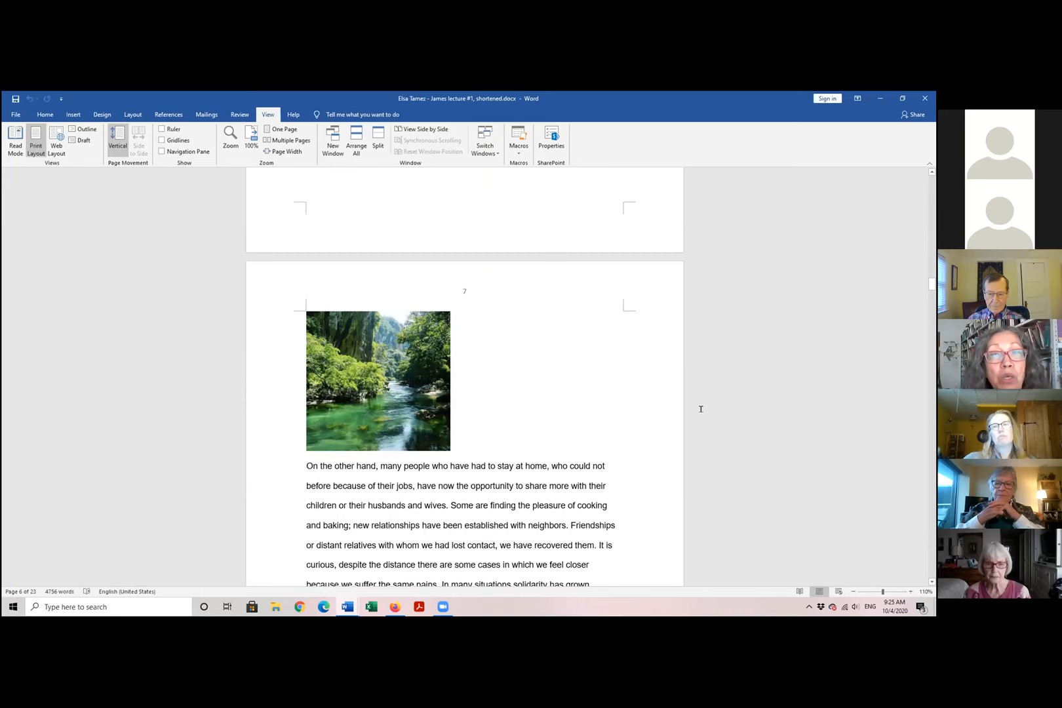
scroll(down, 3)
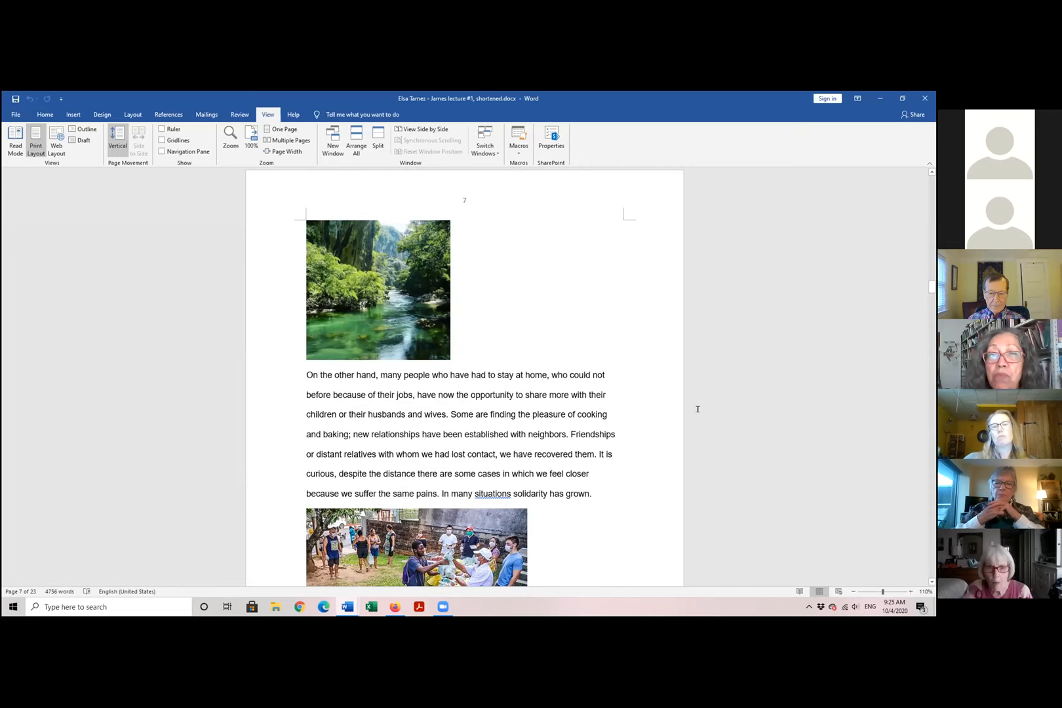
scroll(down, 3)
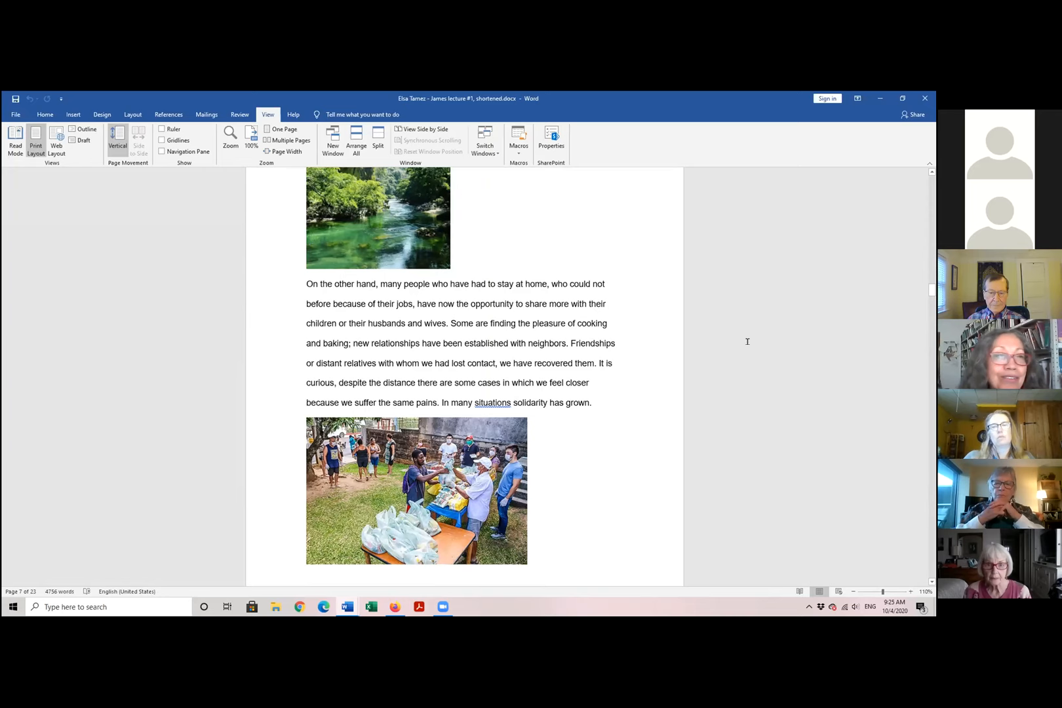
scroll(down, 3)
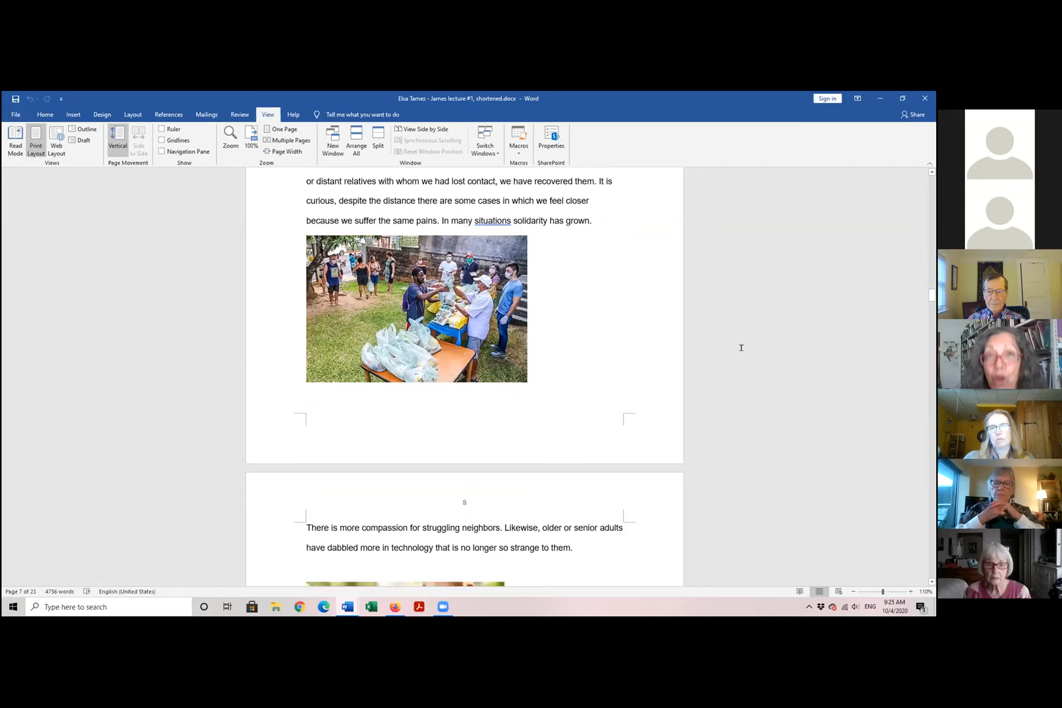
scroll(down, 3)
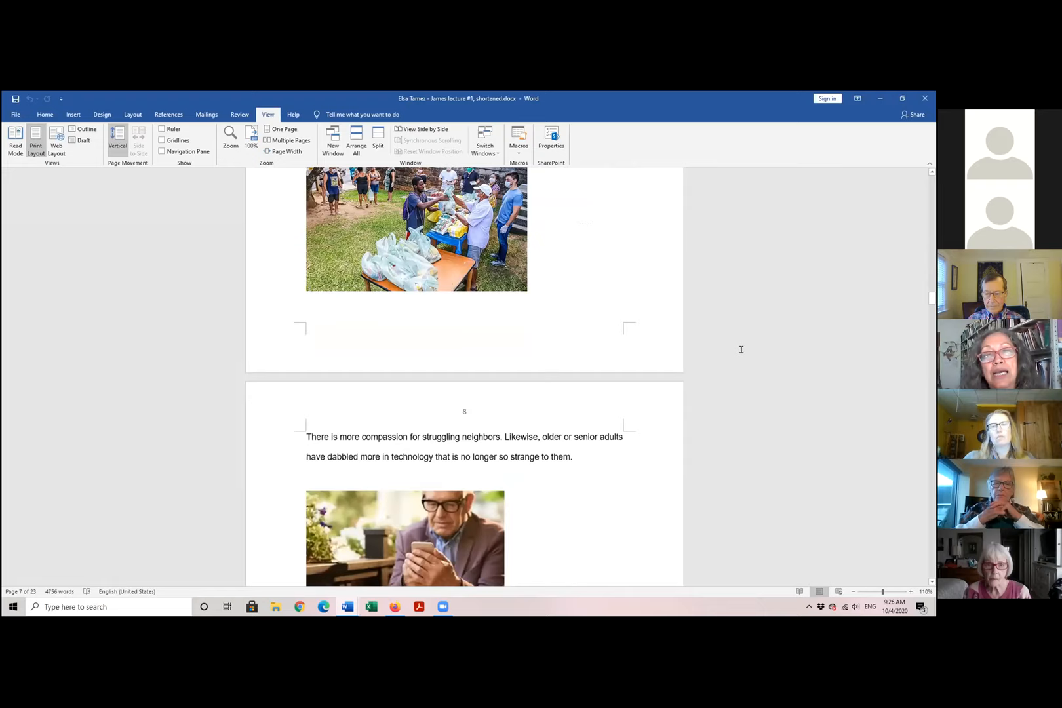
scroll(down, 3)
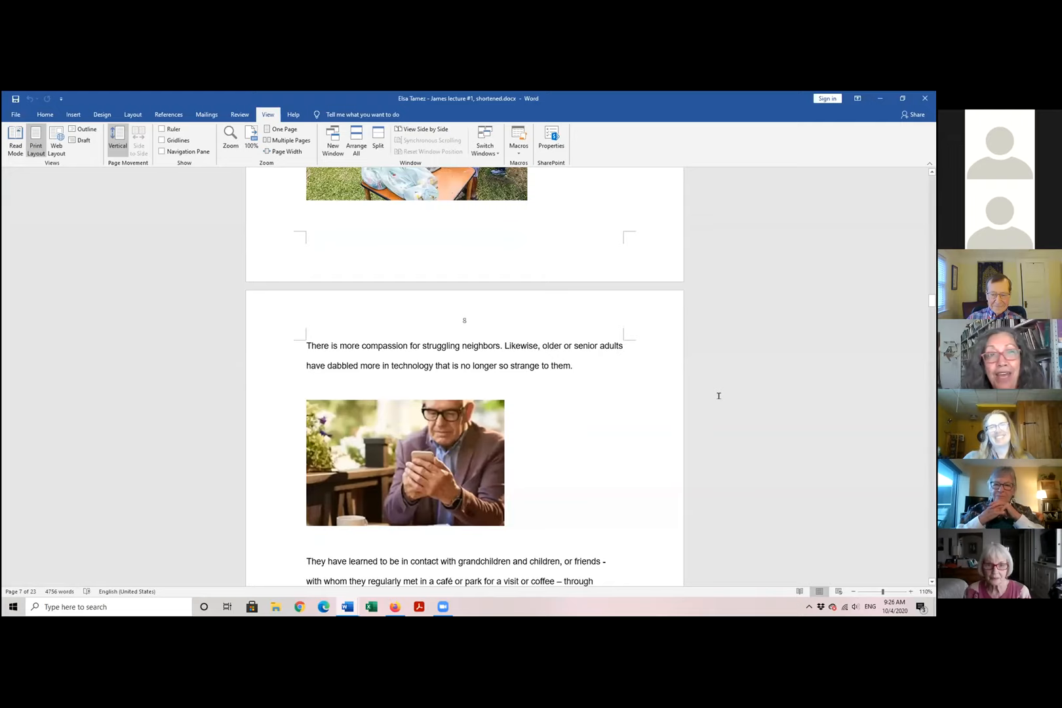
scroll(down, 3)
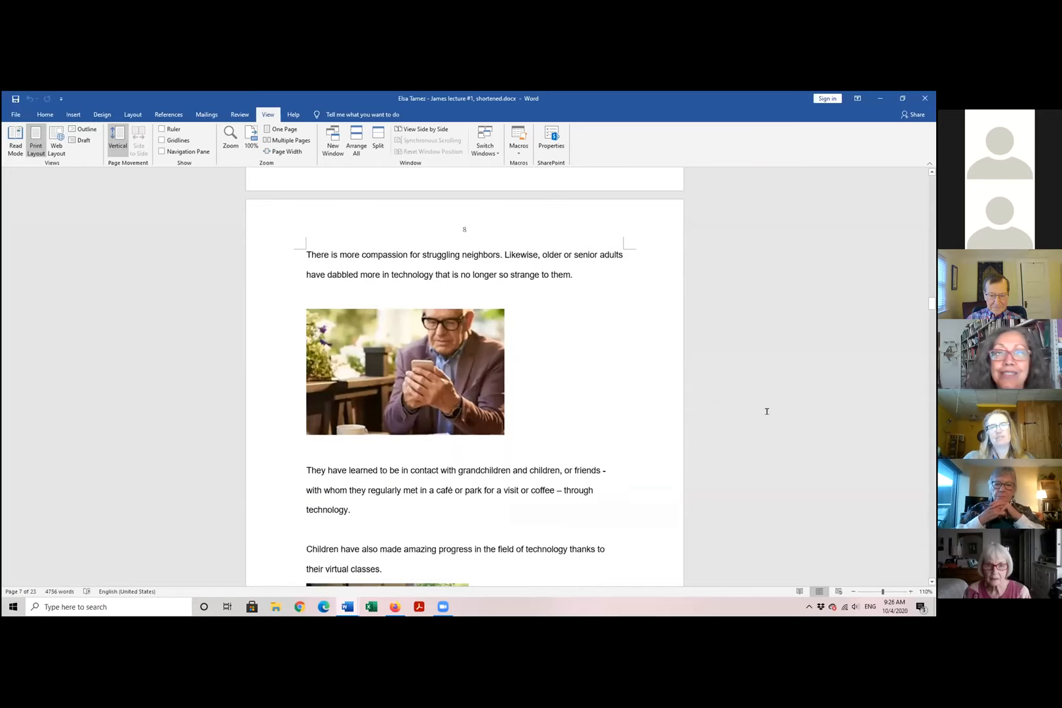
scroll(down, 3)
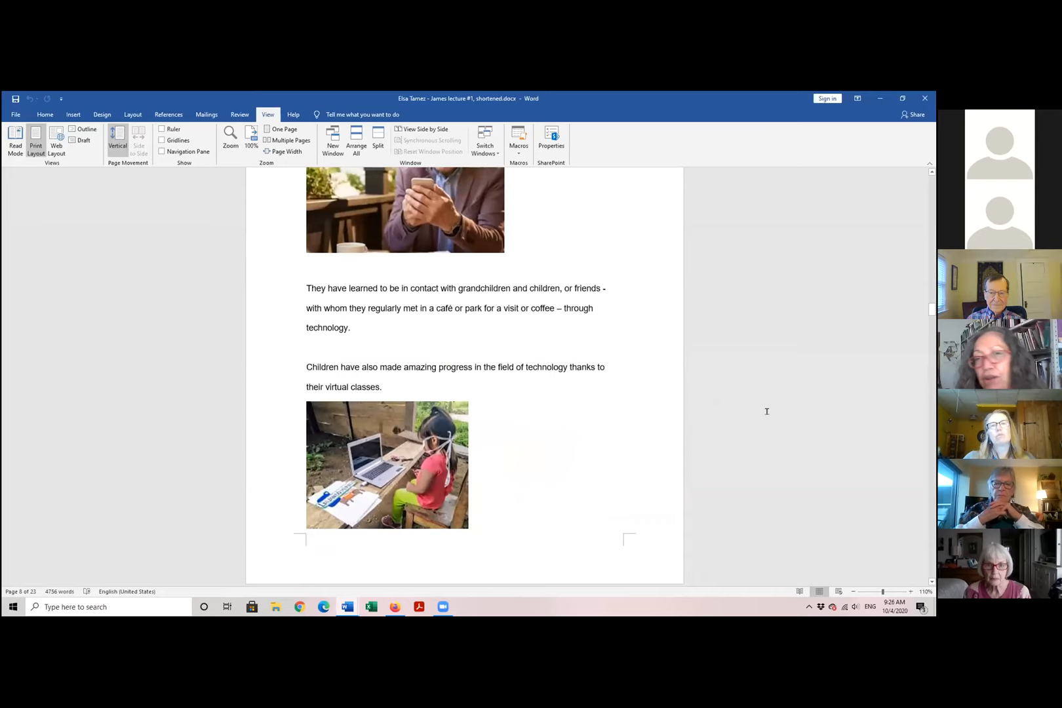
scroll(down, 3)
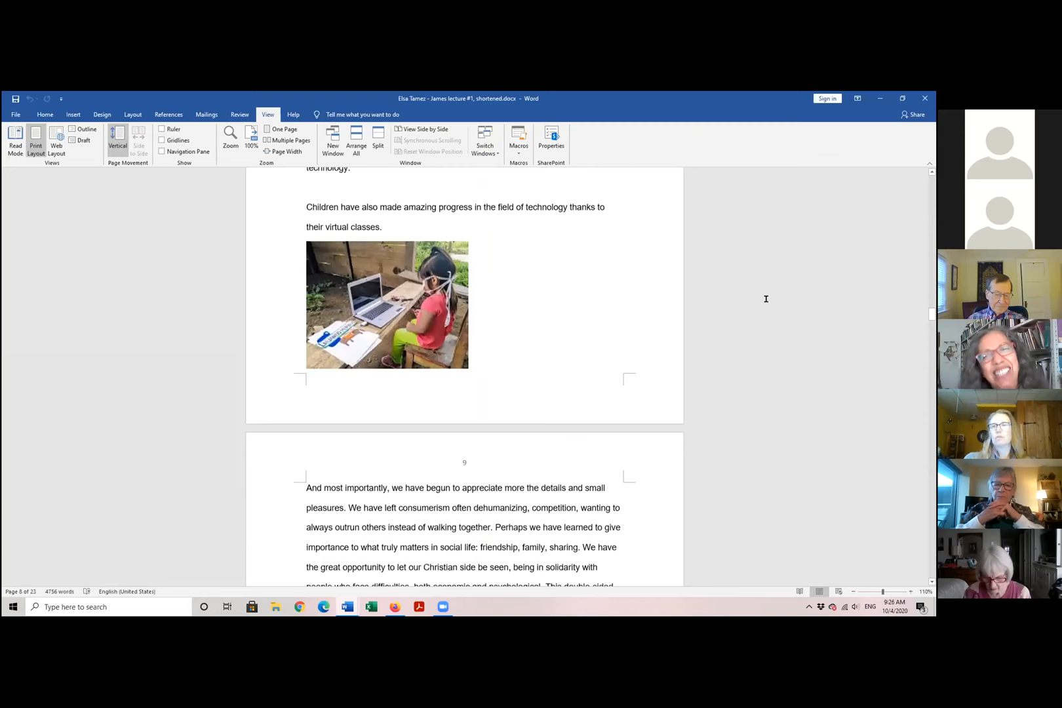
scroll(down, 3)
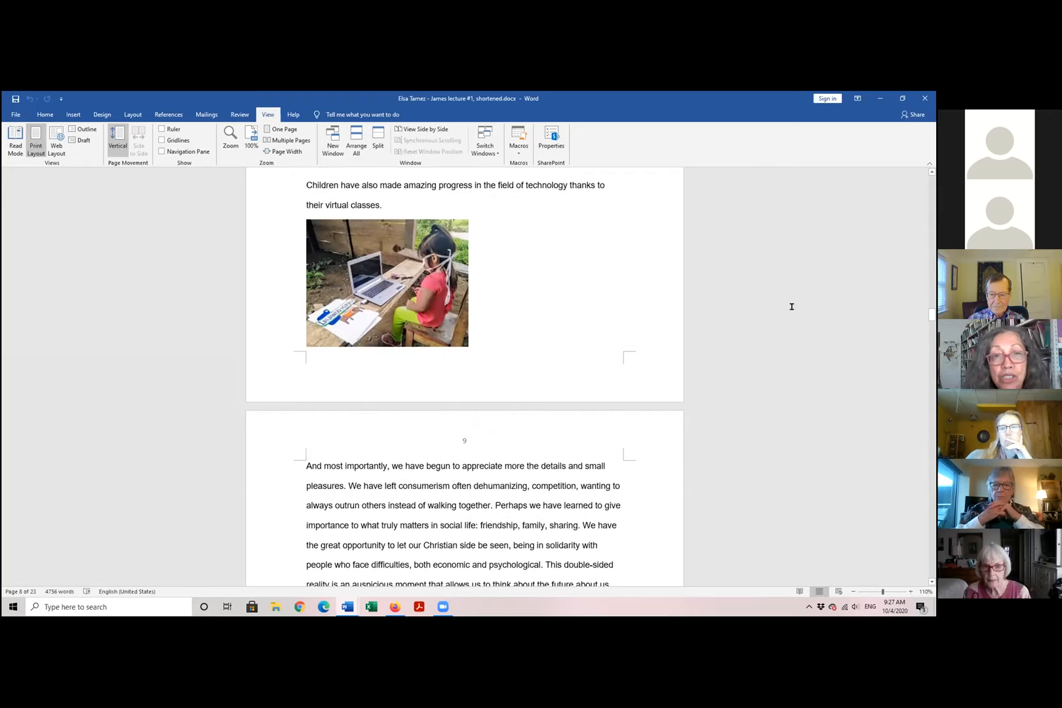
scroll(down, 3)
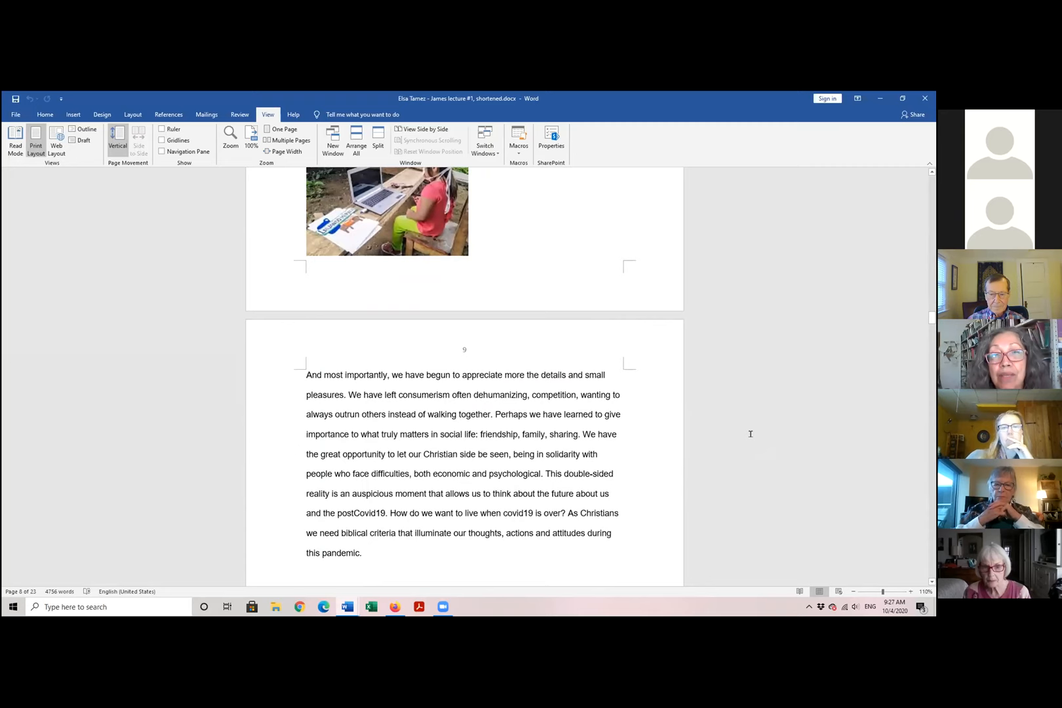
scroll(down, 3)
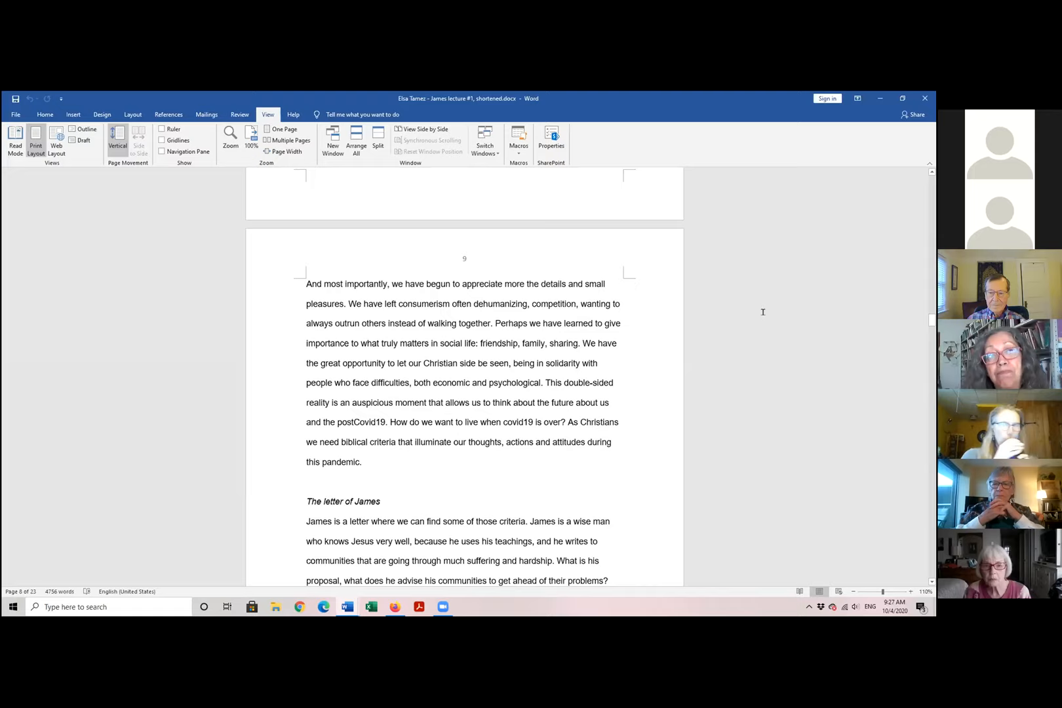
scroll(down, 3)
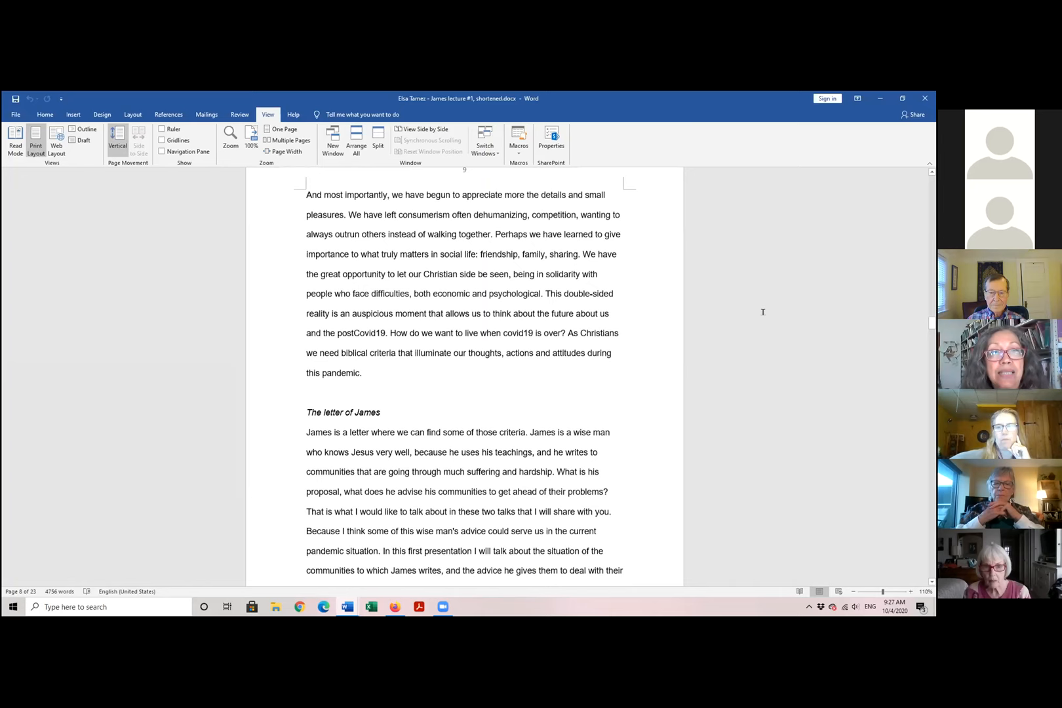
scroll(down, 3)
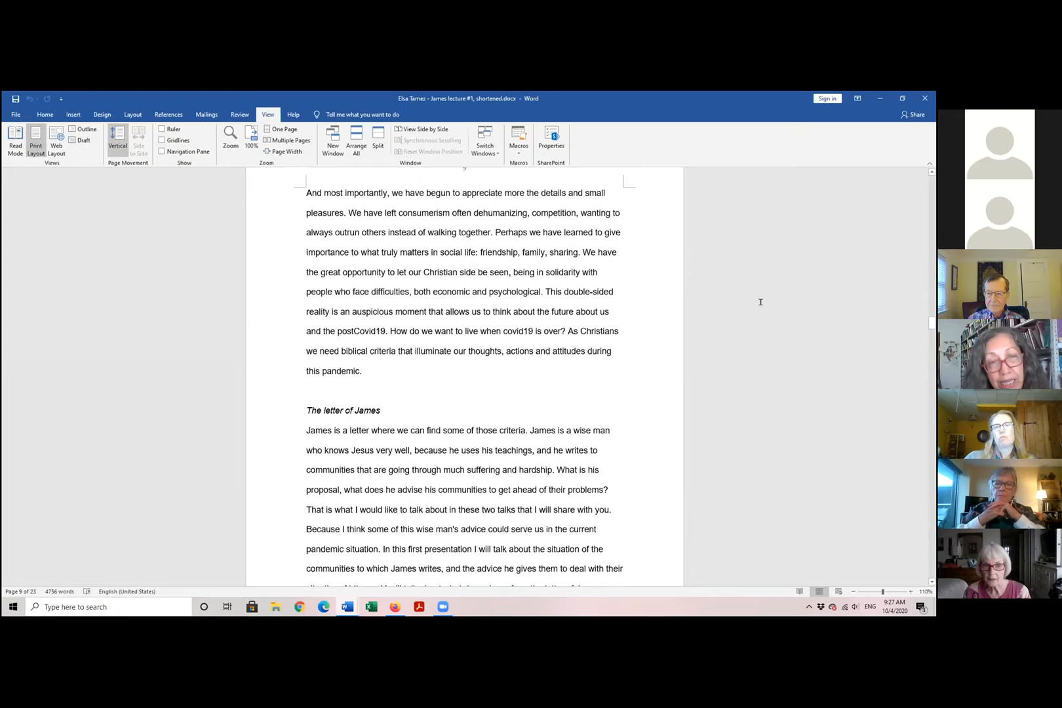
scroll(down, 3)
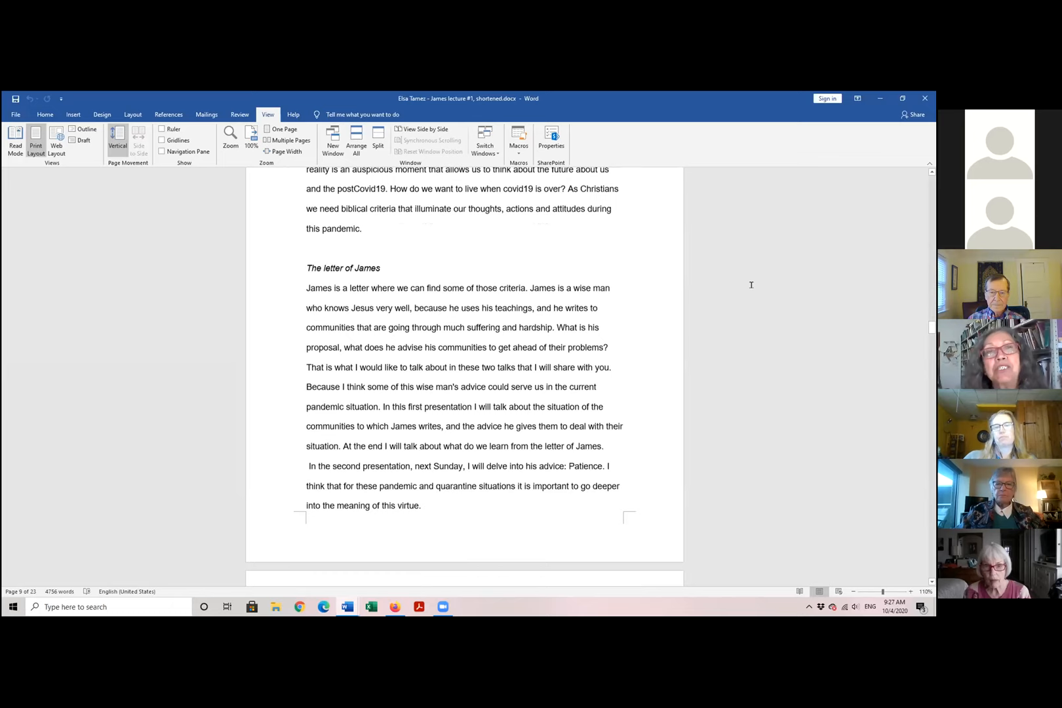
scroll(down, 3)
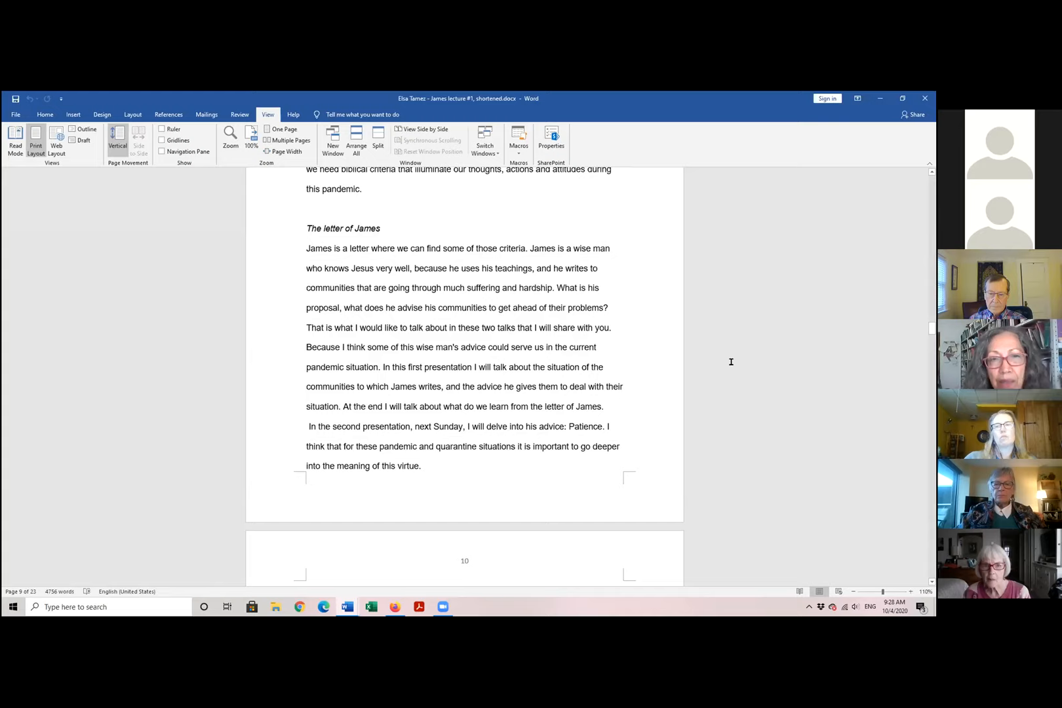
mouse_move(747, 349)
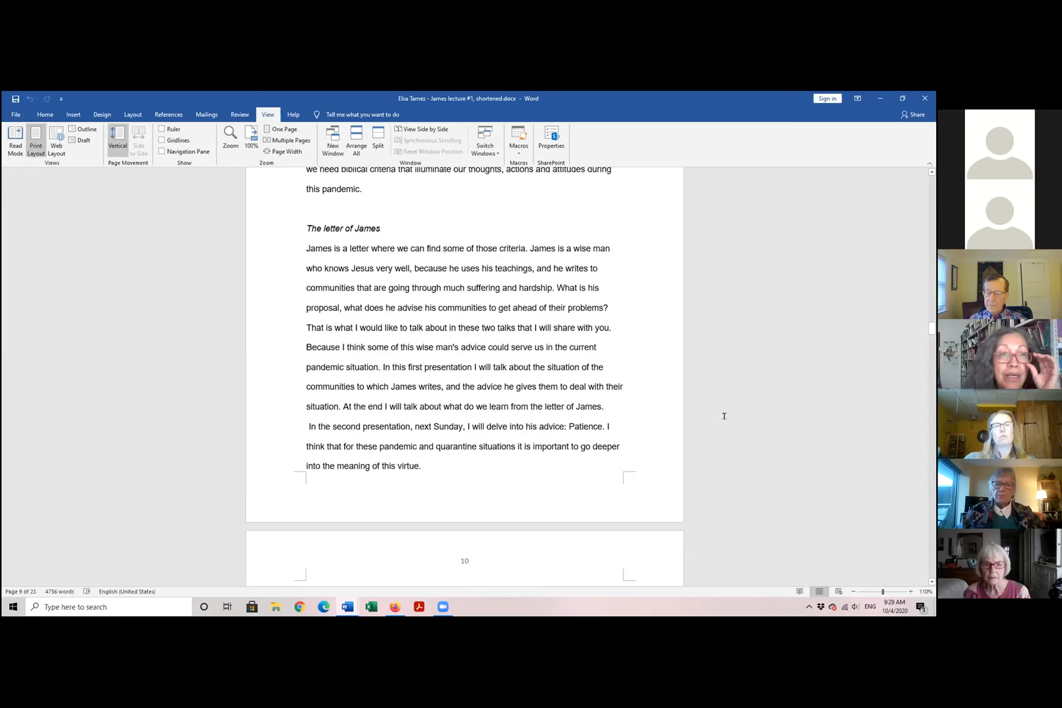
scroll(down, 3)
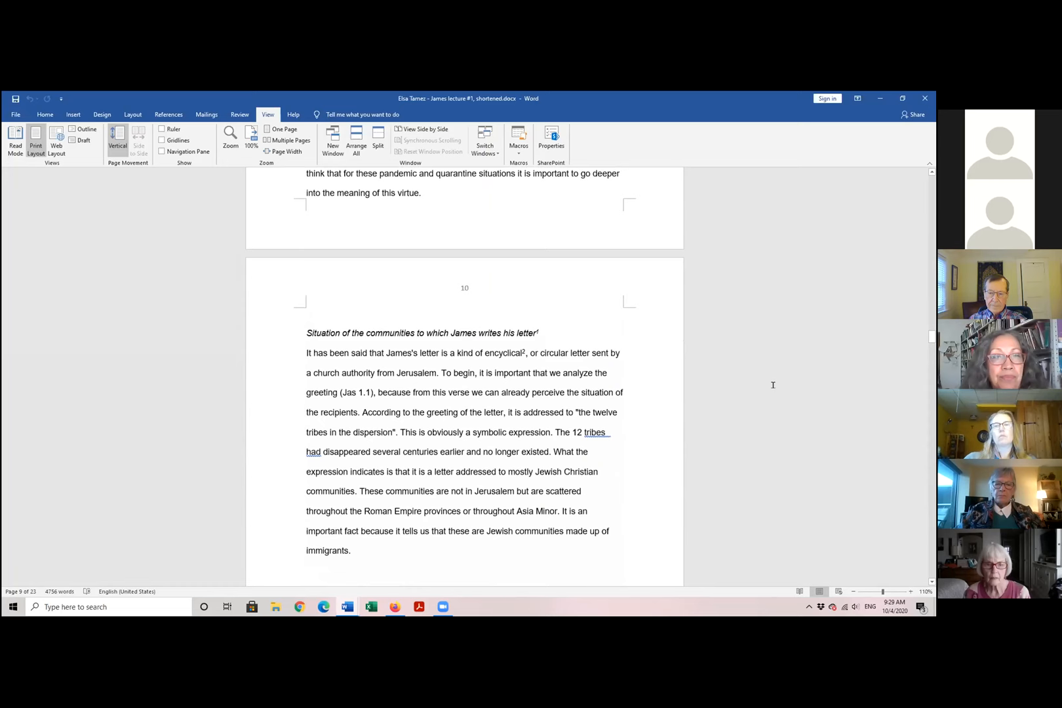
scroll(down, 3)
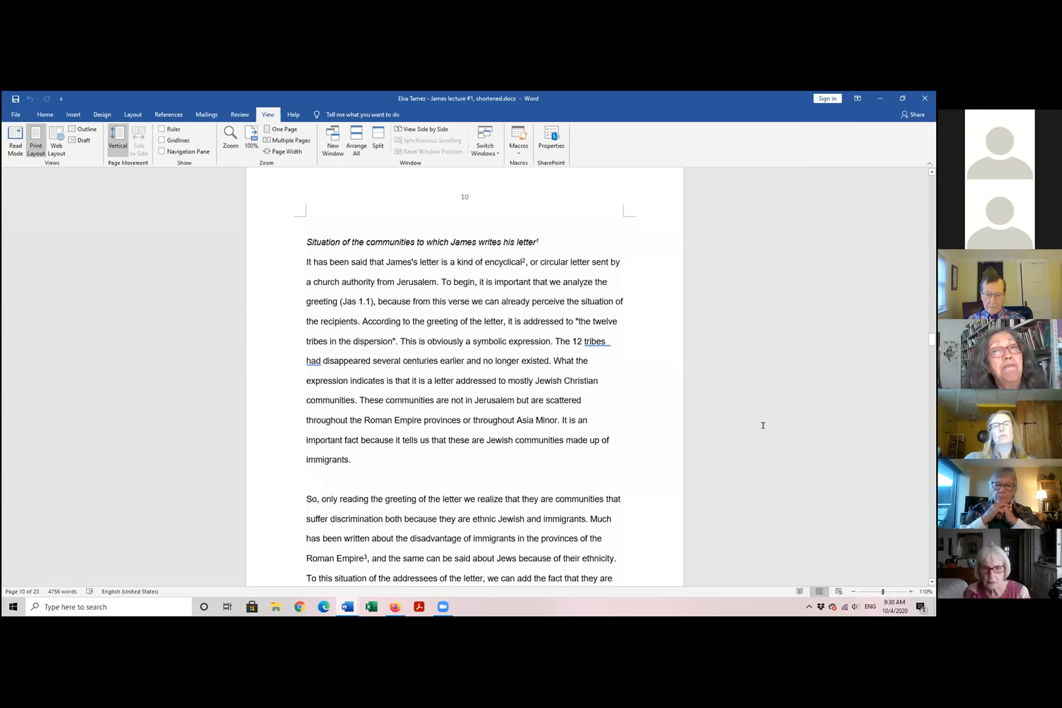
scroll(down, 3)
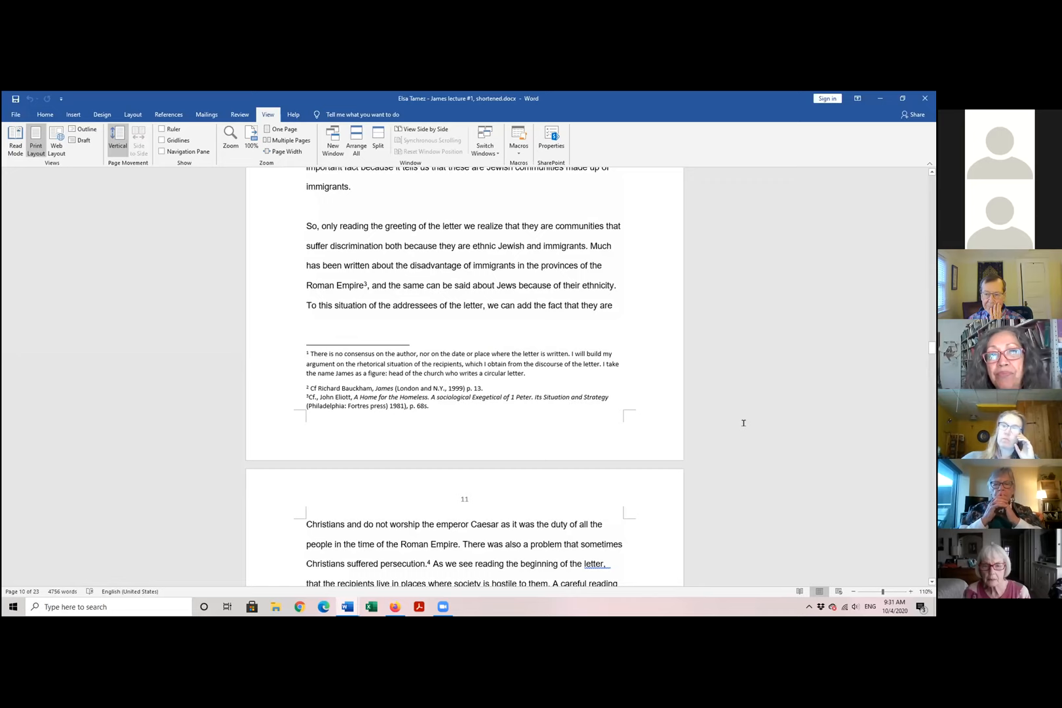
scroll(down, 3)
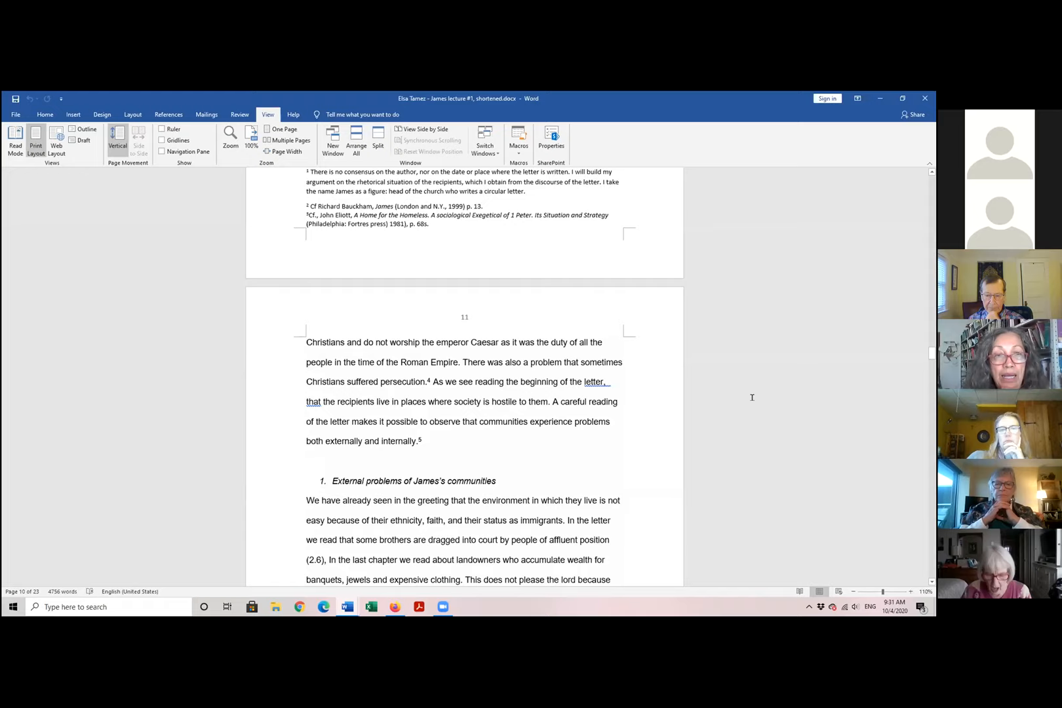
mouse_move(738, 418)
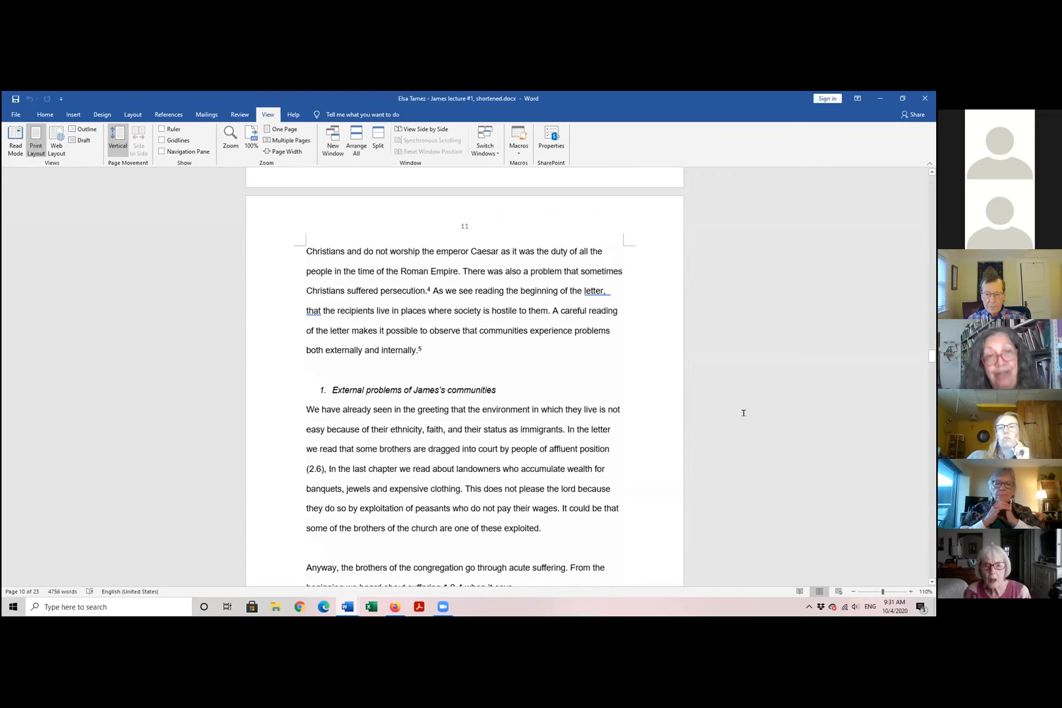
scroll(down, 3)
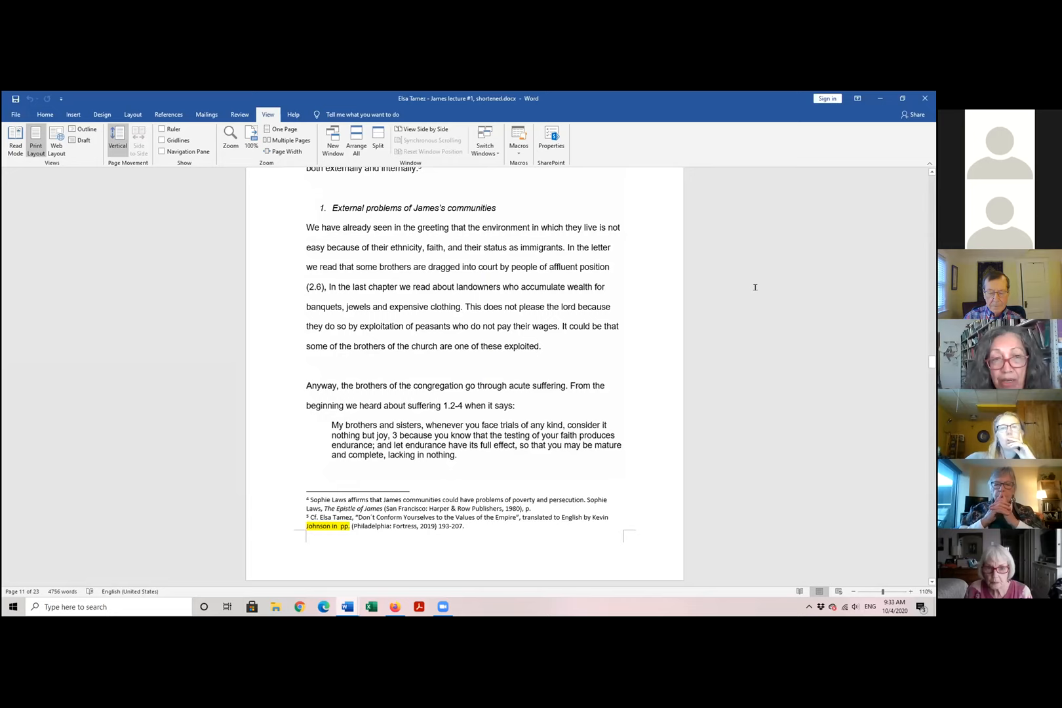
scroll(down, 3)
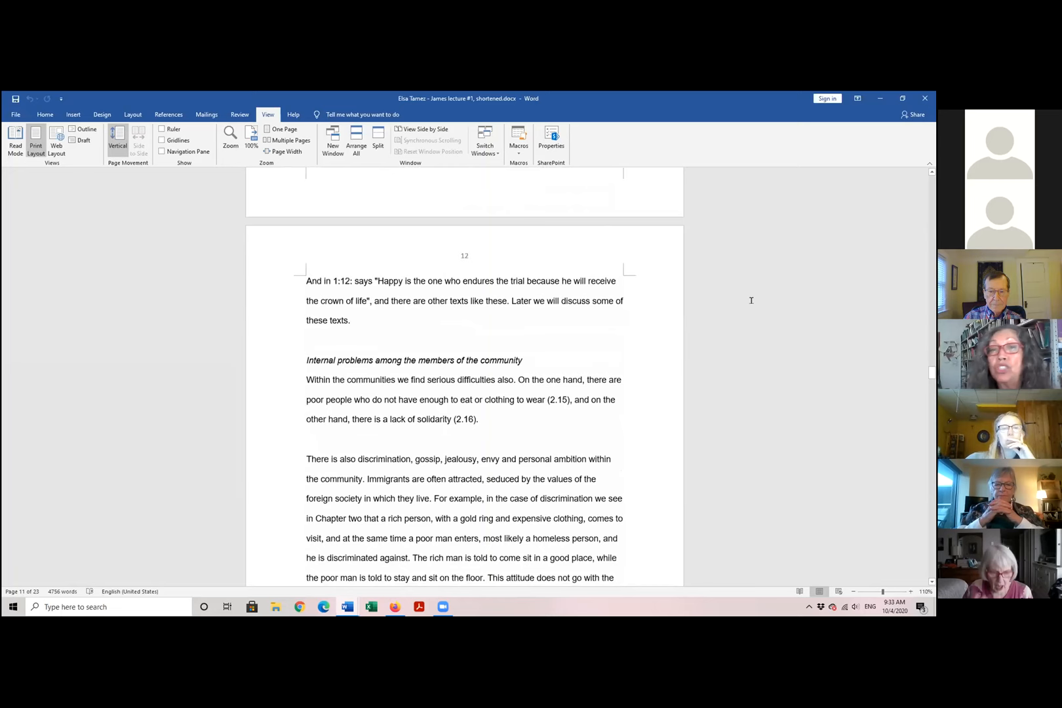
scroll(down, 3)
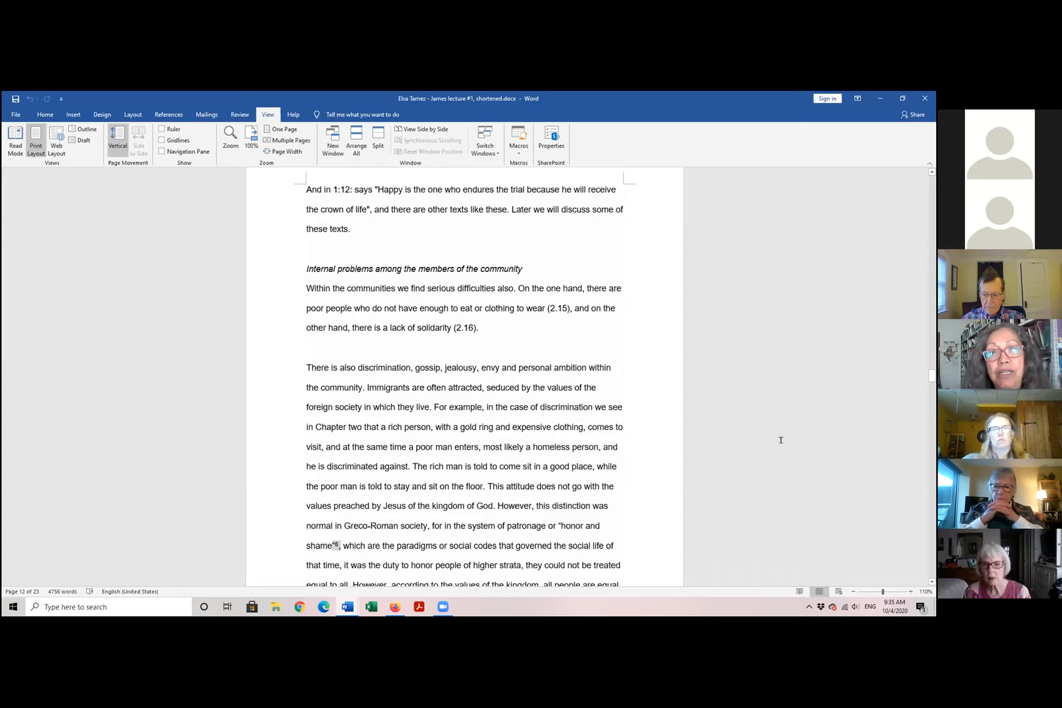
mouse_move(771, 427)
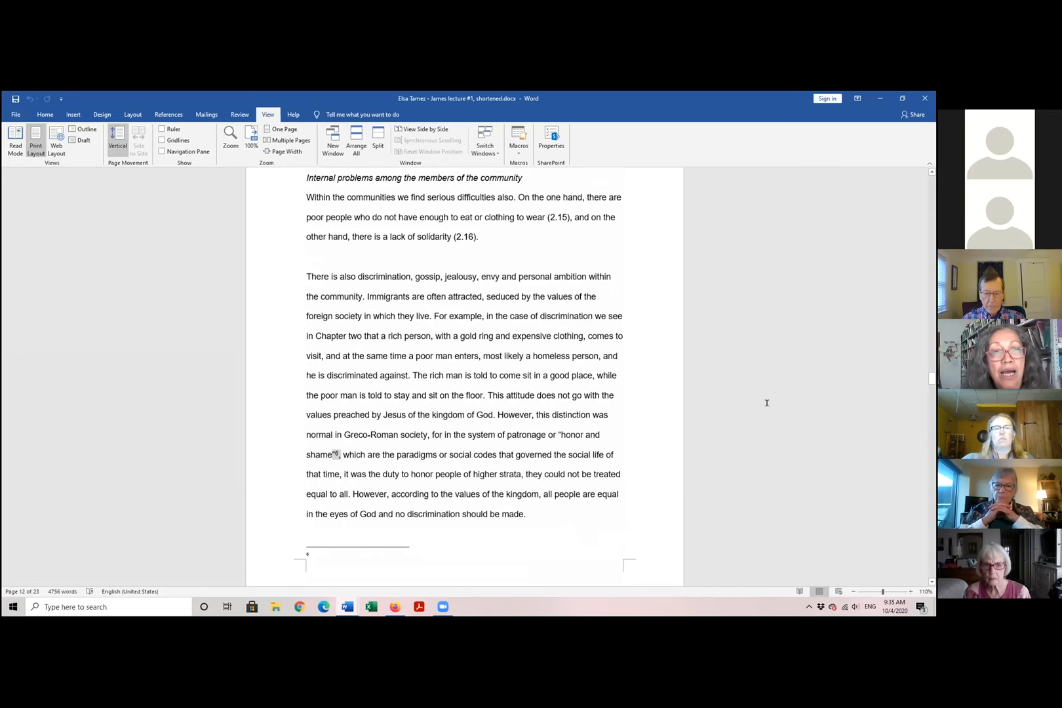
scroll(down, 3)
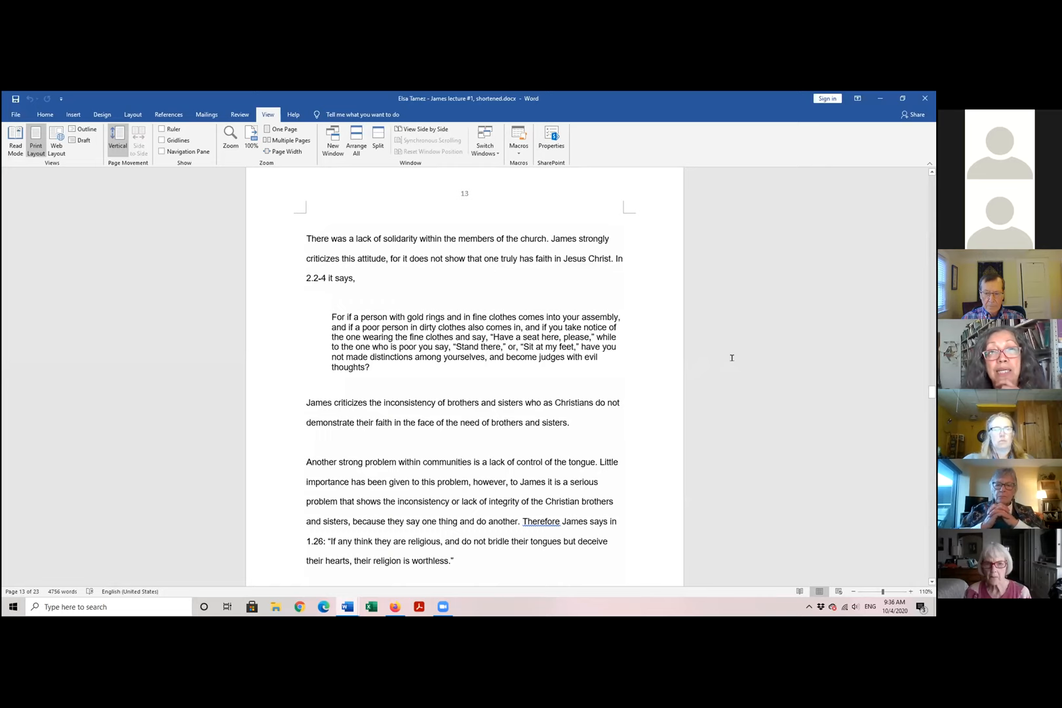
scroll(down, 3)
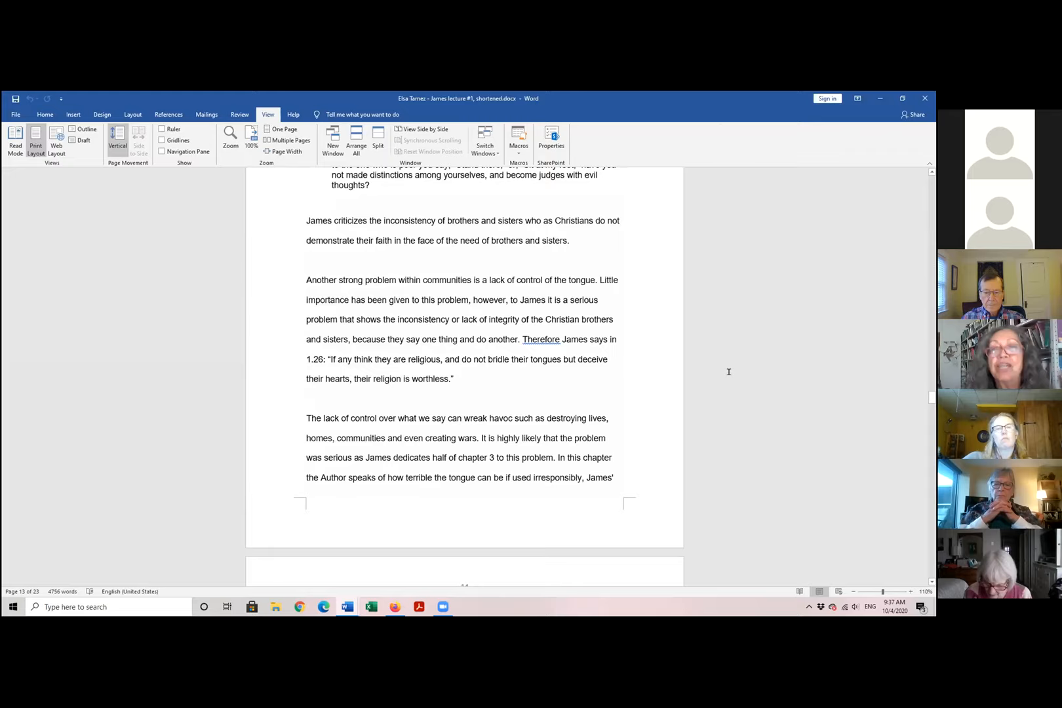
scroll(down, 3)
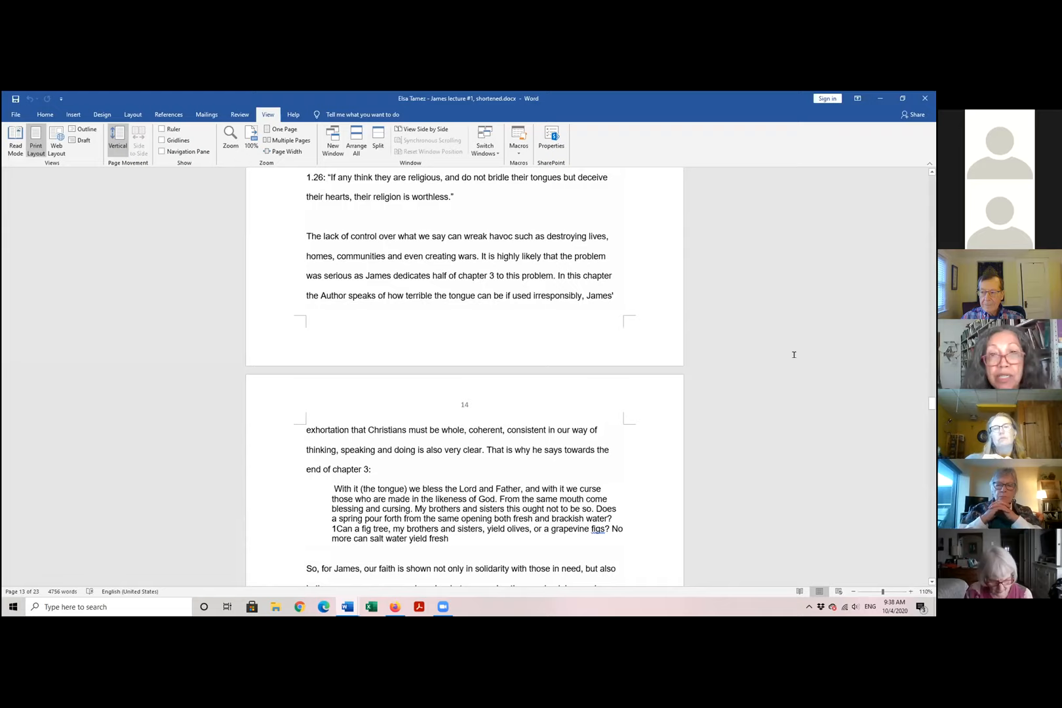
mouse_move(797, 351)
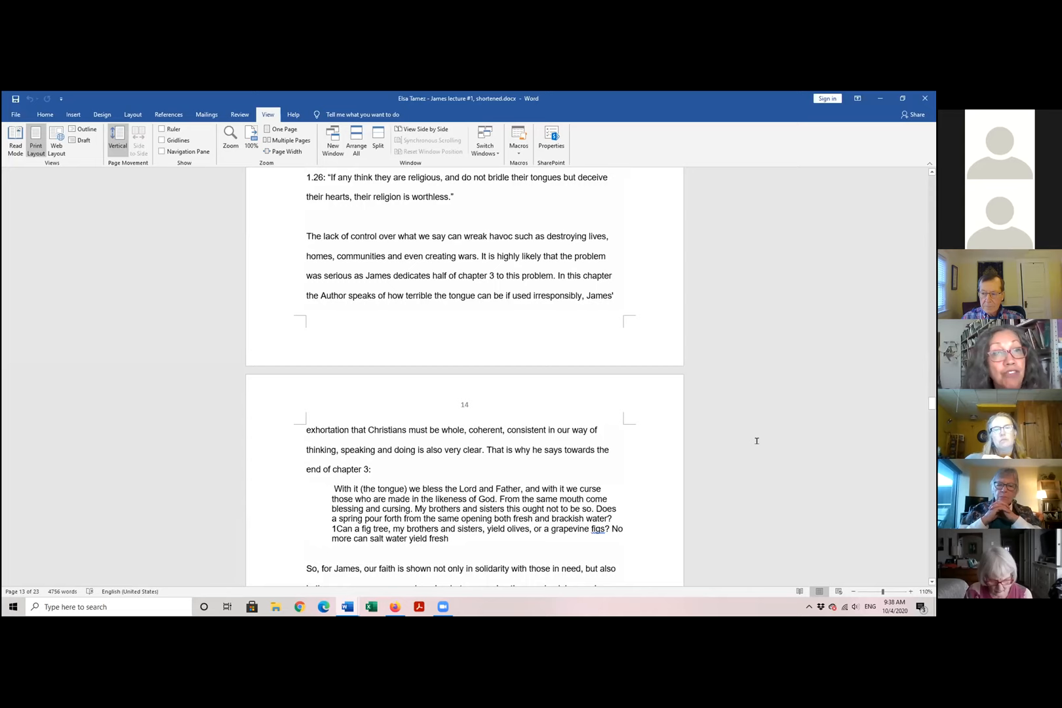
scroll(down, 3)
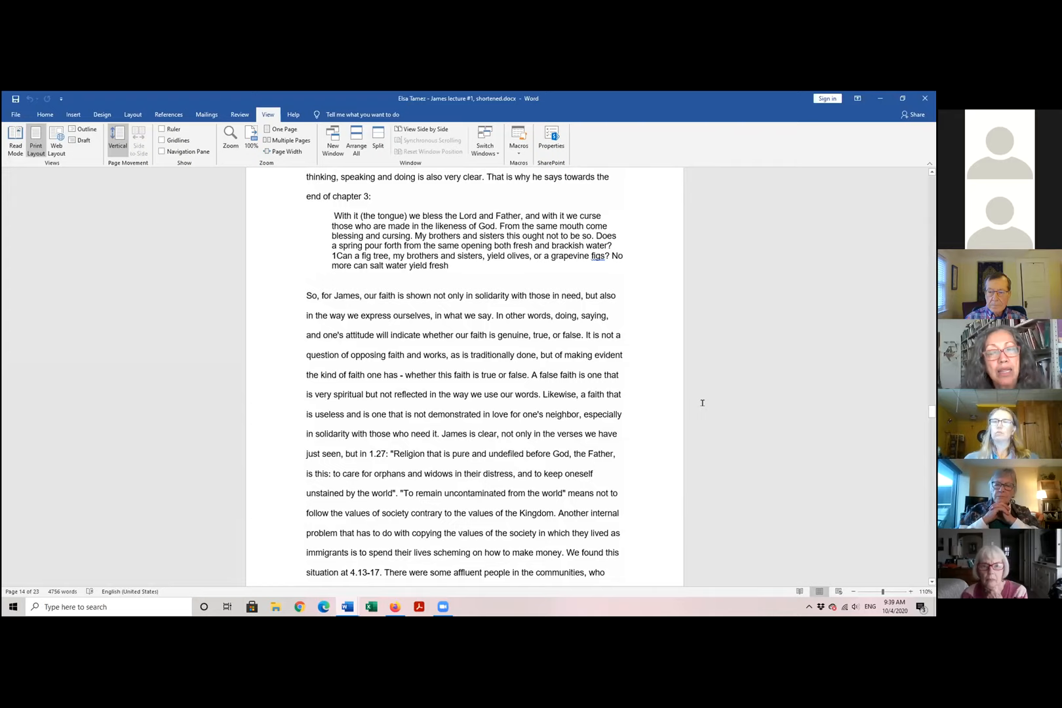
mouse_move(733, 425)
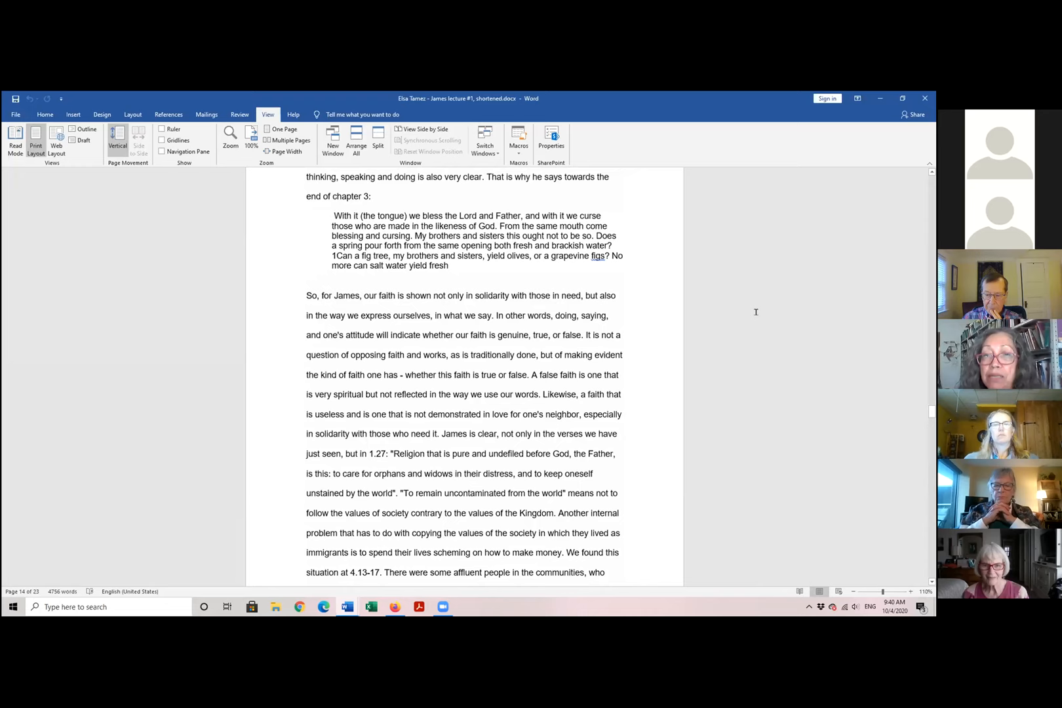
scroll(down, 3)
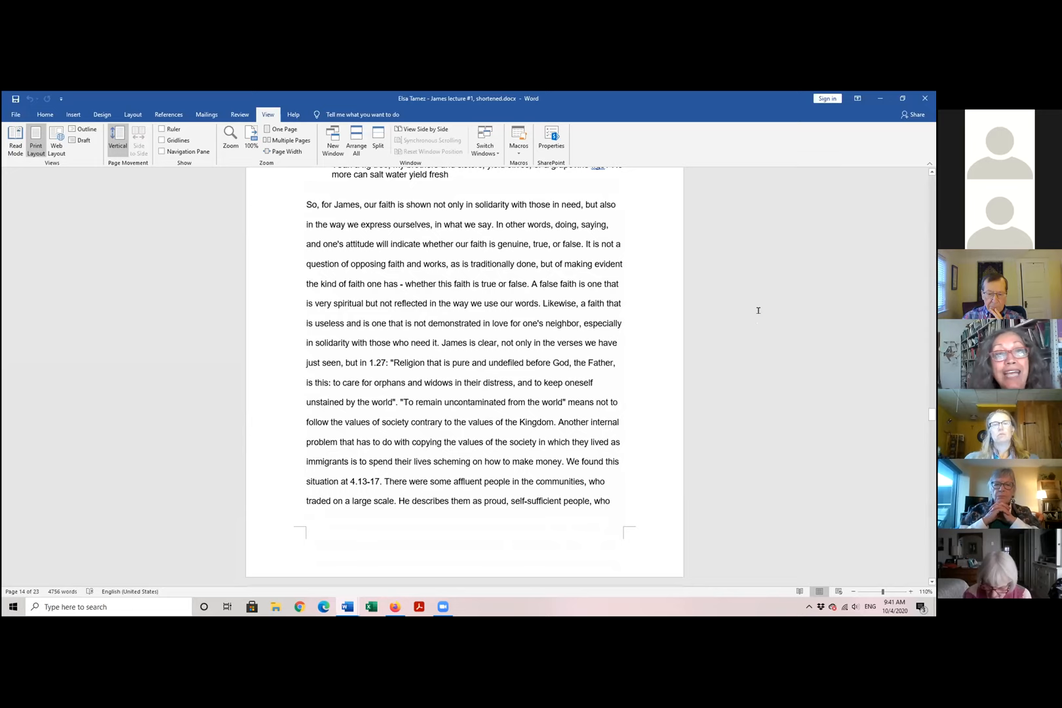
scroll(down, 3)
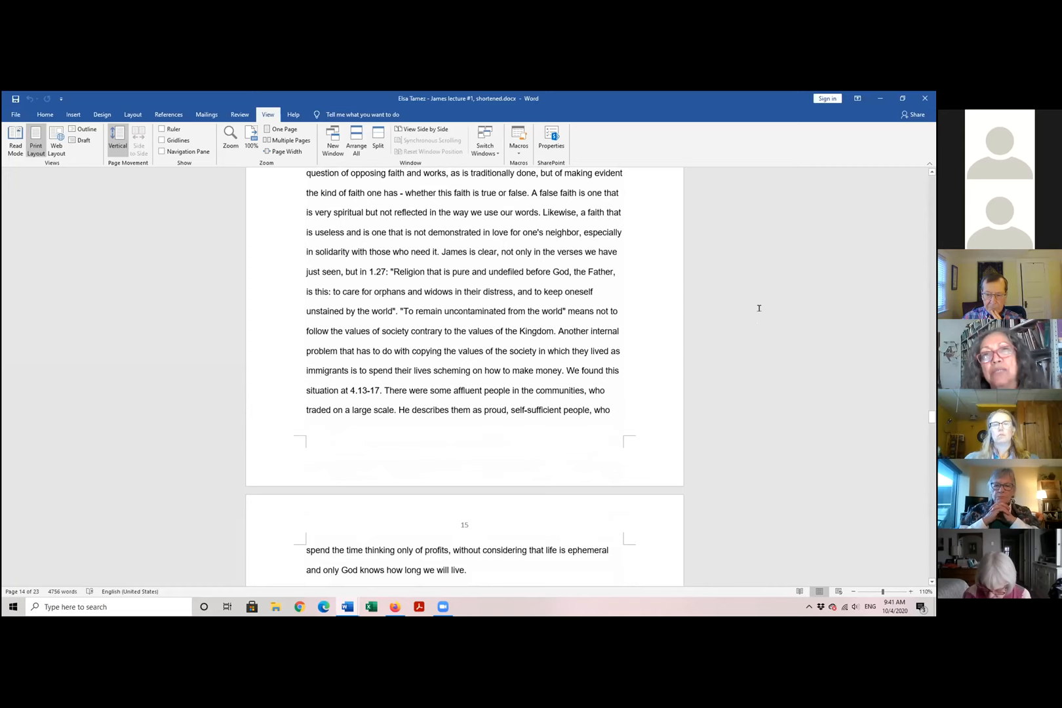
scroll(down, 3)
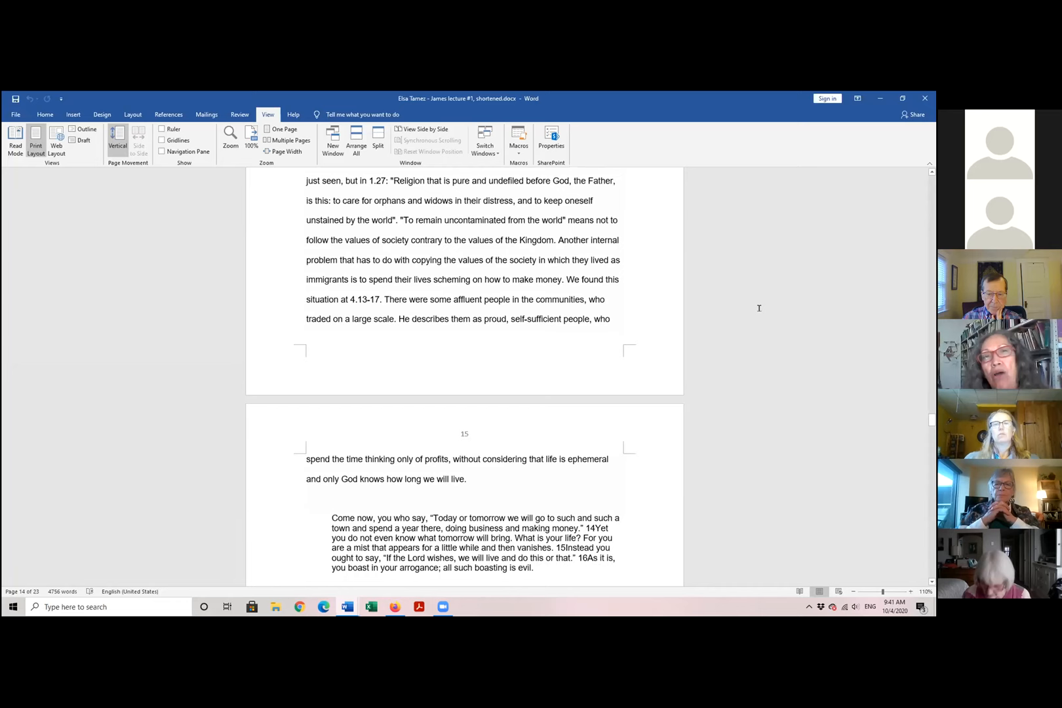
scroll(down, 3)
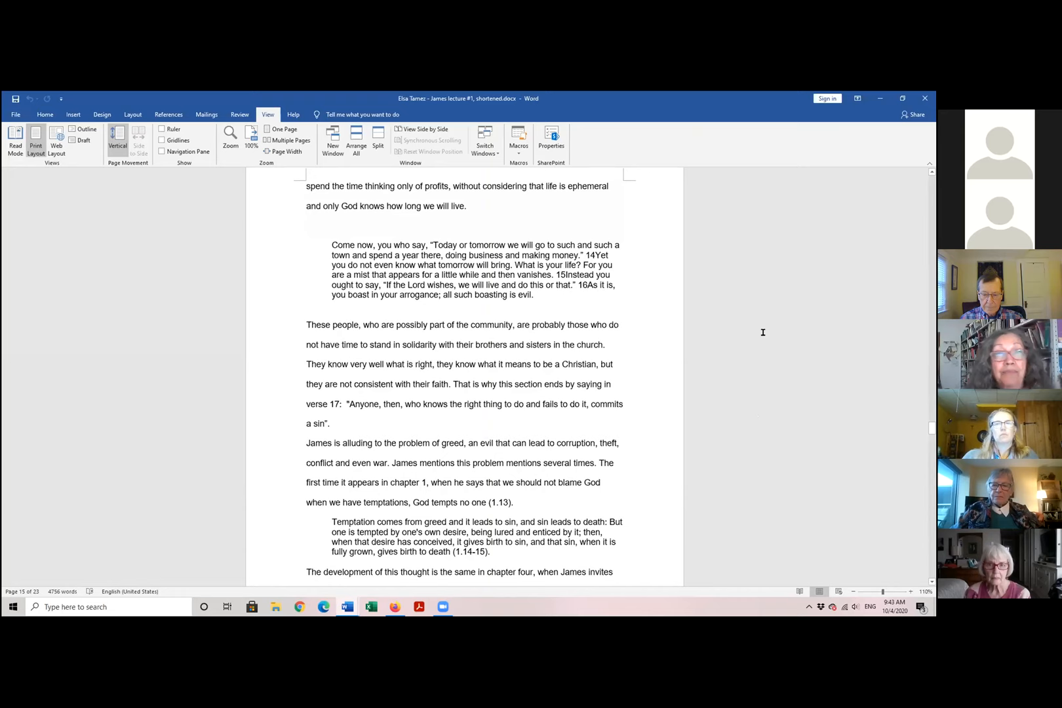
scroll(down, 3)
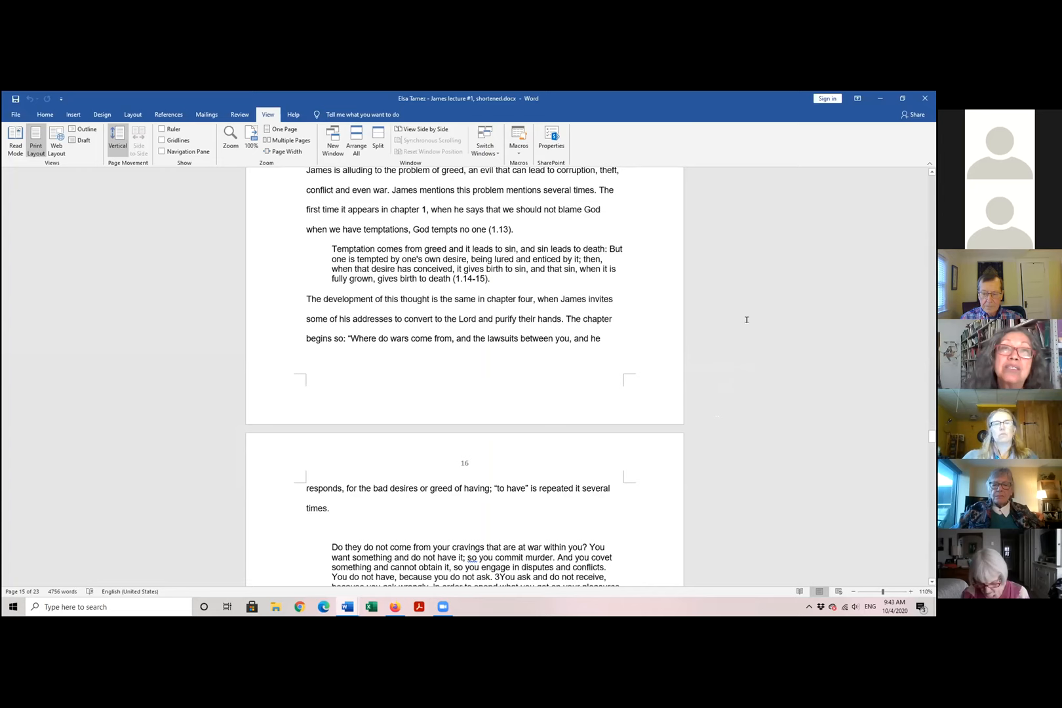
scroll(down, 3)
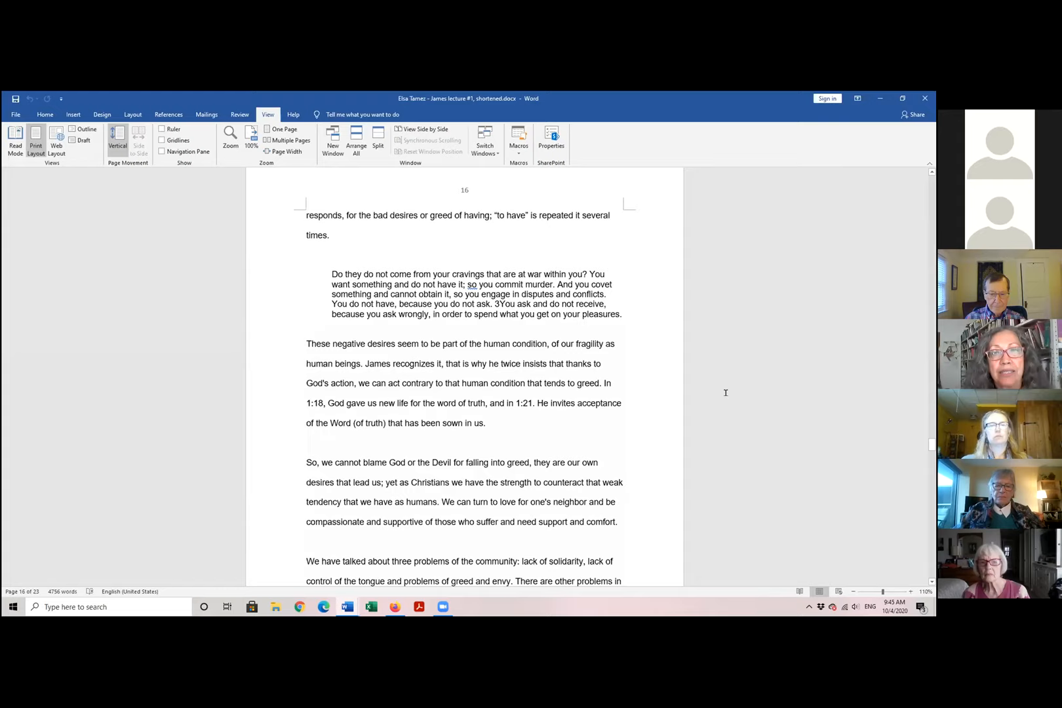
mouse_move(730, 384)
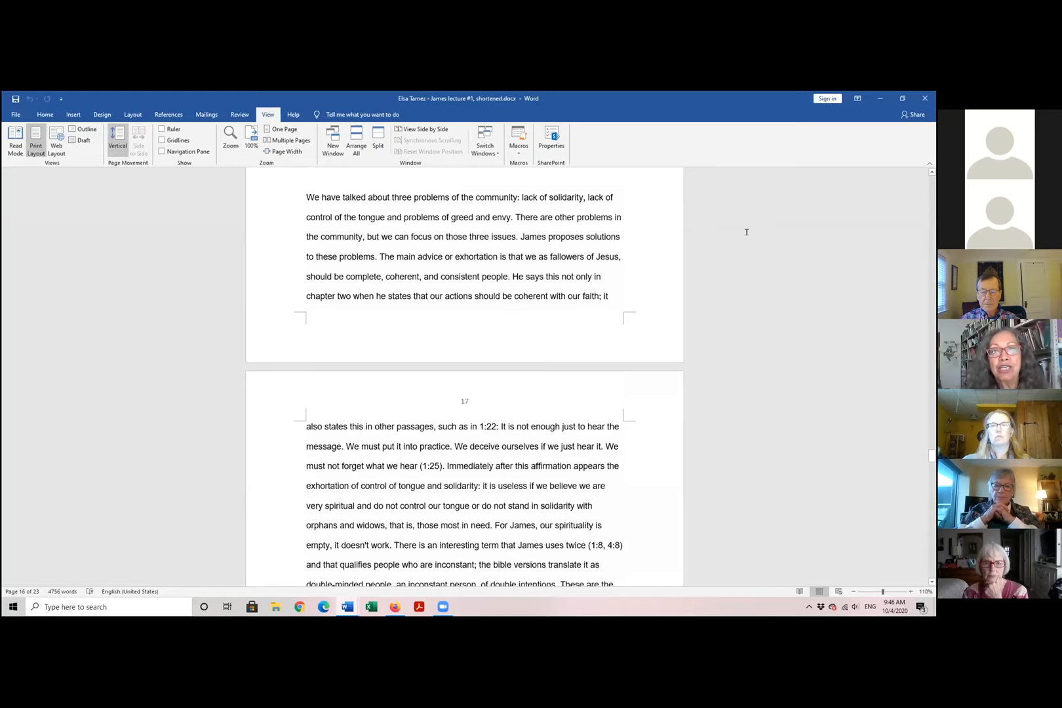
mouse_move(749, 239)
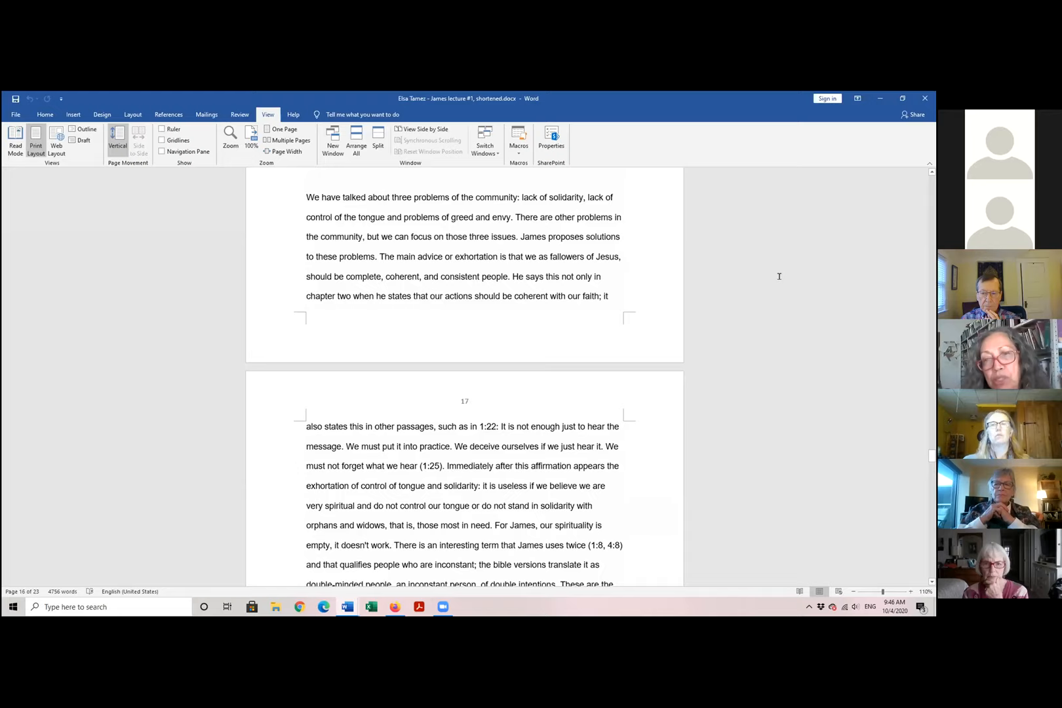
mouse_move(732, 449)
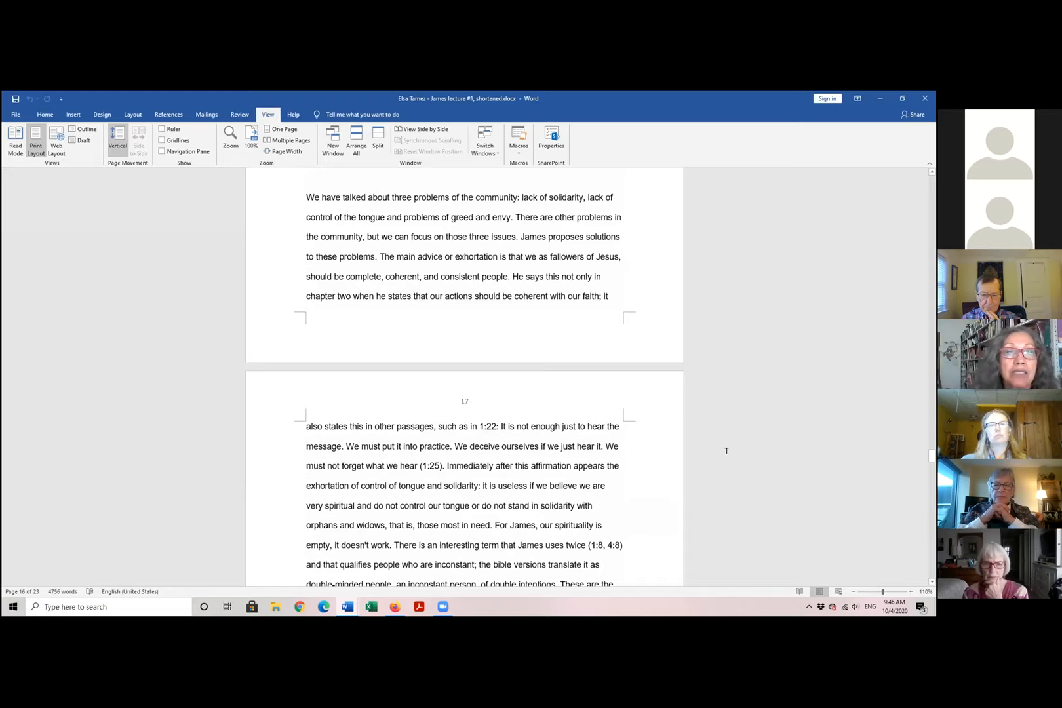
mouse_move(762, 375)
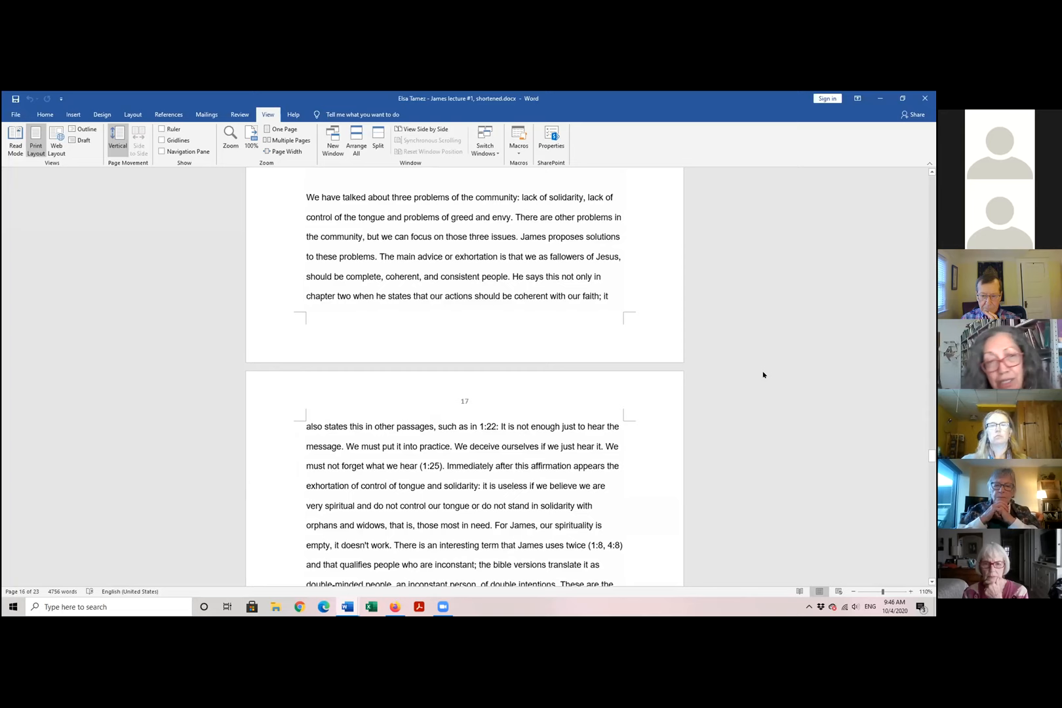
scroll(down, 3)
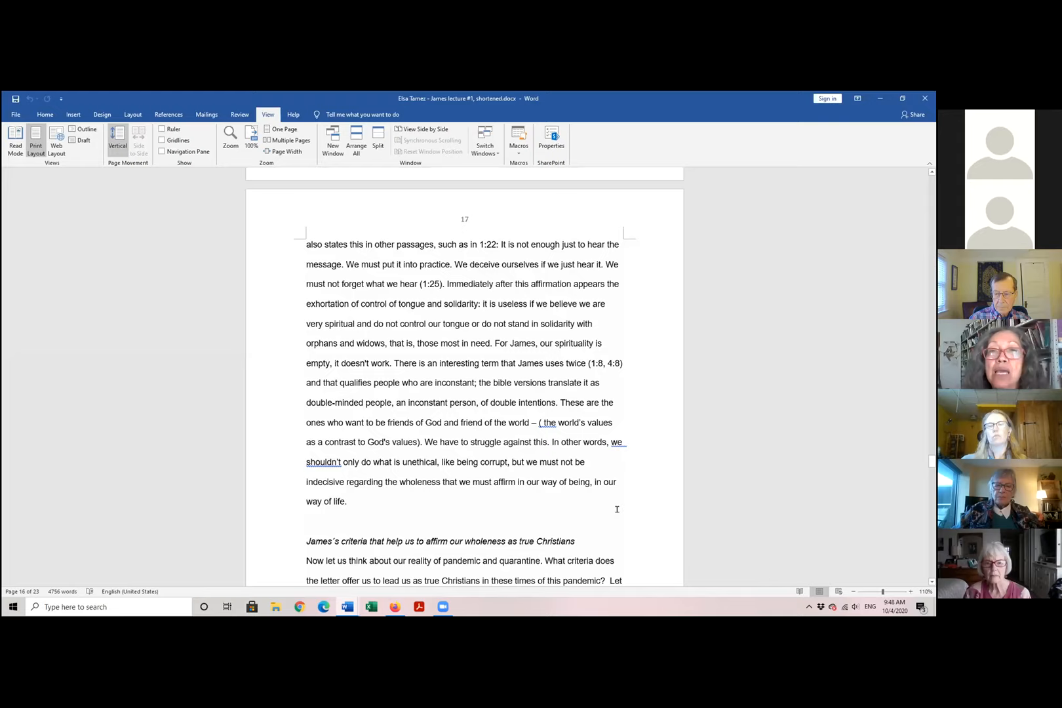
scroll(down, 3)
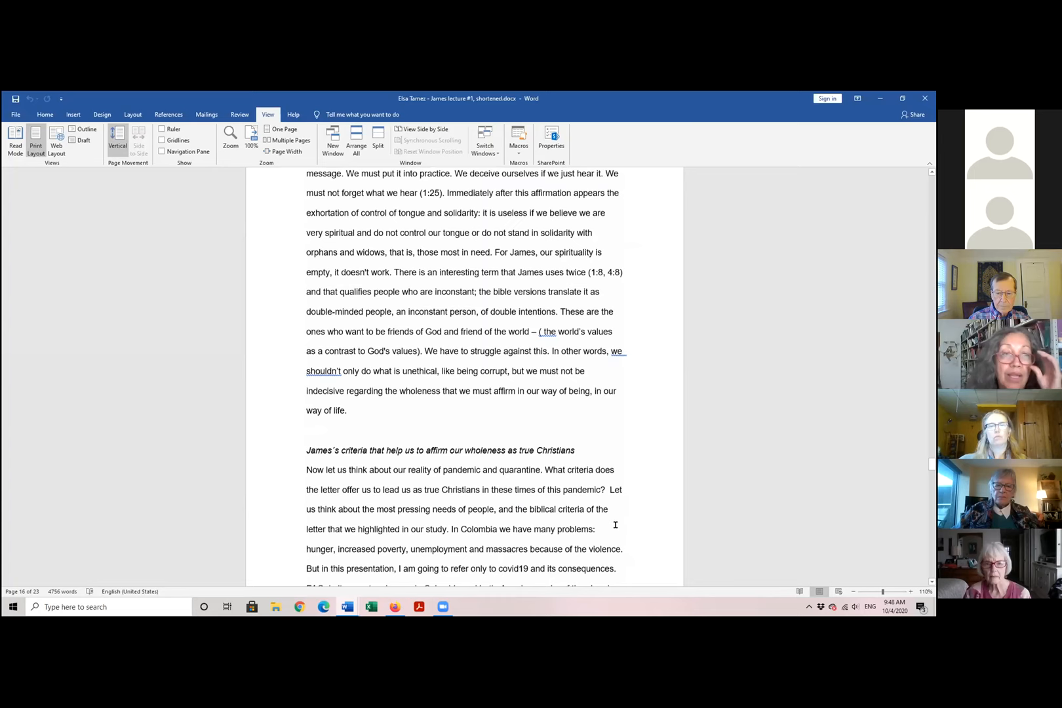
scroll(down, 3)
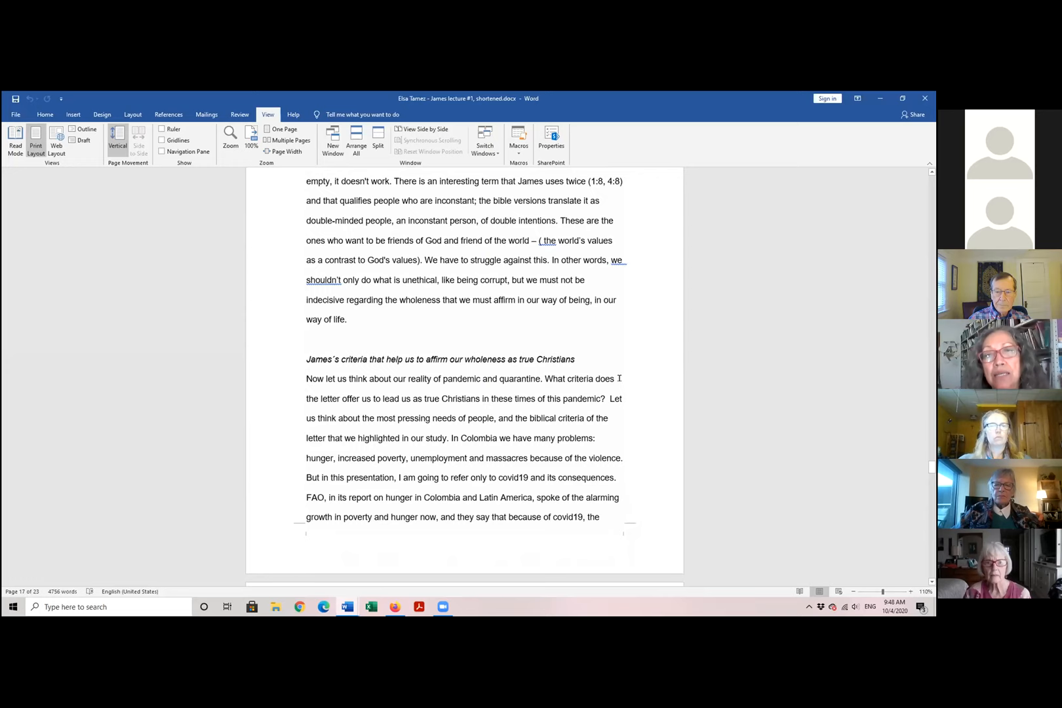
scroll(down, 3)
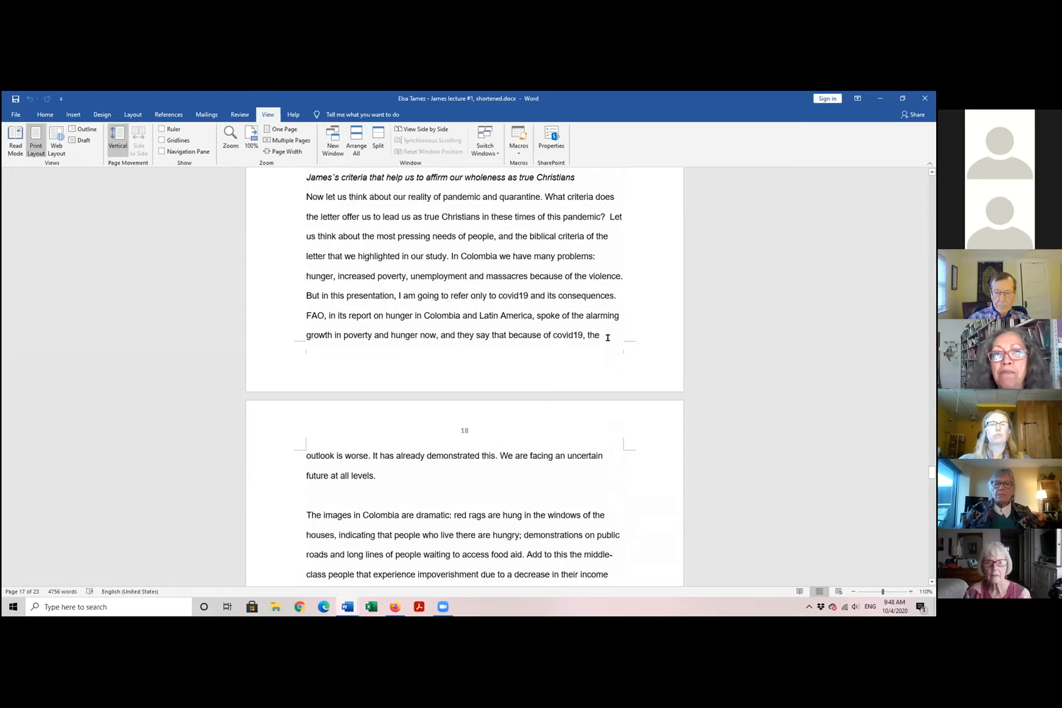
mouse_move(702, 300)
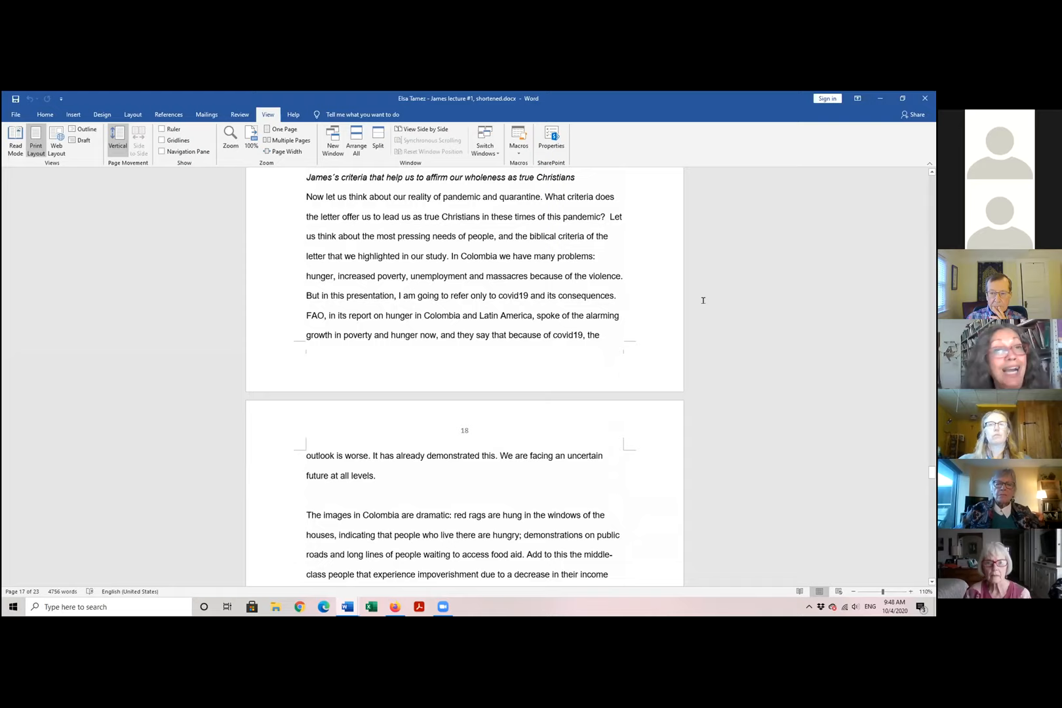
mouse_move(772, 392)
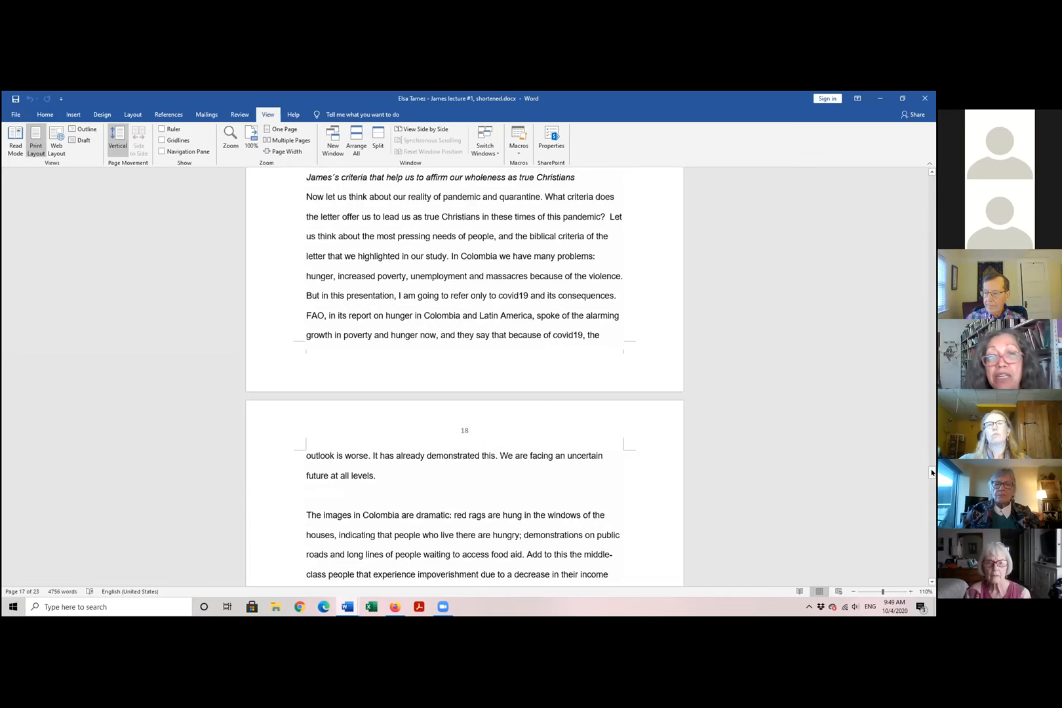
scroll(up, 3)
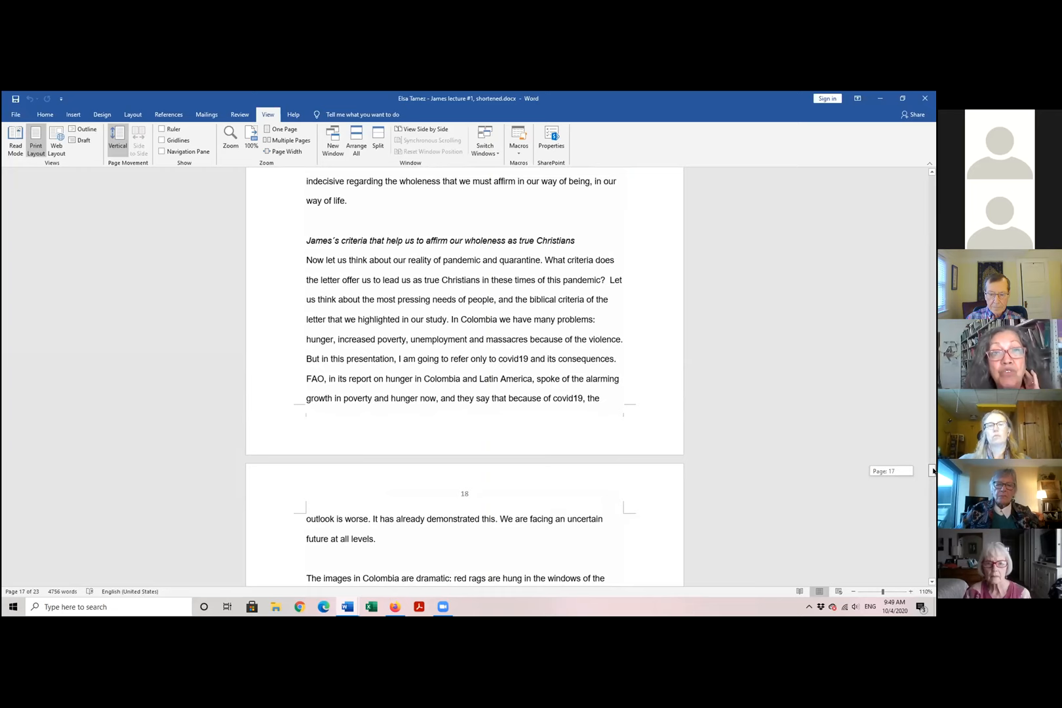
scroll(down, 3)
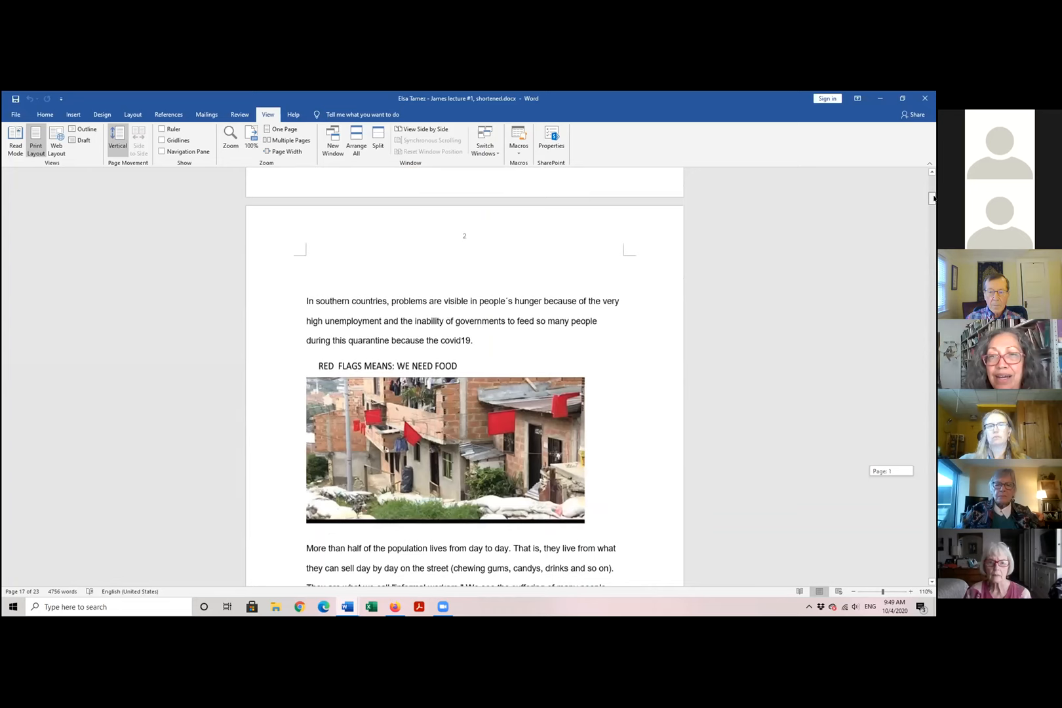
scroll(down, 3)
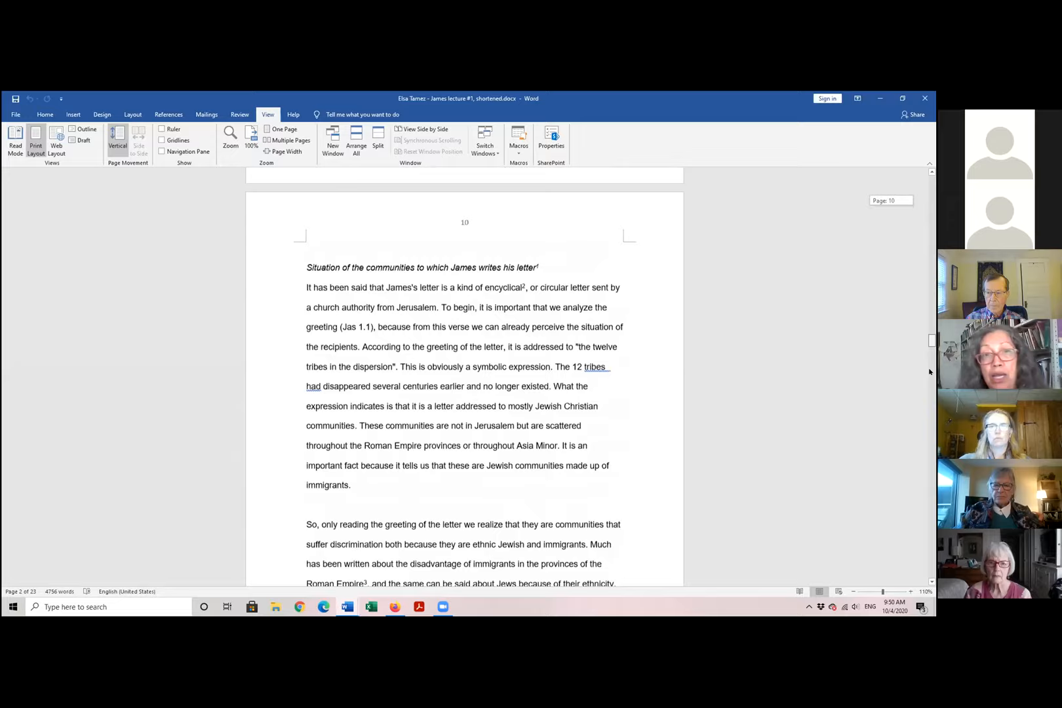
scroll(down, 3)
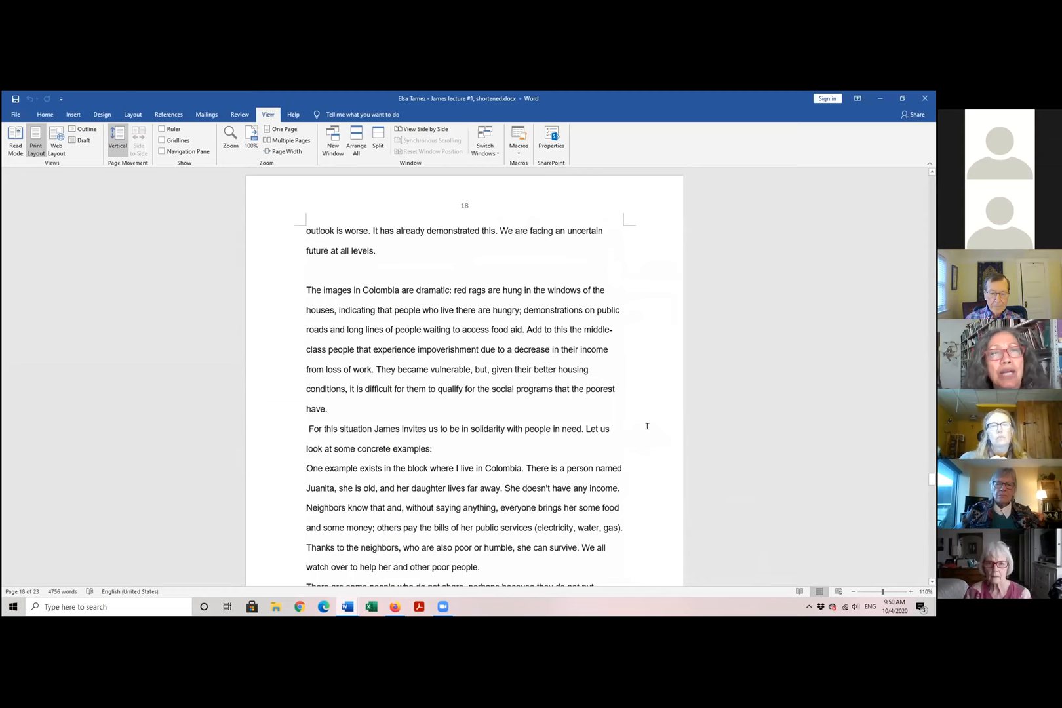
scroll(down, 3)
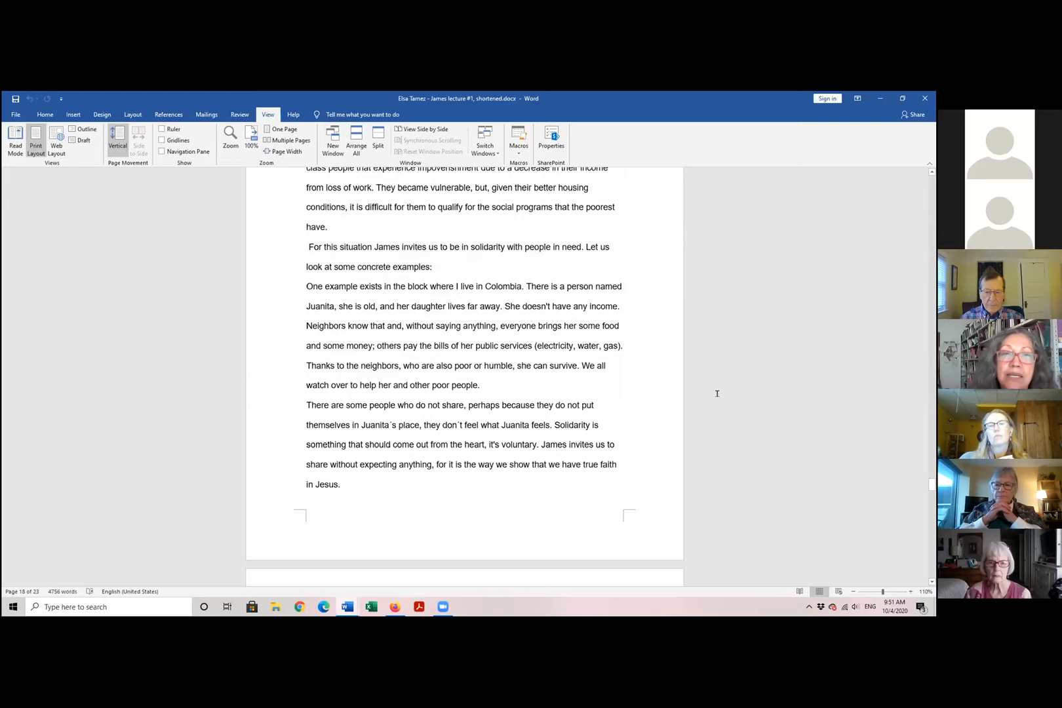
mouse_move(657, 427)
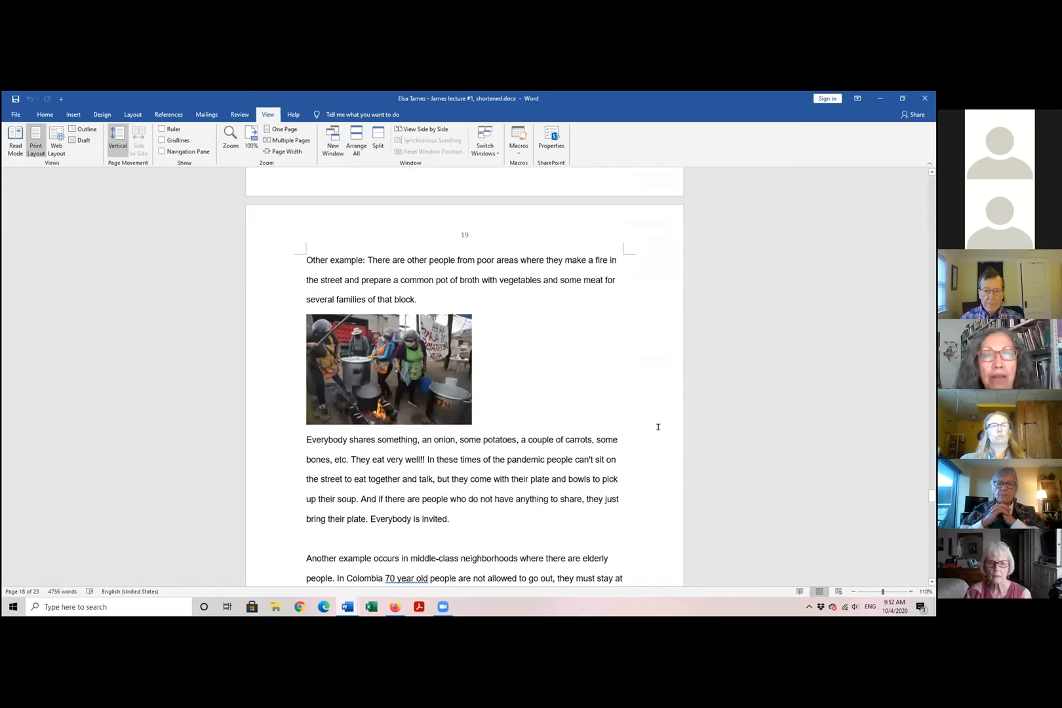
mouse_move(682, 319)
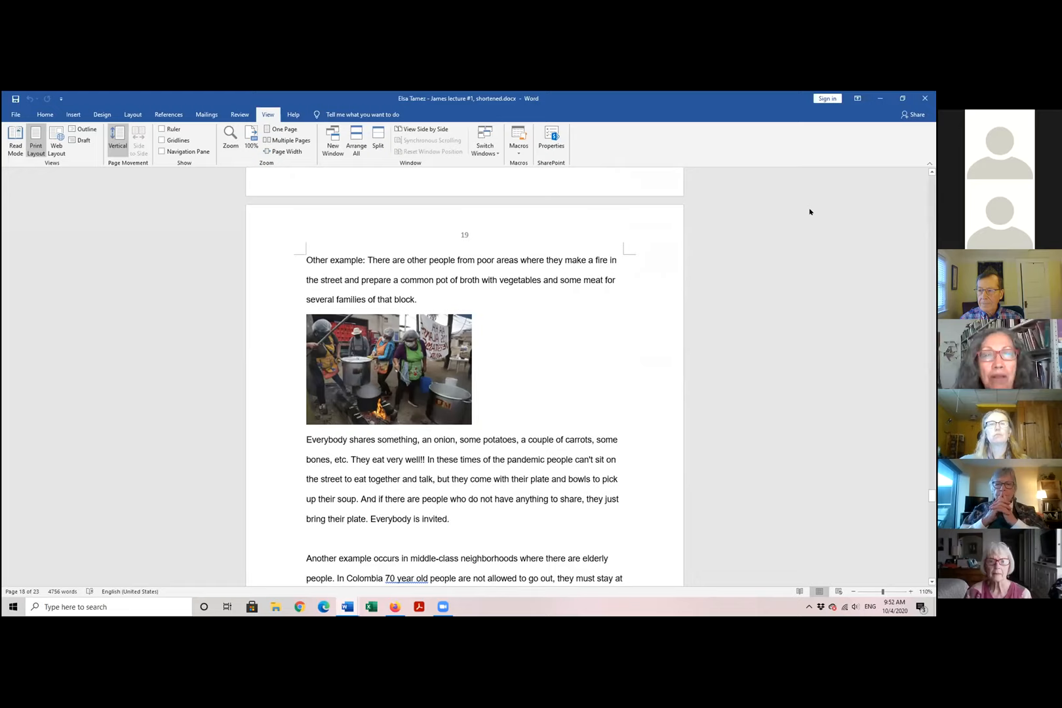
mouse_move(766, 221)
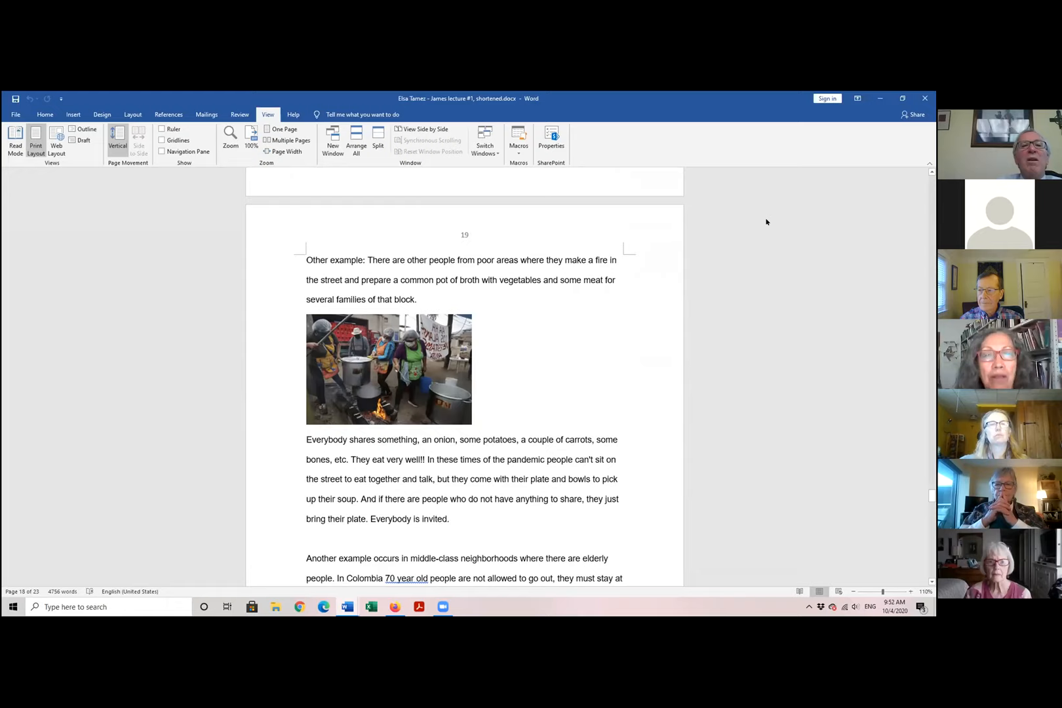
mouse_move(586, 363)
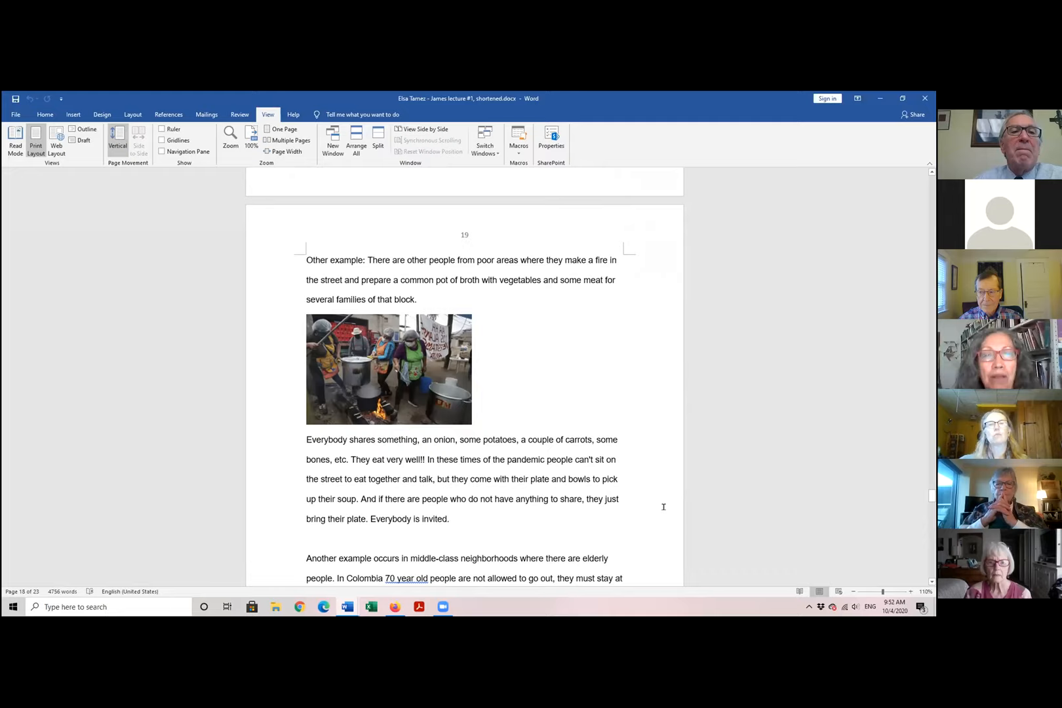
scroll(down, 3)
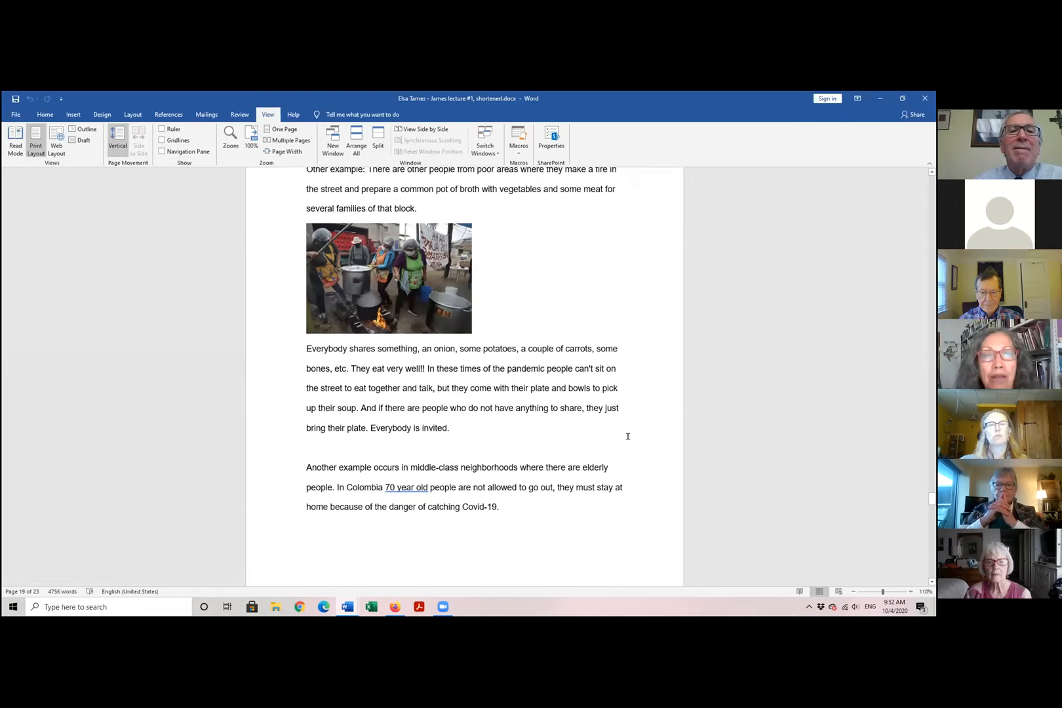
mouse_move(458, 424)
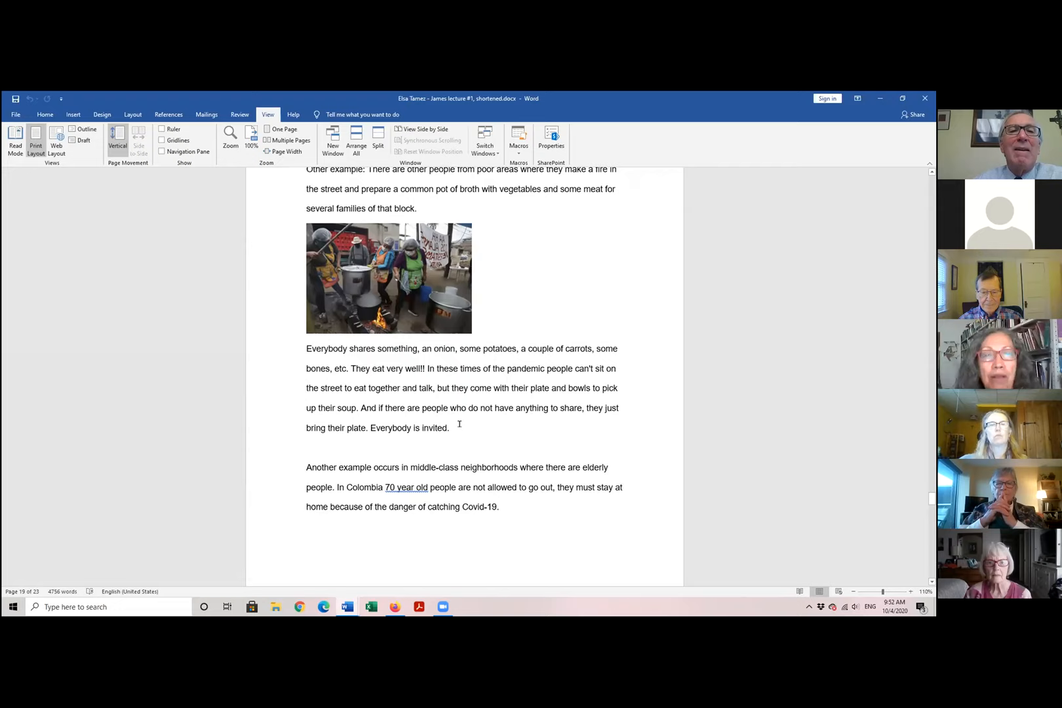
scroll(down, 3)
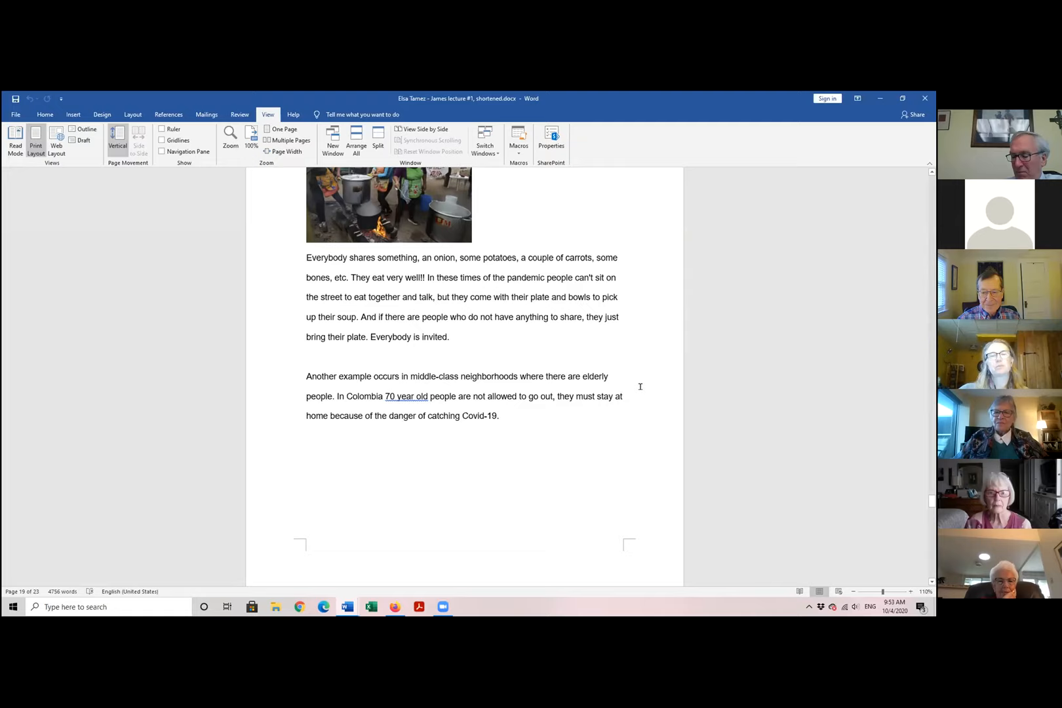
scroll(down, 3)
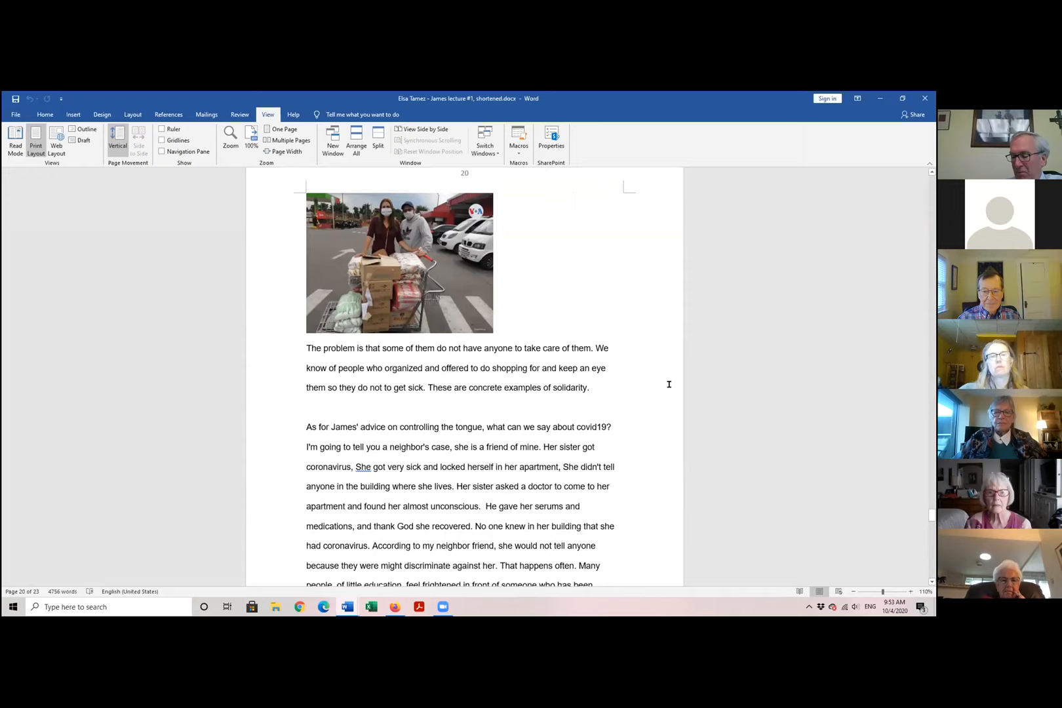
mouse_move(692, 366)
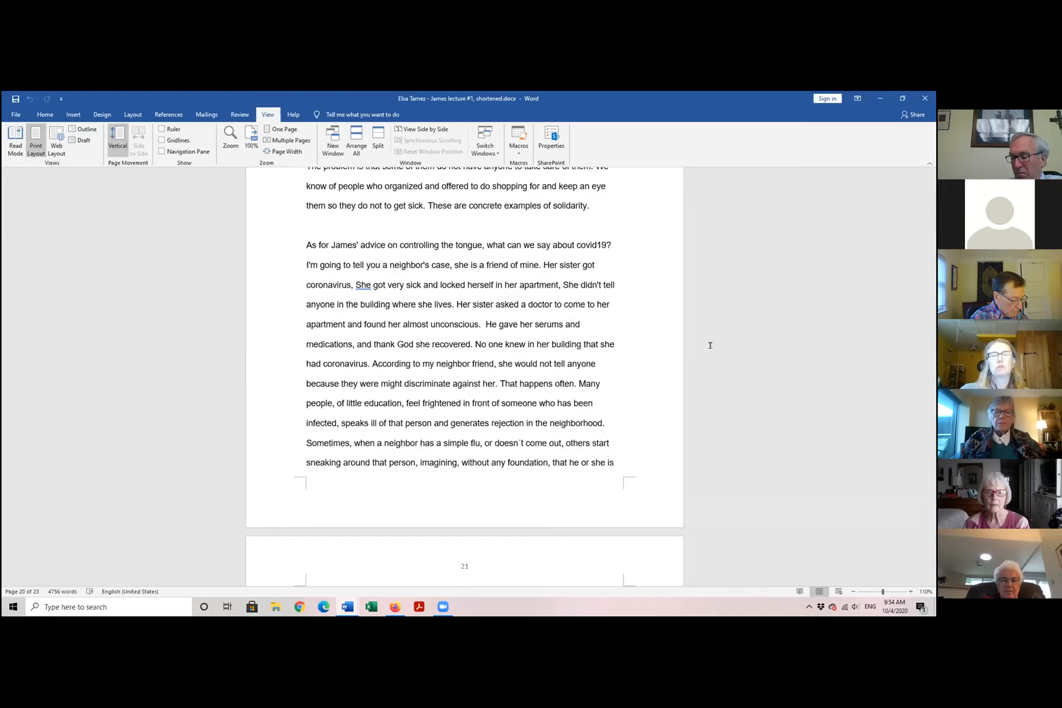
mouse_move(671, 437)
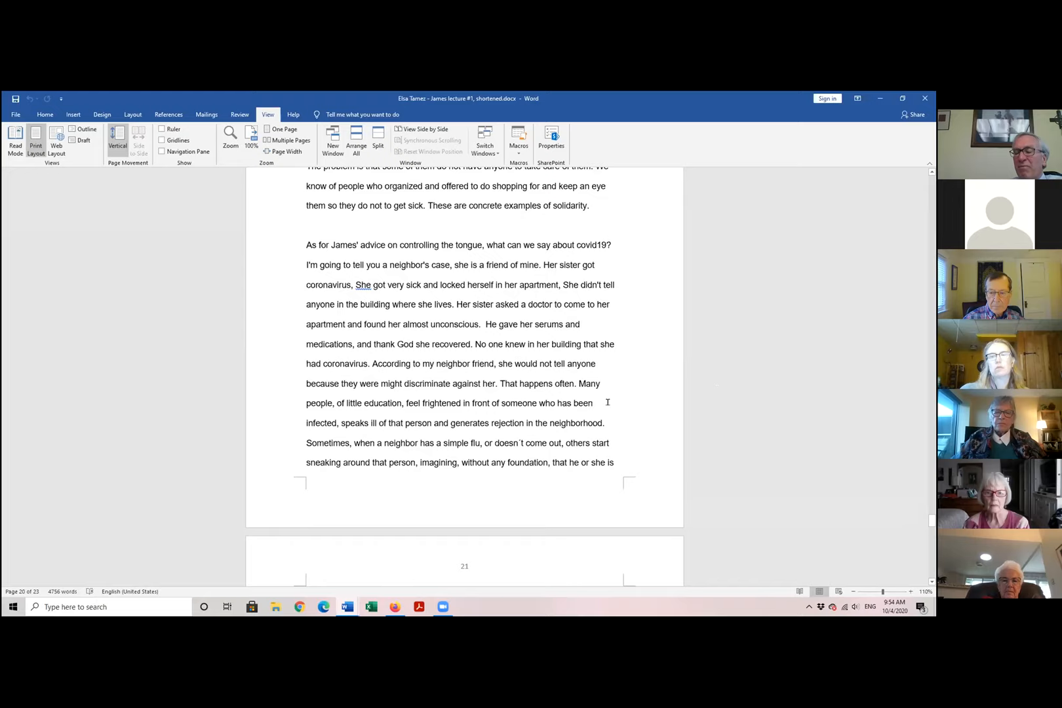
mouse_move(618, 420)
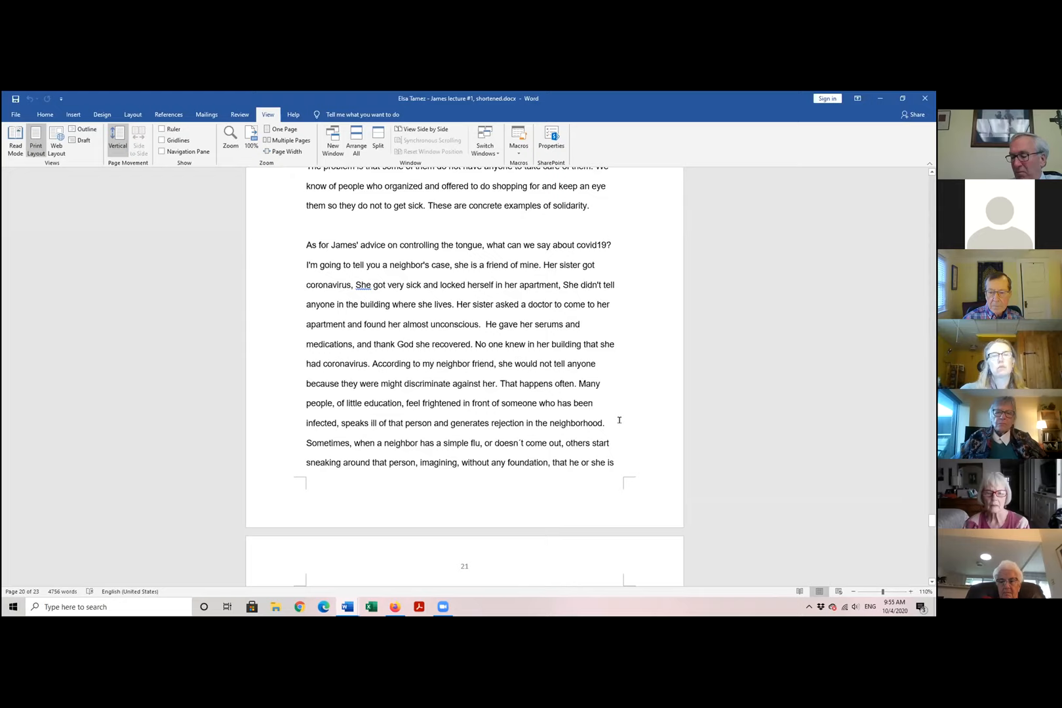
mouse_move(650, 432)
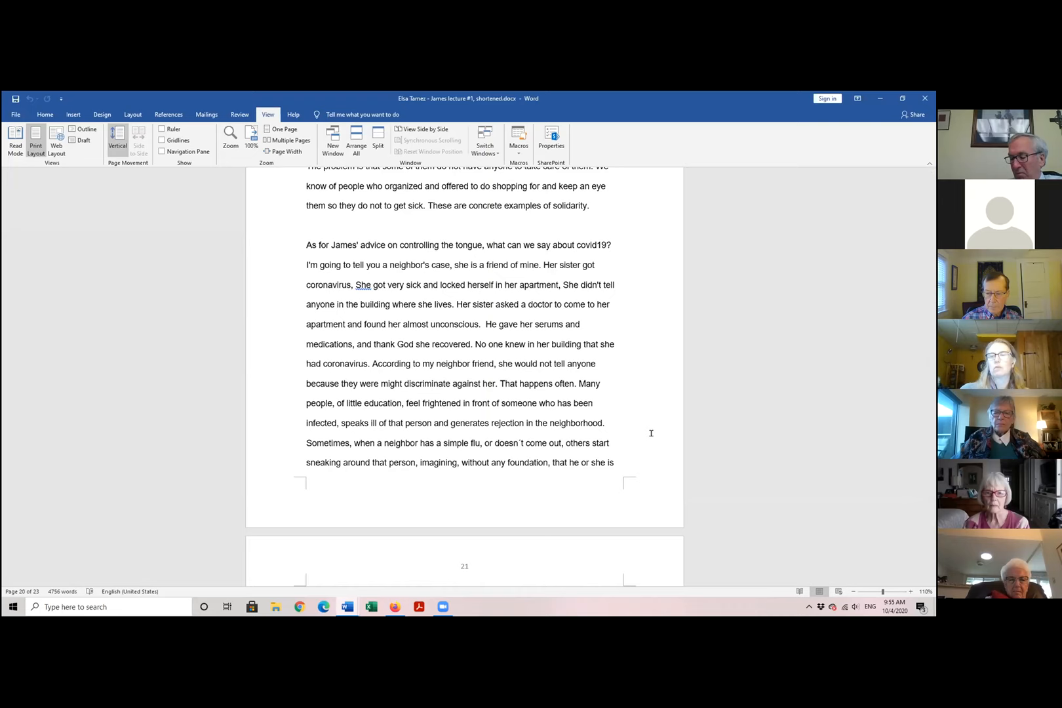
scroll(down, 3)
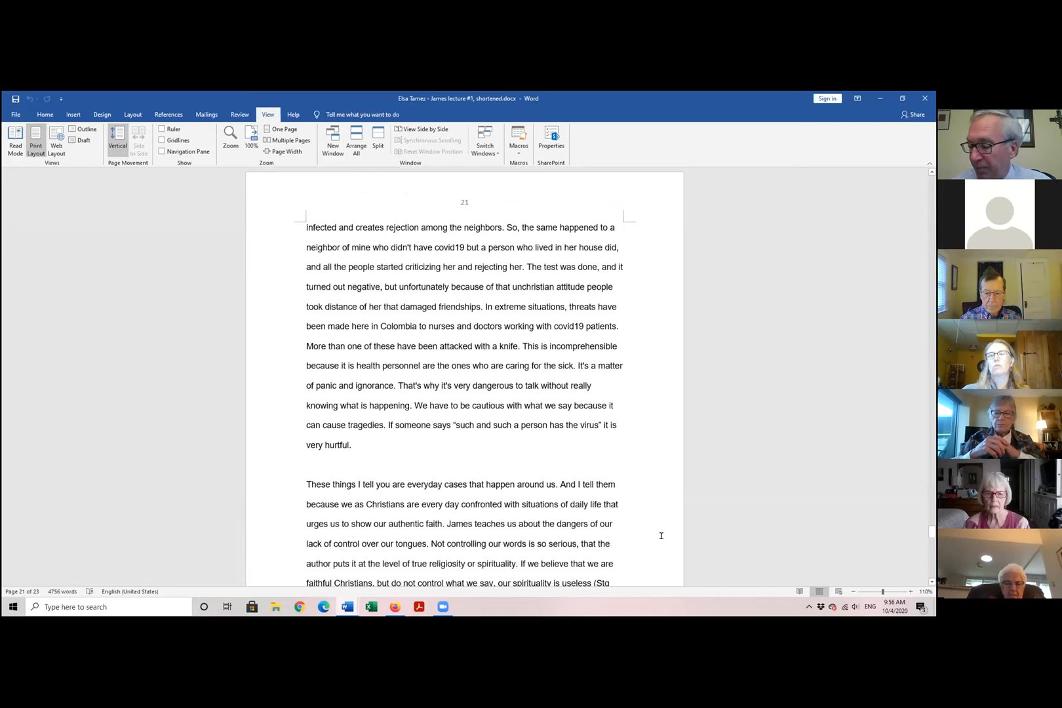
scroll(down, 3)
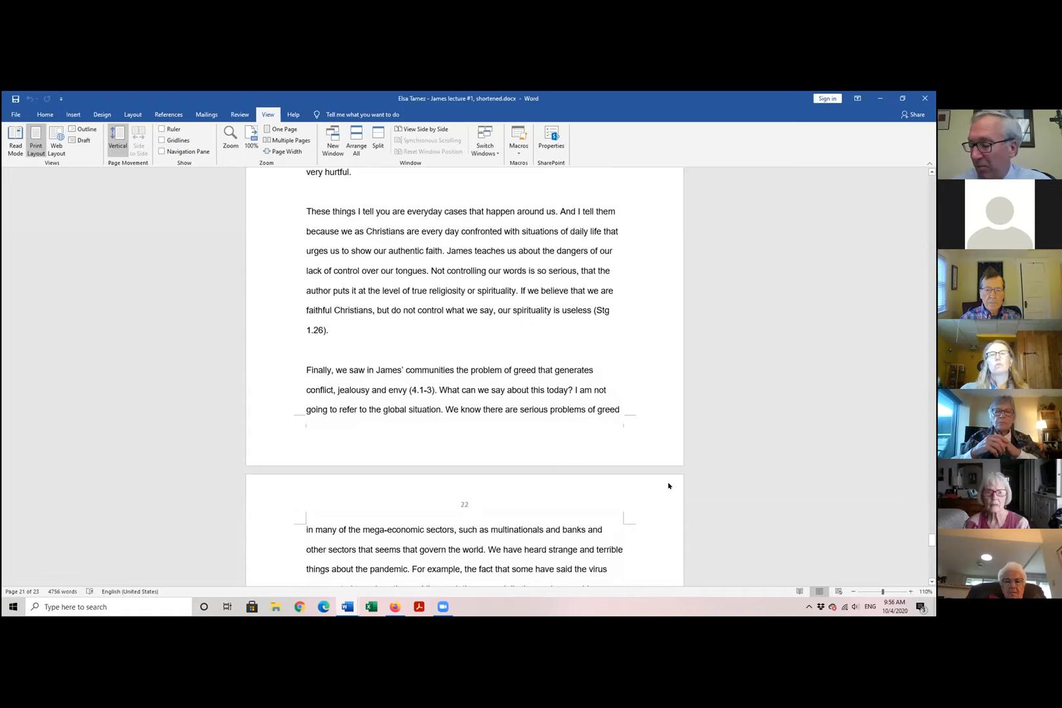
mouse_move(687, 443)
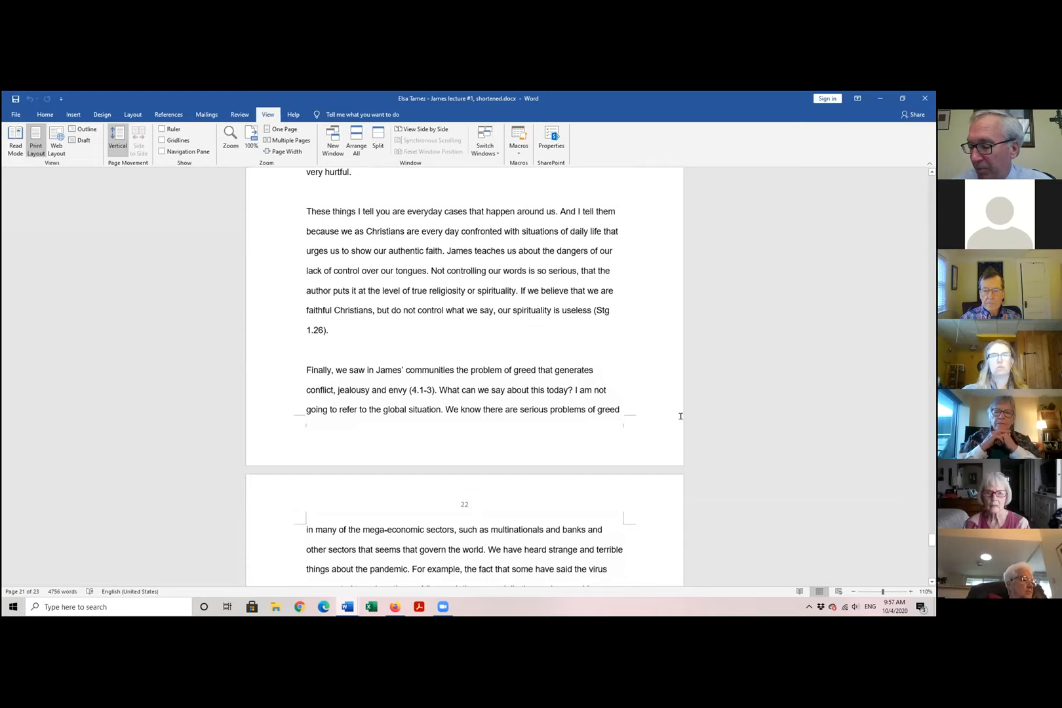
mouse_move(704, 355)
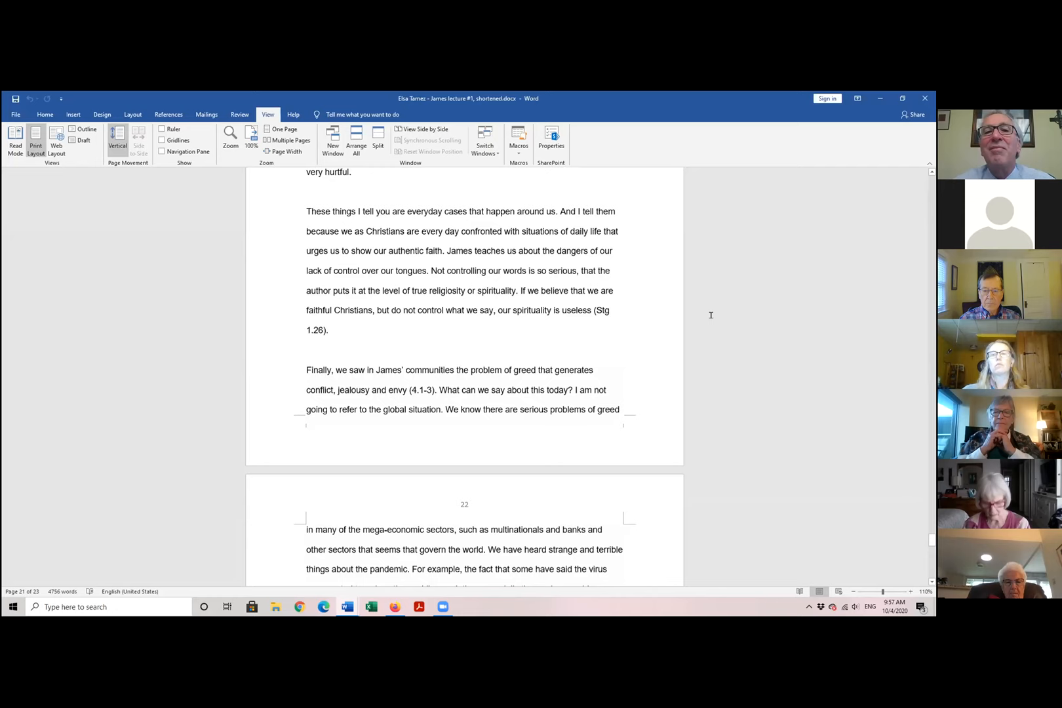
scroll(down, 3)
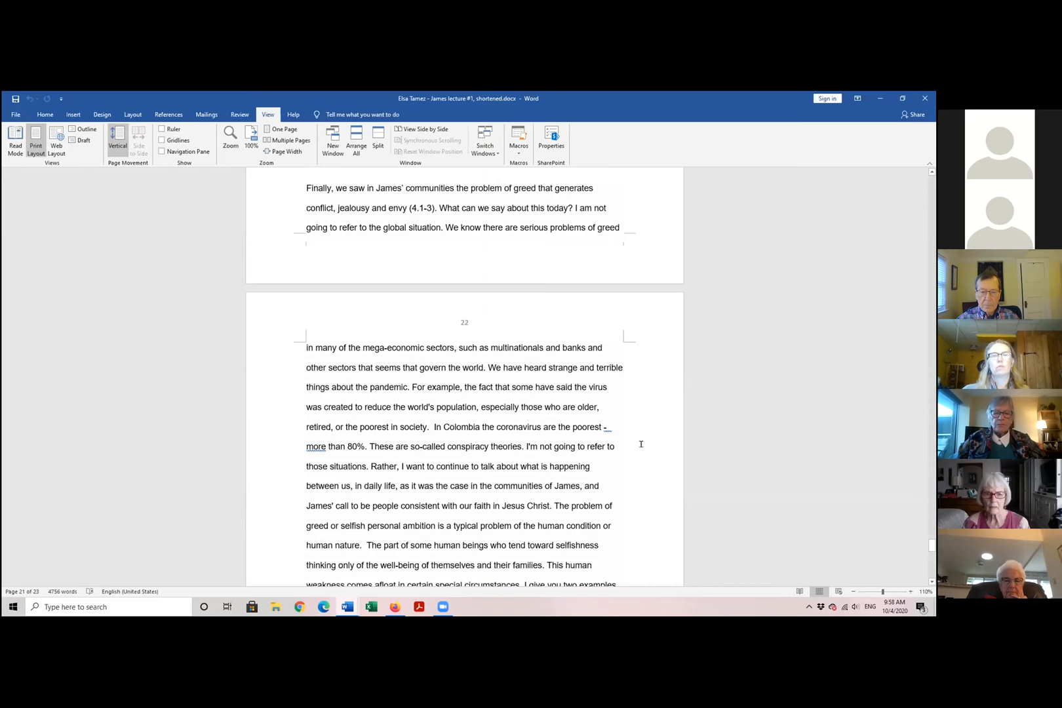
scroll(down, 3)
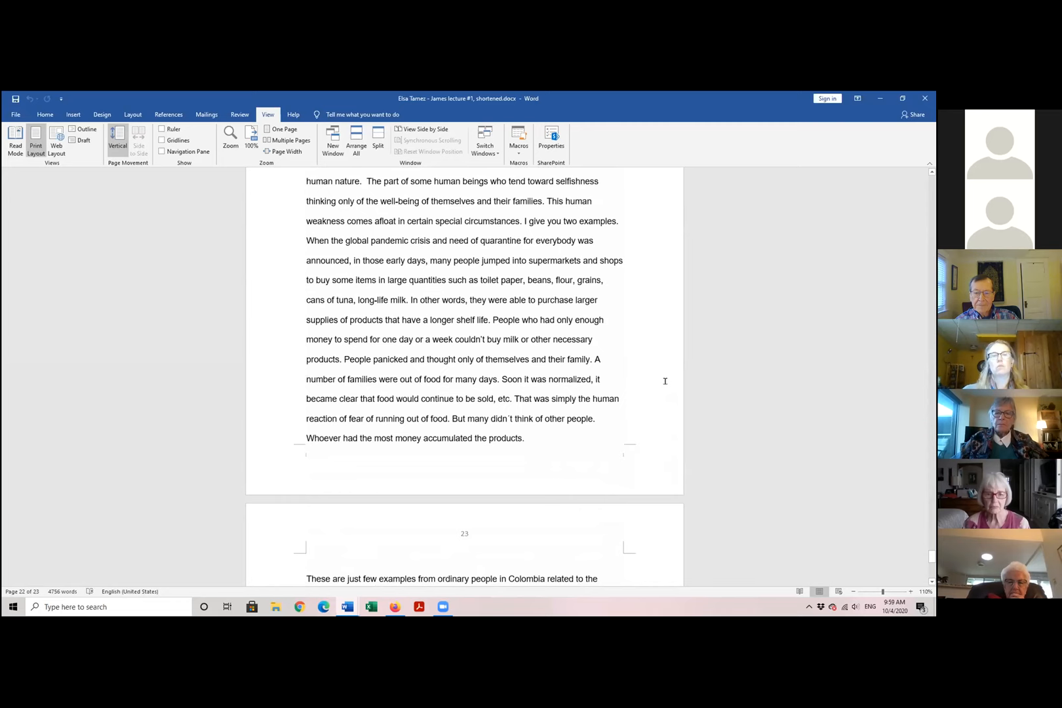
scroll(down, 3)
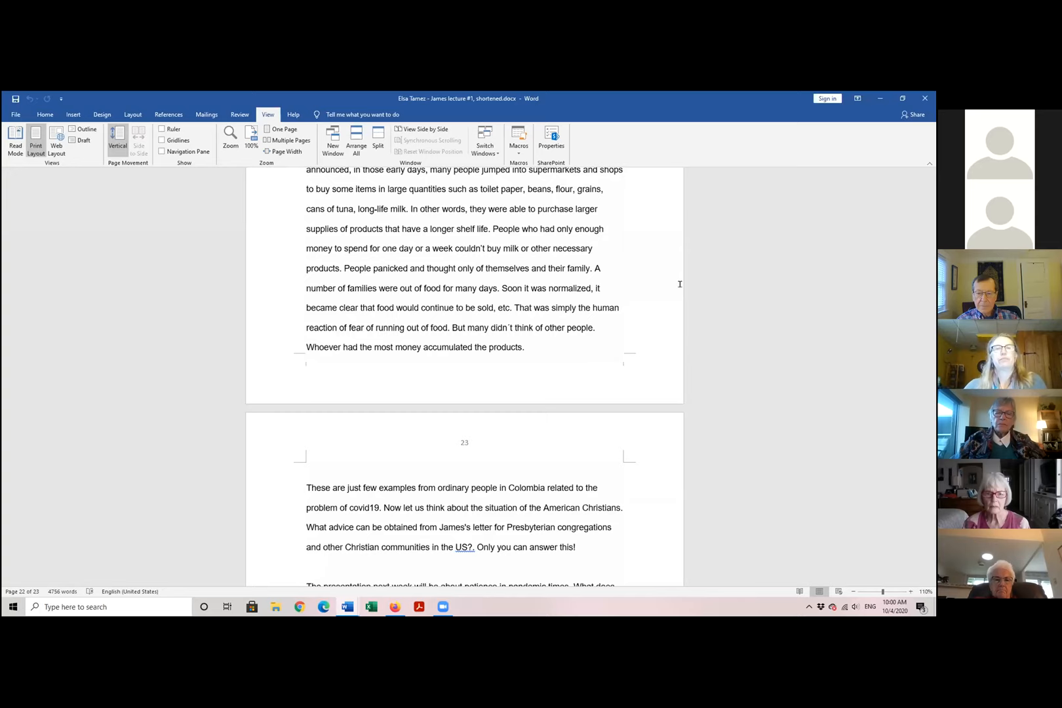
scroll(down, 3)
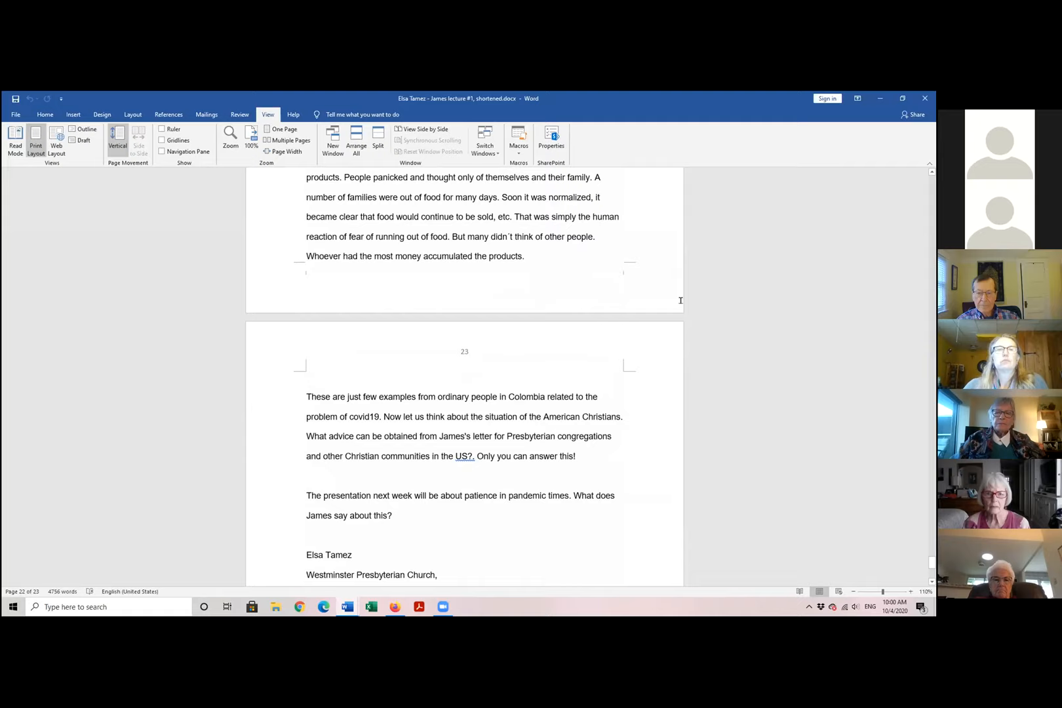
mouse_move(633, 241)
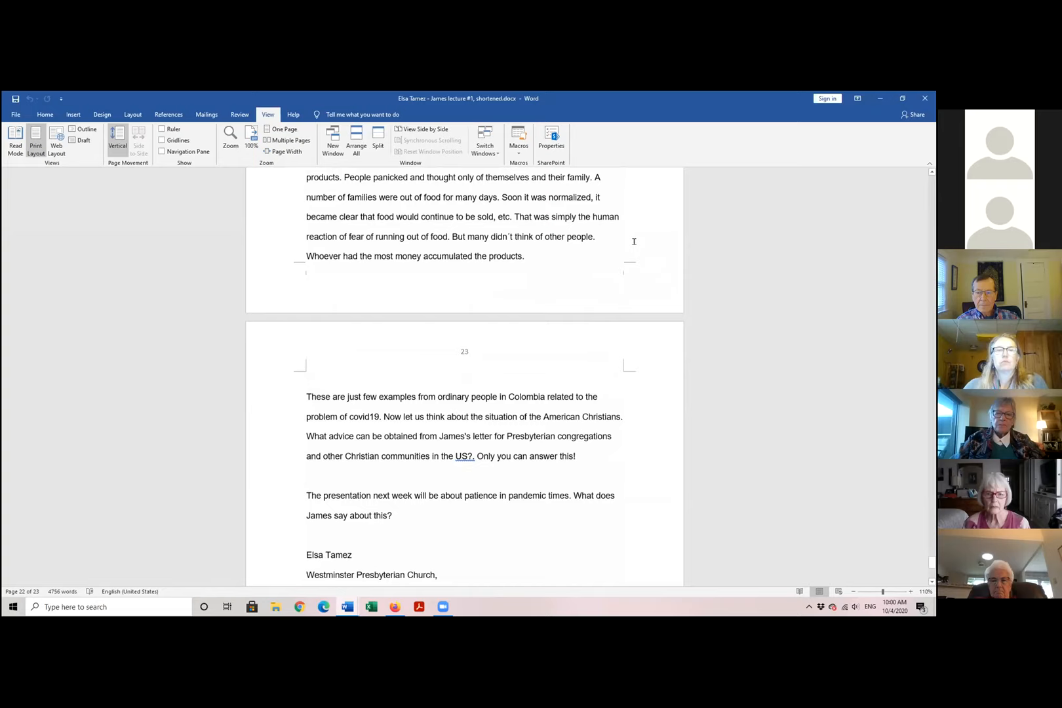
scroll(down, 3)
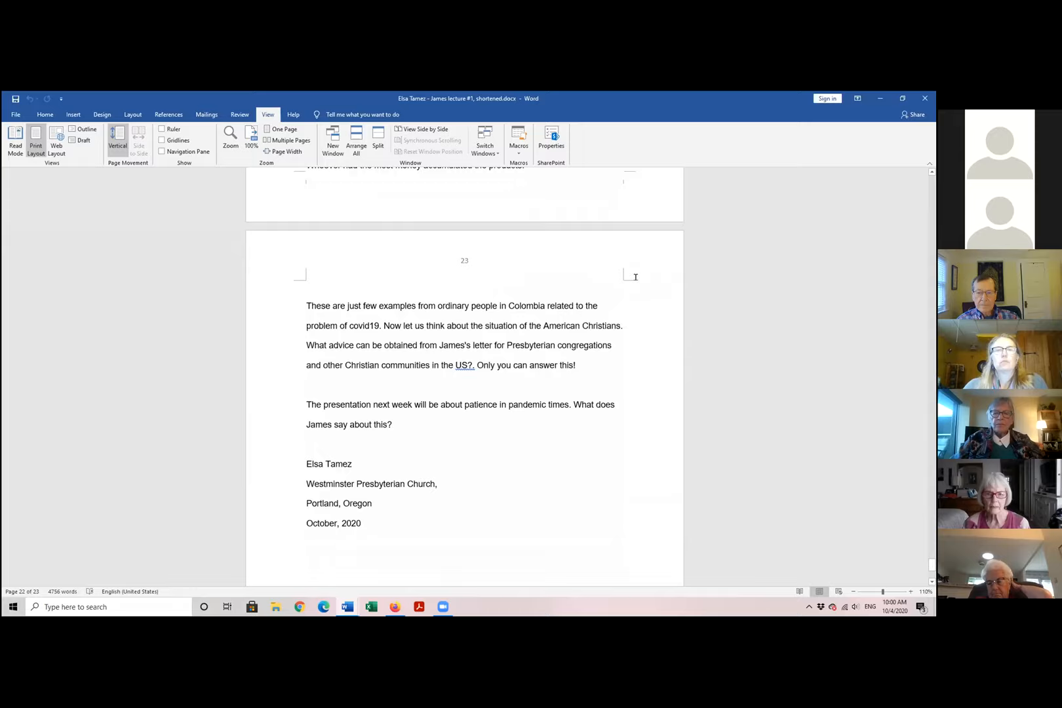
scroll(down, 3)
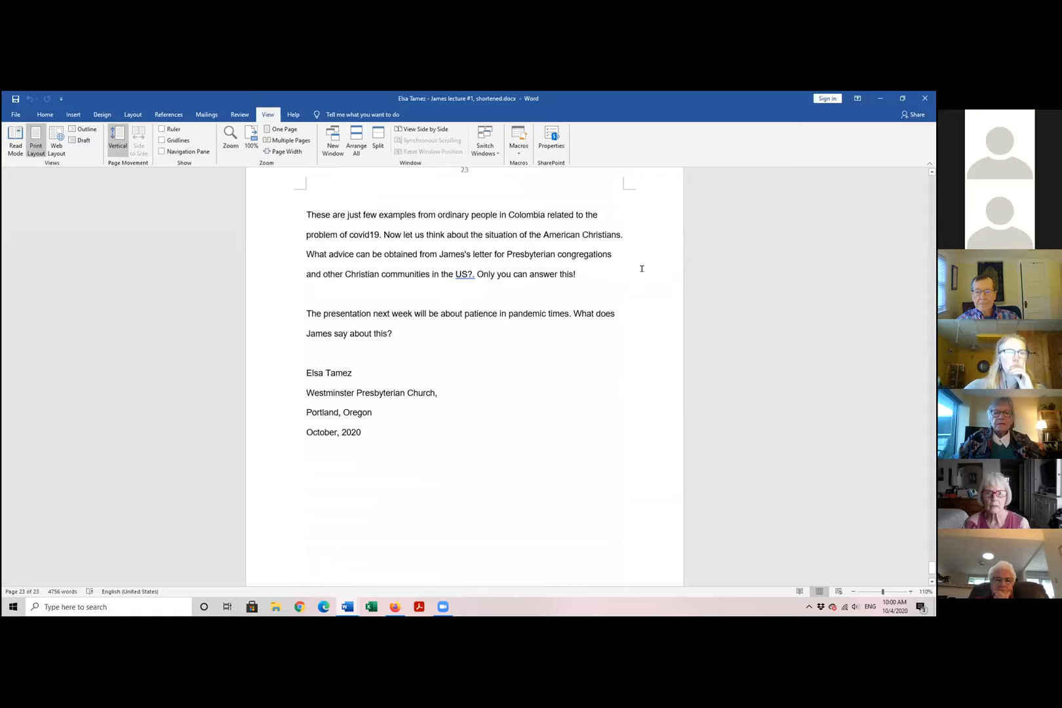